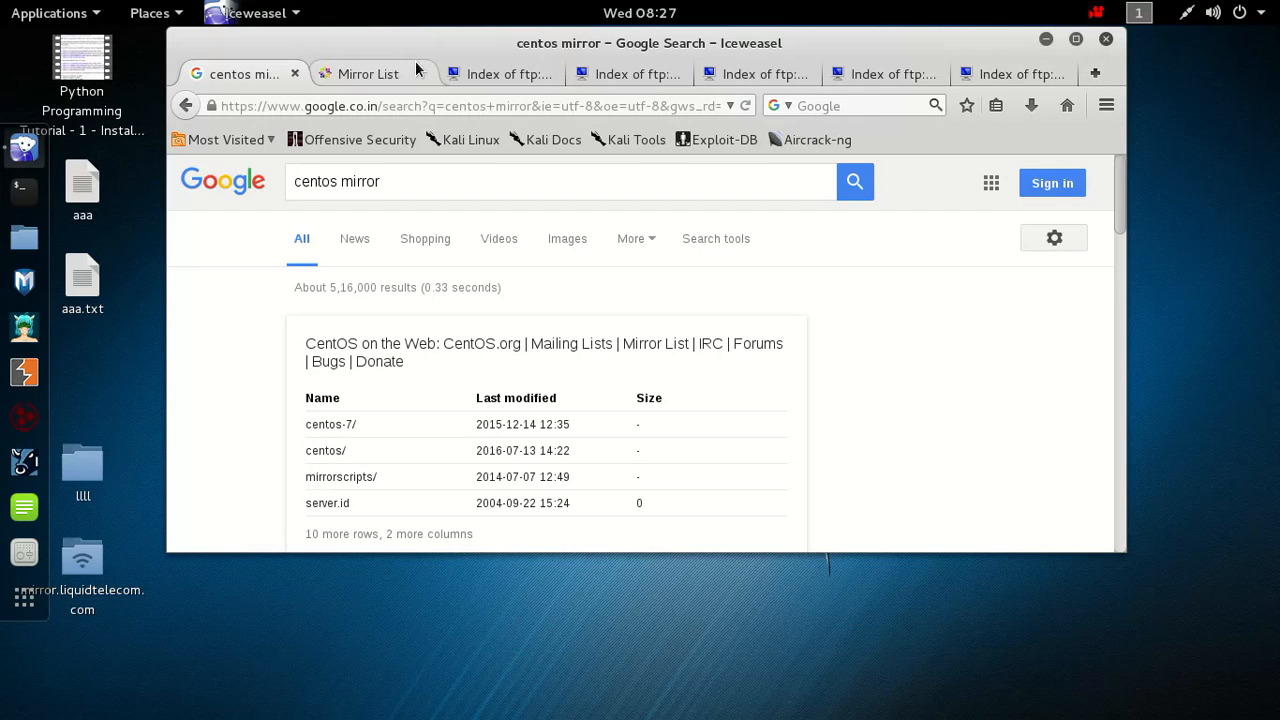
mouse_move(372, 72)
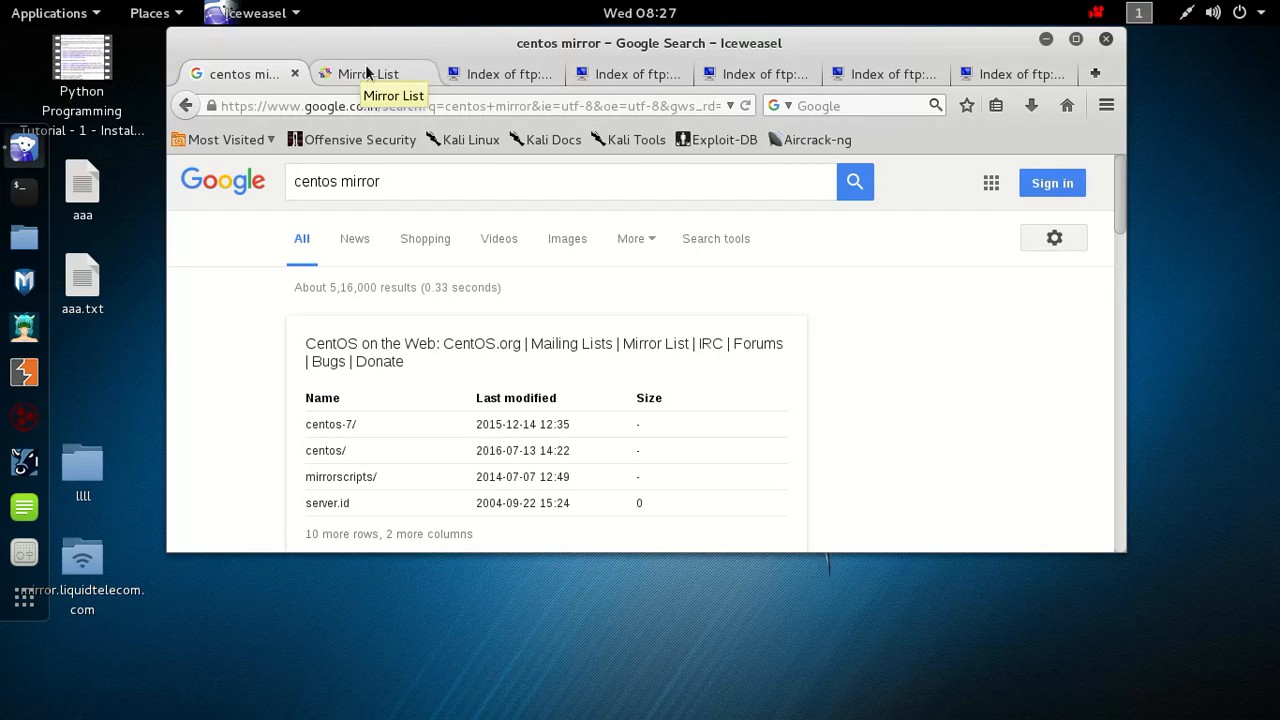
mouse_move(300, 198)
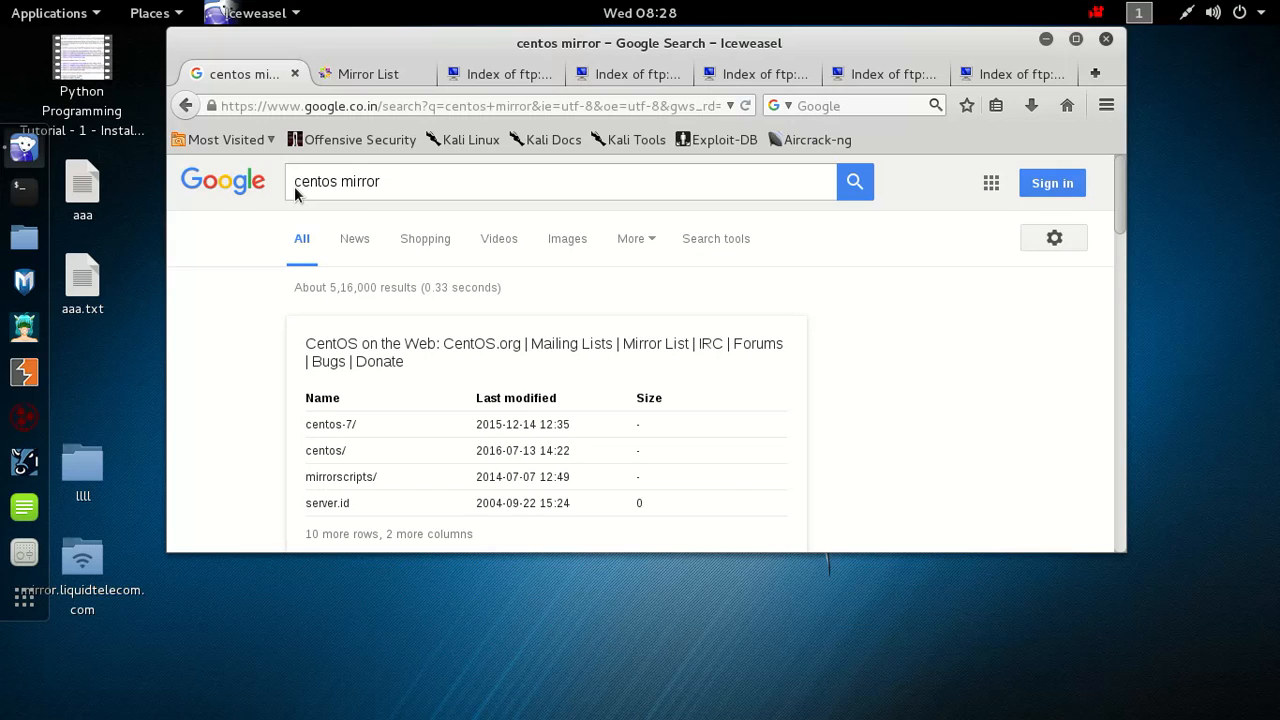
mouse_move(400, 188)
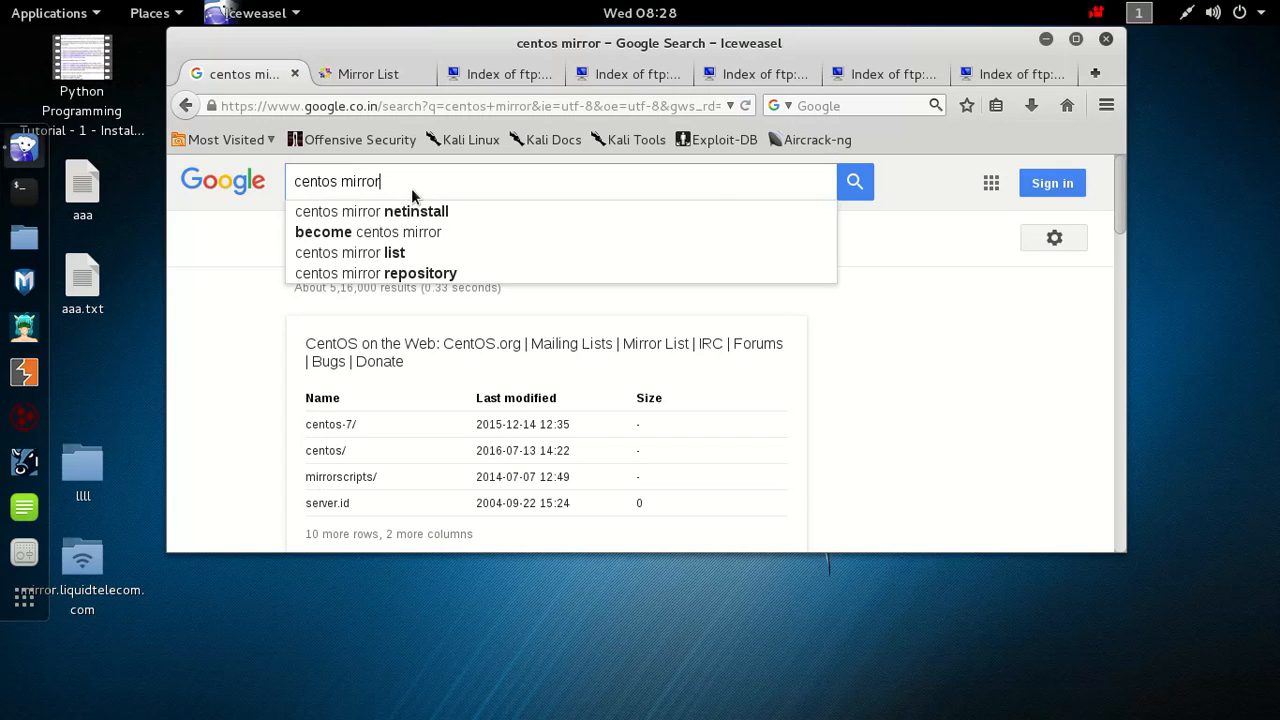
mouse_move(412, 196)
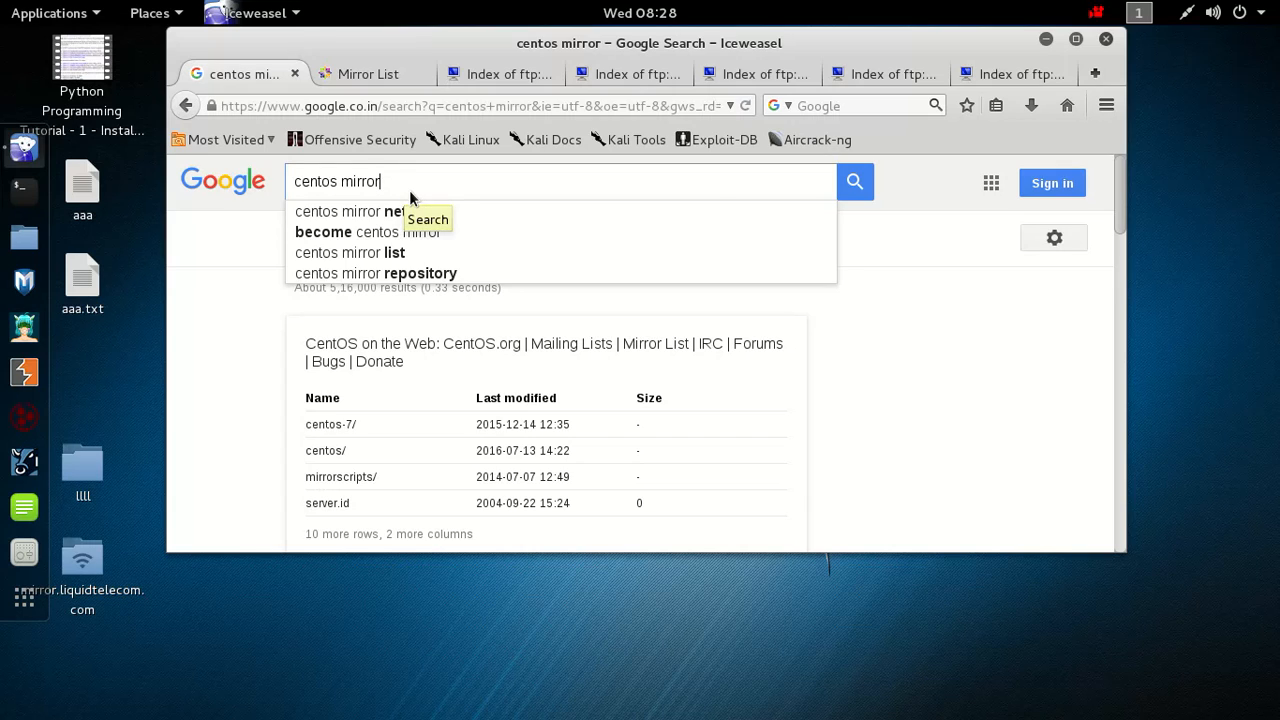
mouse_move(232, 262)
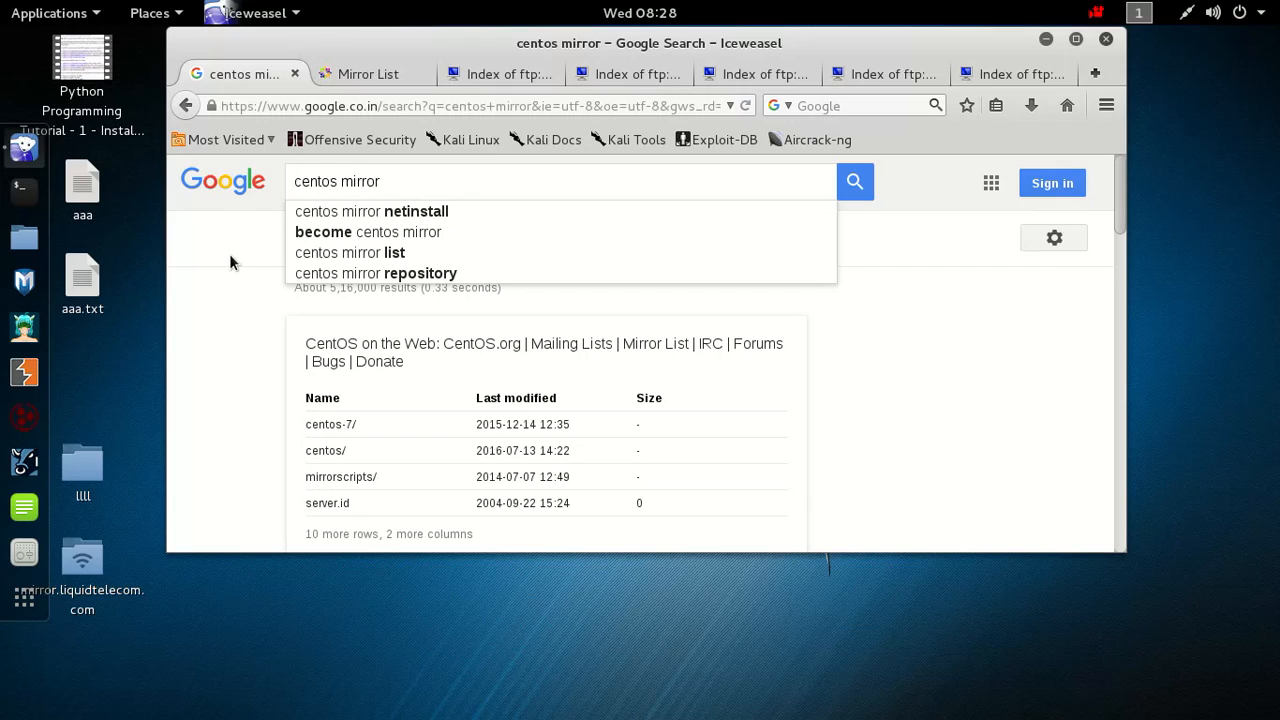
mouse_move(1040, 354)
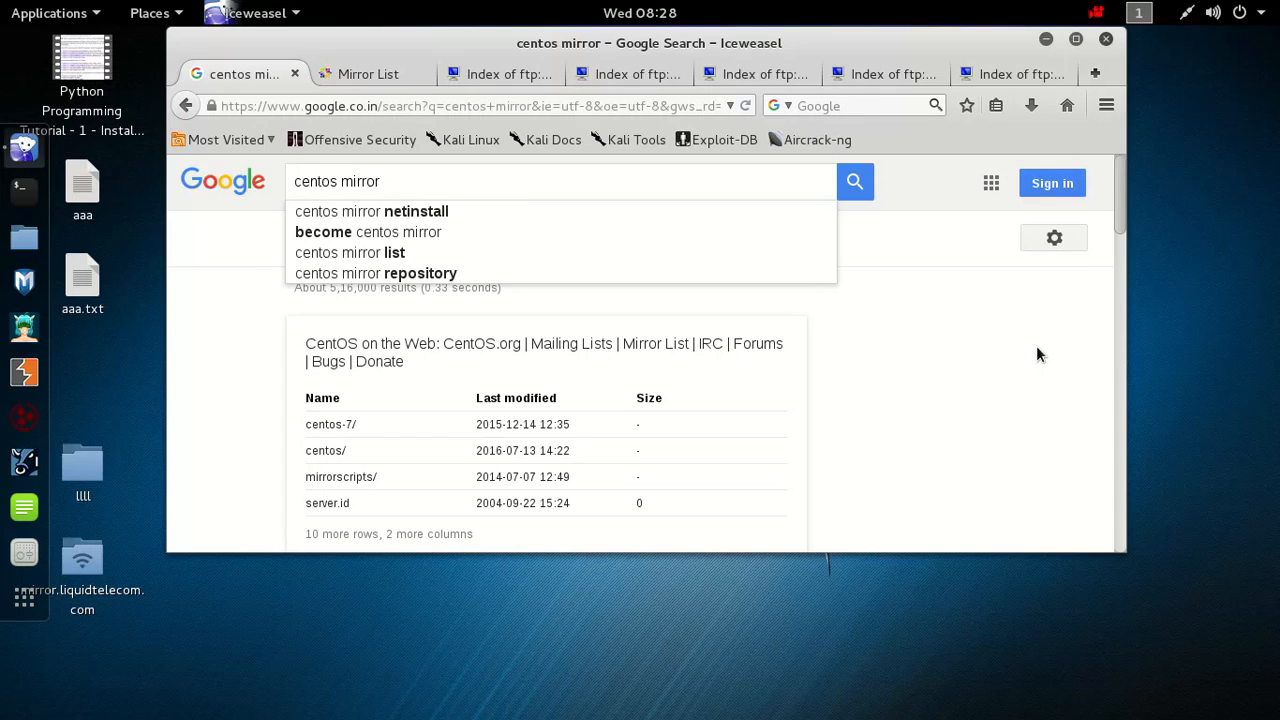
mouse_move(1128, 274)
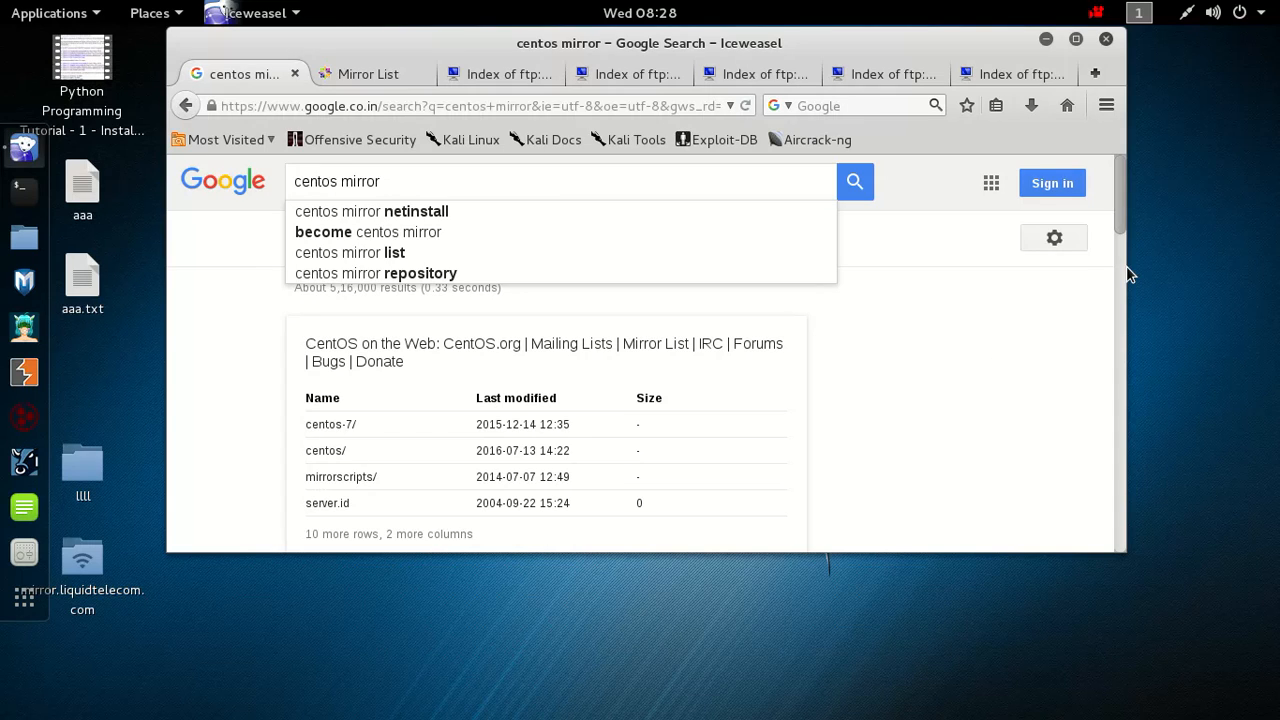
Browse from the CentOS mirror list into the Liquid Telecom mirror's centos/7.2.1511/storage/ listing
scroll("down", 3)
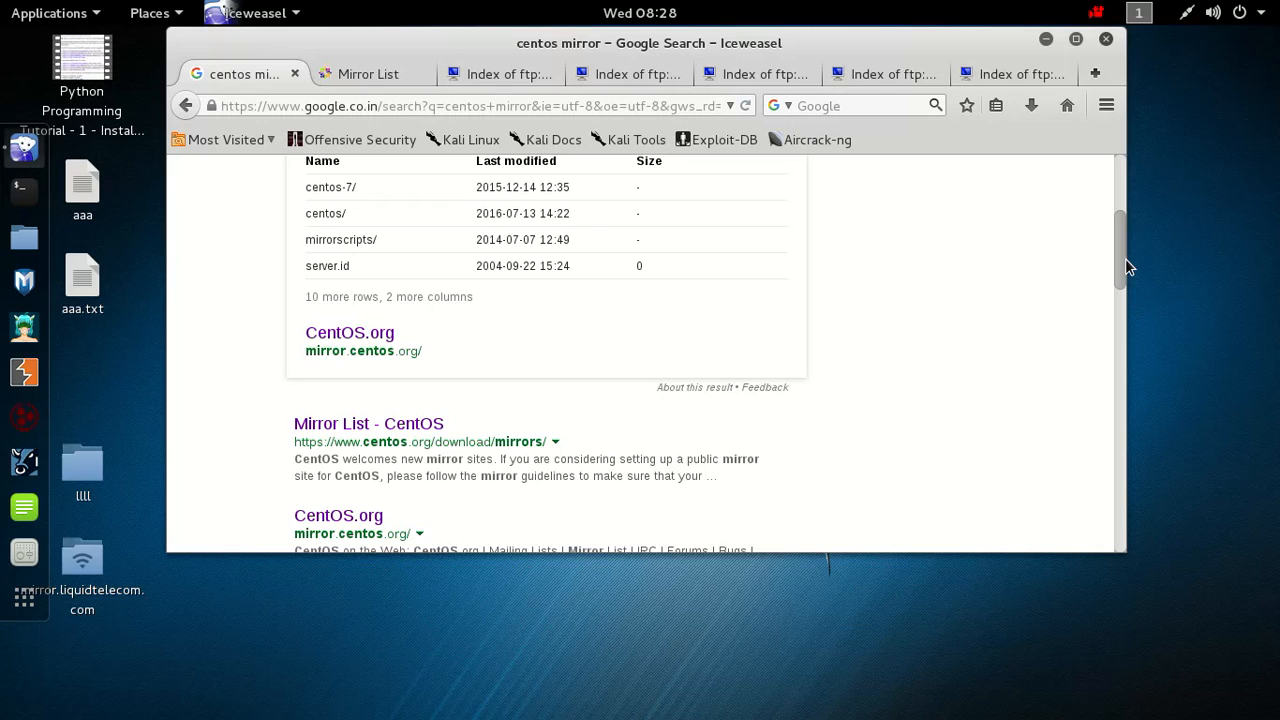
scroll("down", 3)
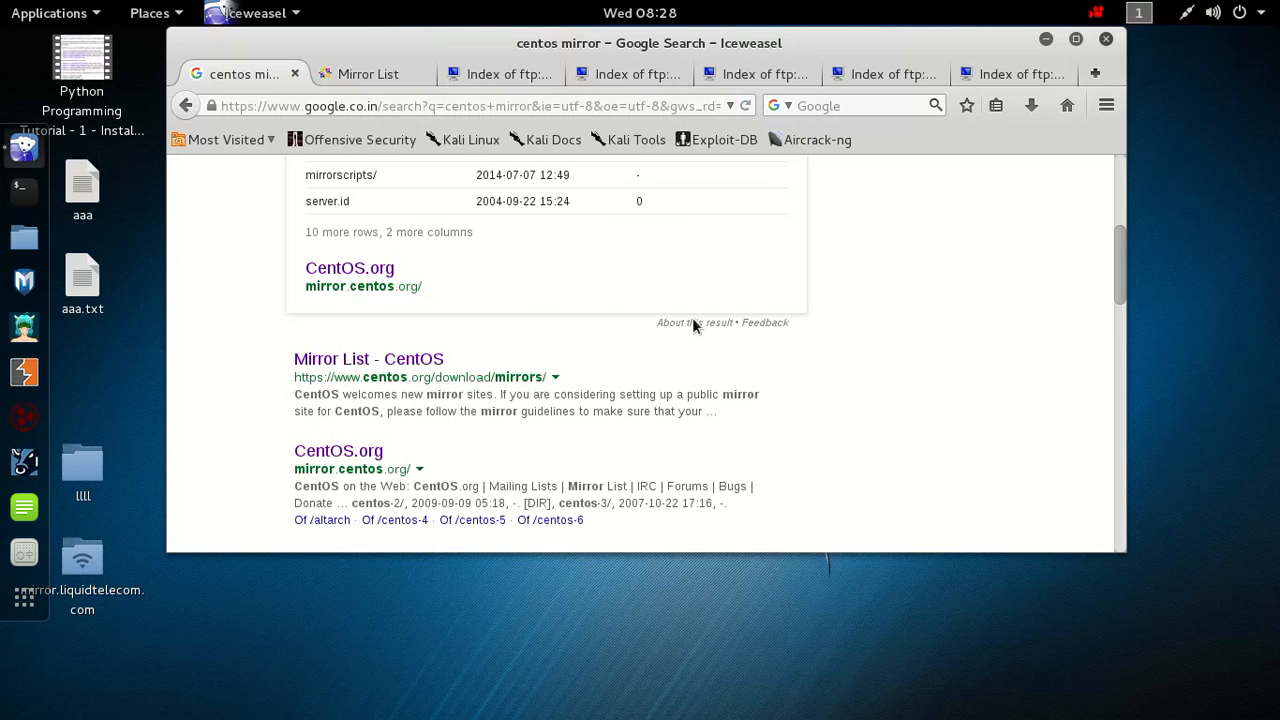
mouse_move(376, 368)
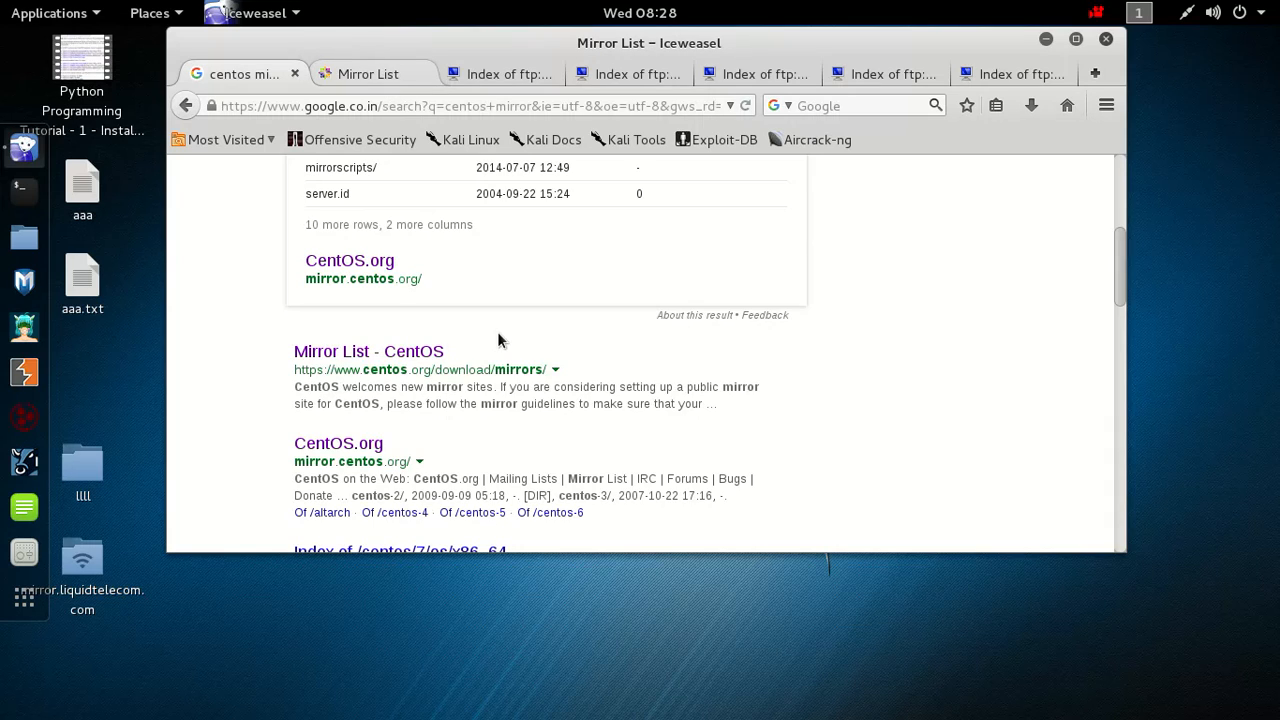
left_click(368, 352)
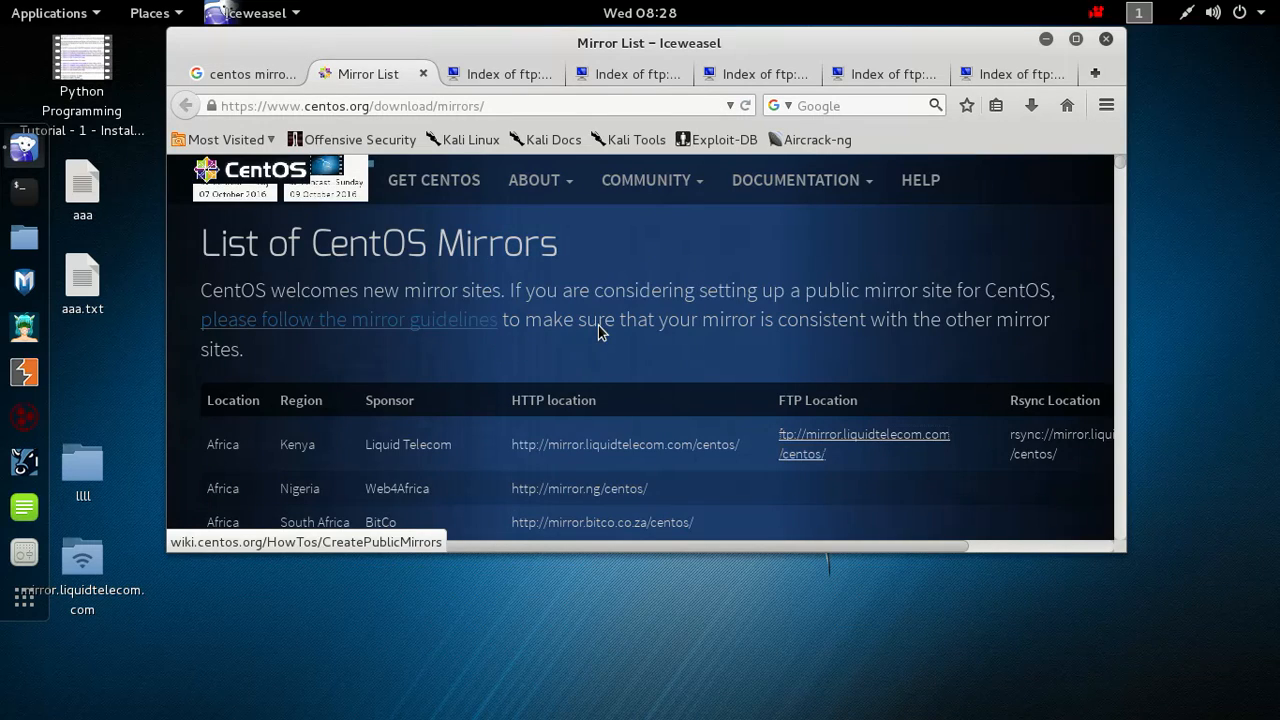
mouse_move(938, 302)
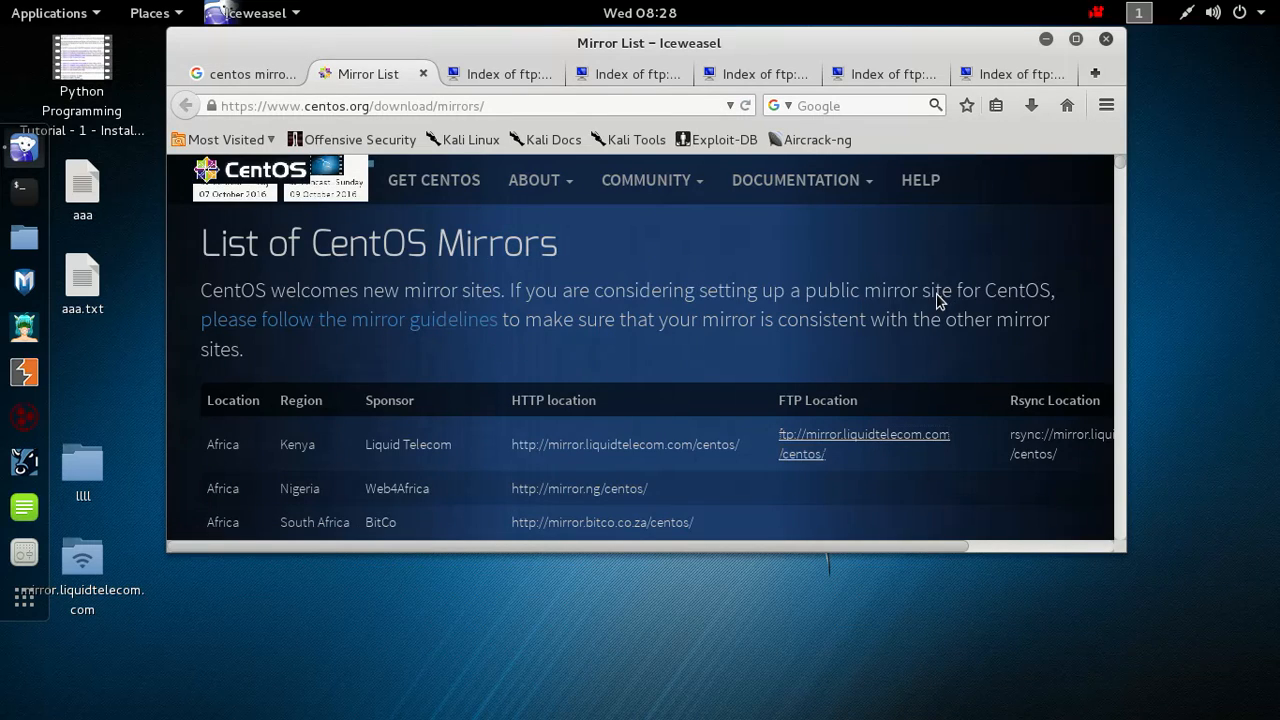
mouse_move(836, 454)
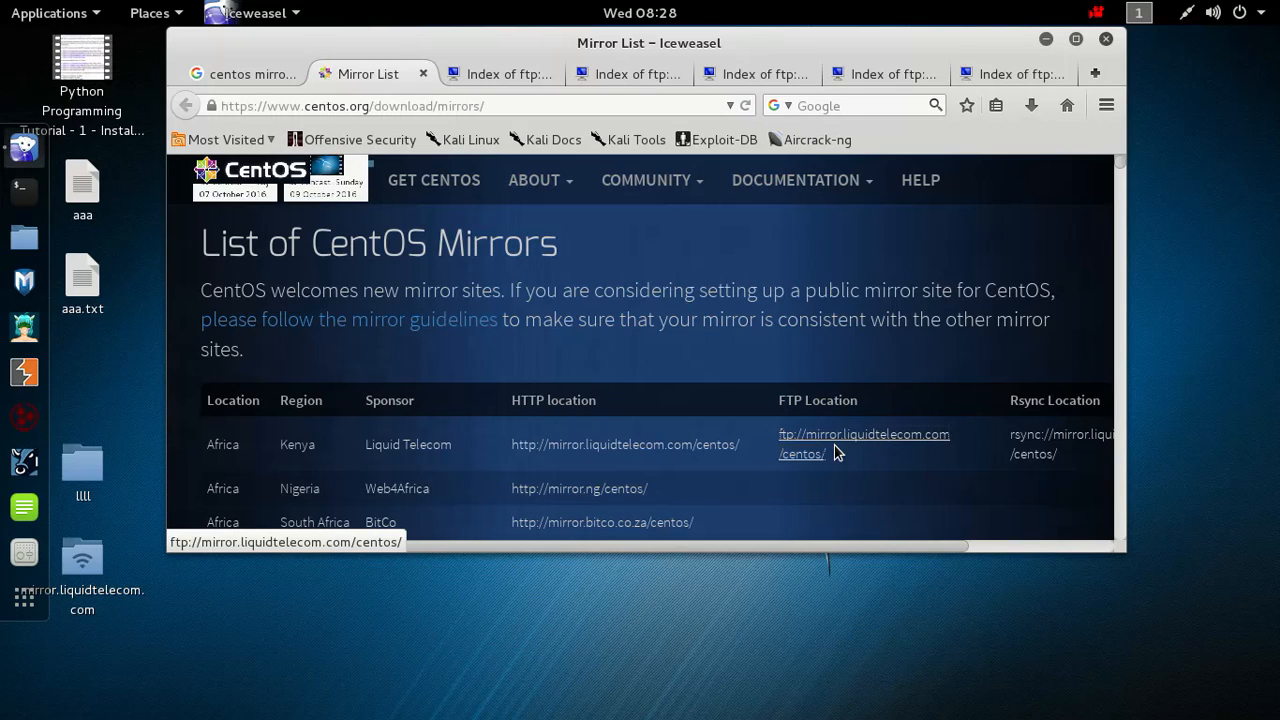
mouse_move(532, 216)
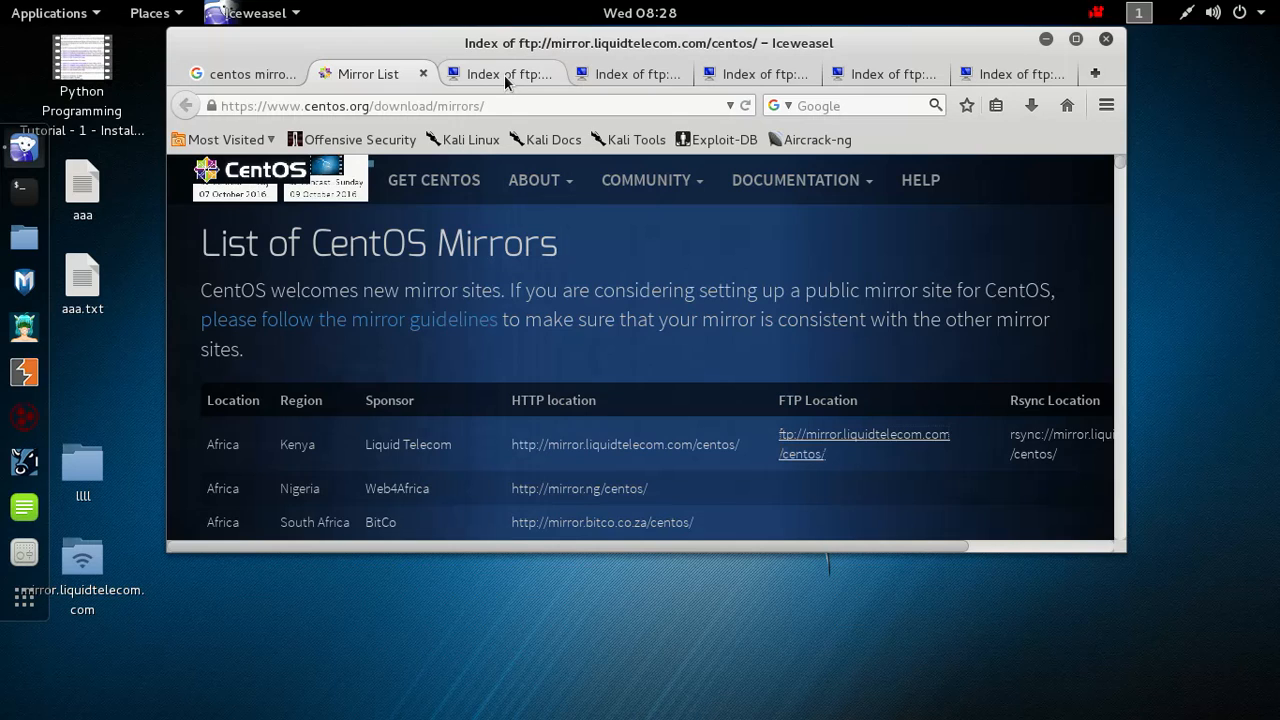
left_click(500, 74)
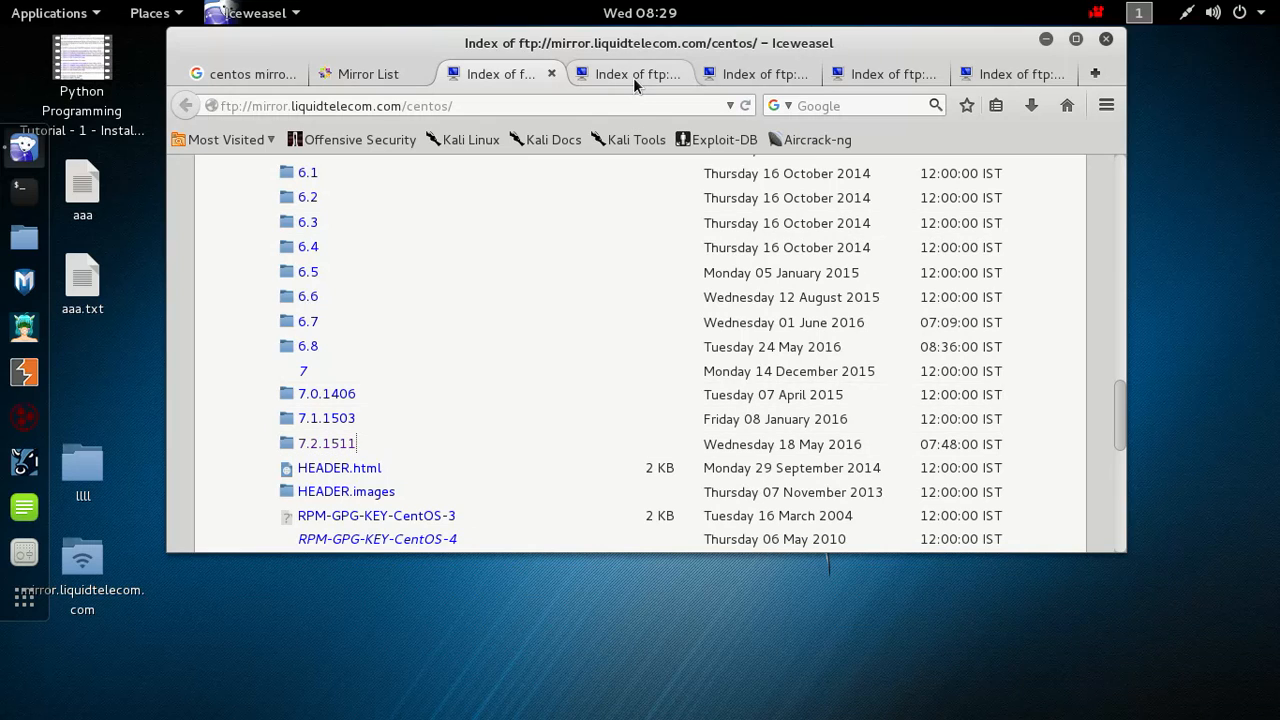
left_click(326, 444)
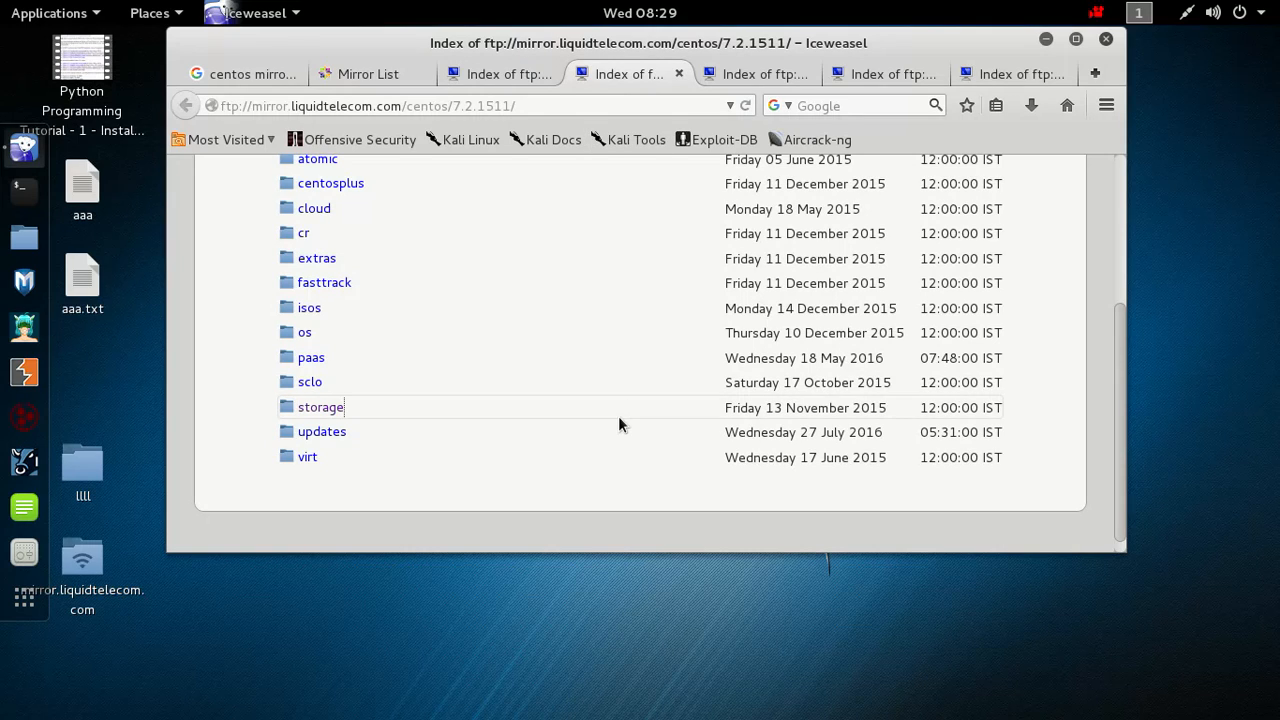
mouse_move(596, 424)
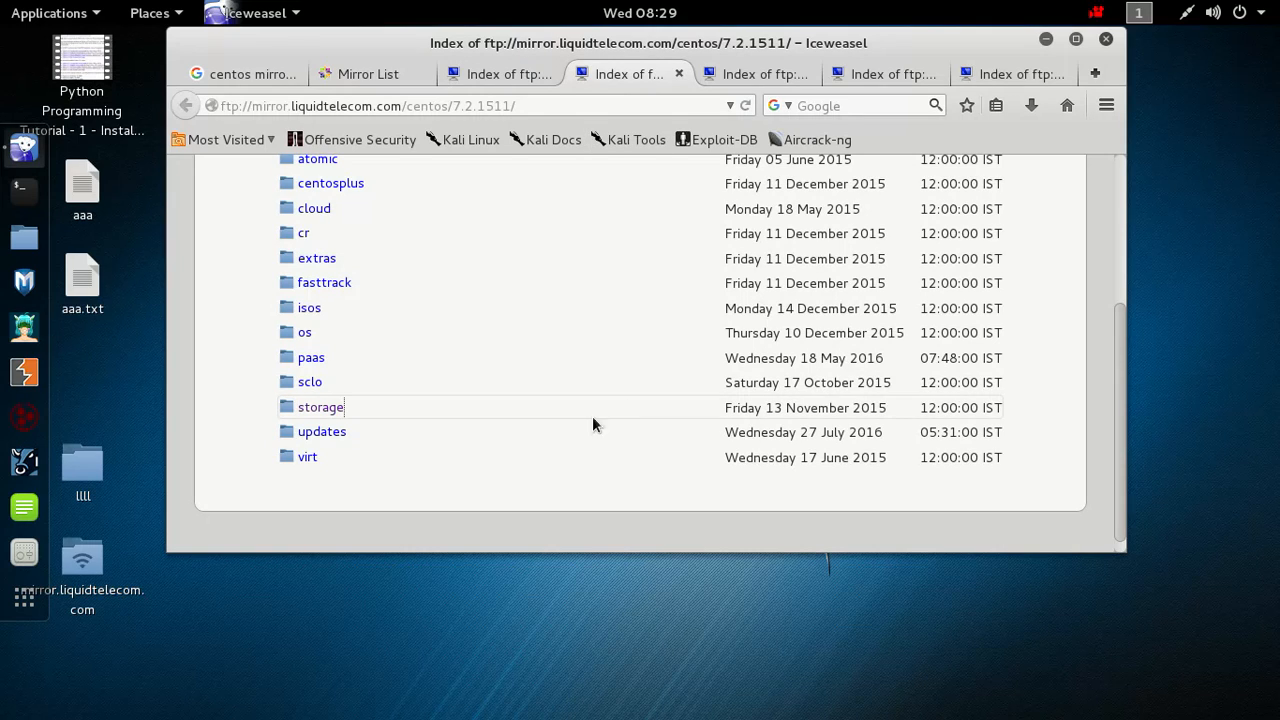
mouse_move(544, 300)
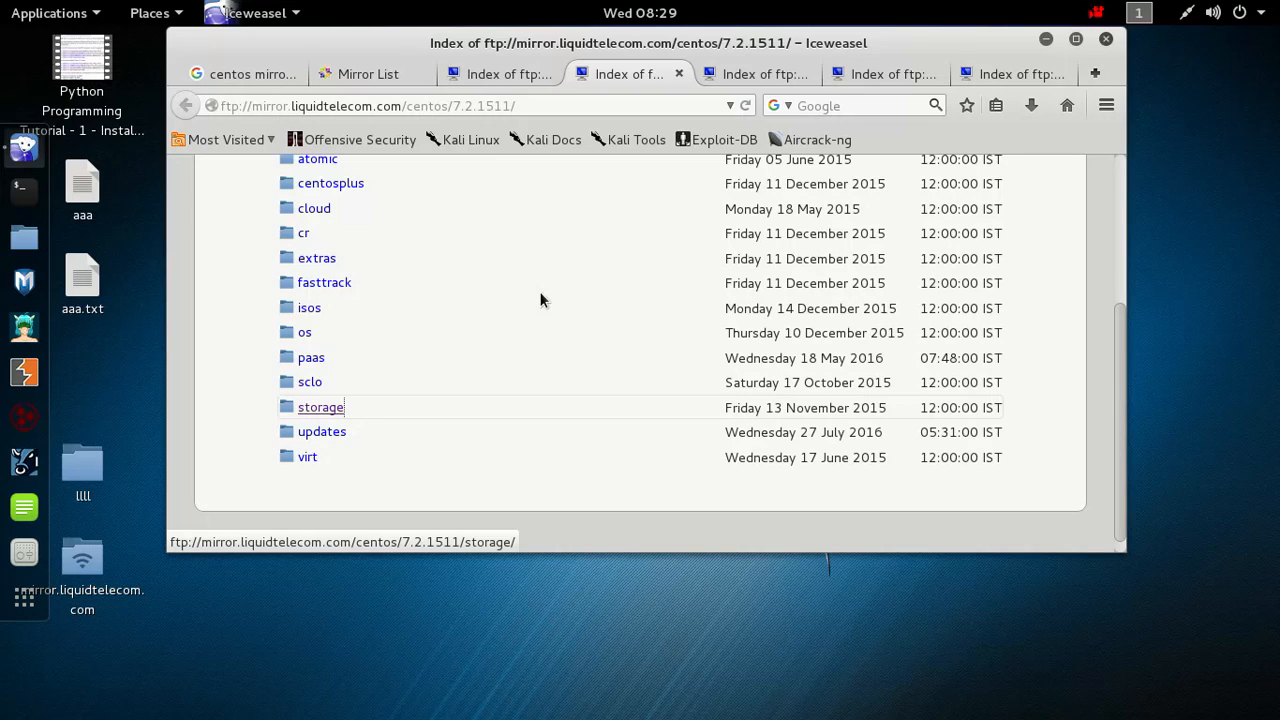
left_click(320, 408)
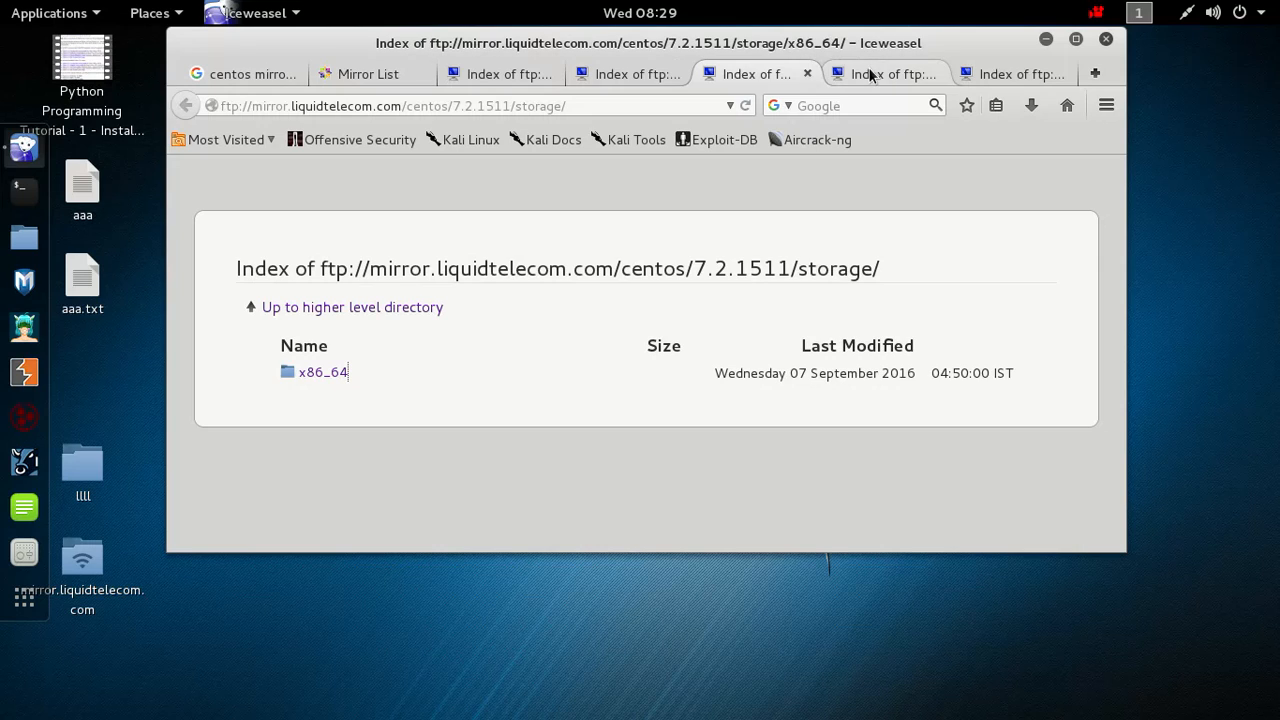
Enter x86_64/gluster-3.8 and copy that package folder's full mirror address
left_click(322, 372)
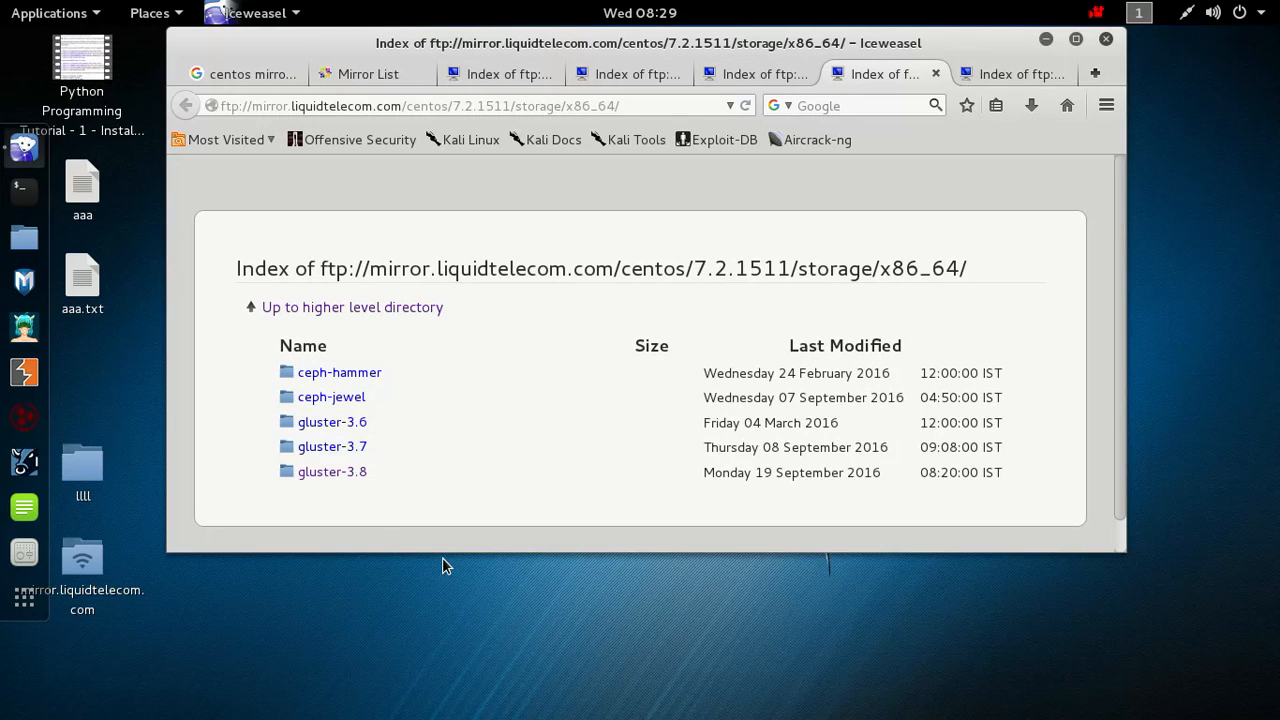
mouse_move(348, 490)
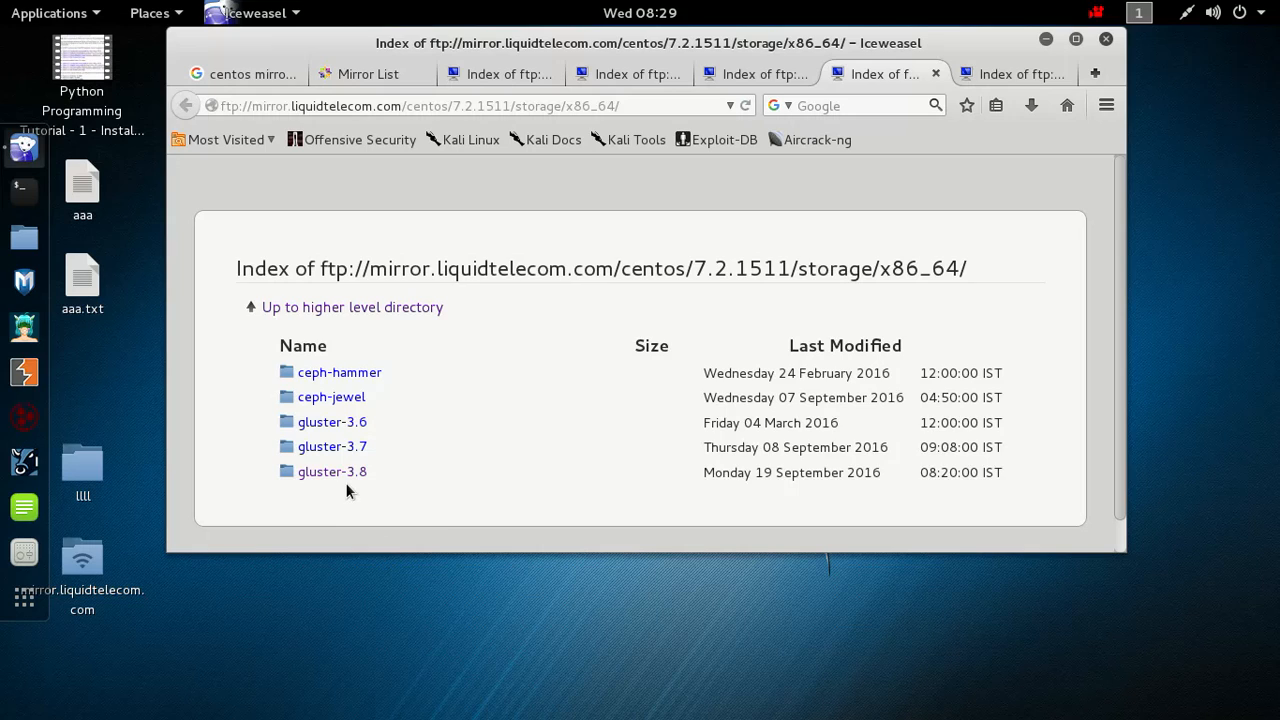
mouse_move(348, 480)
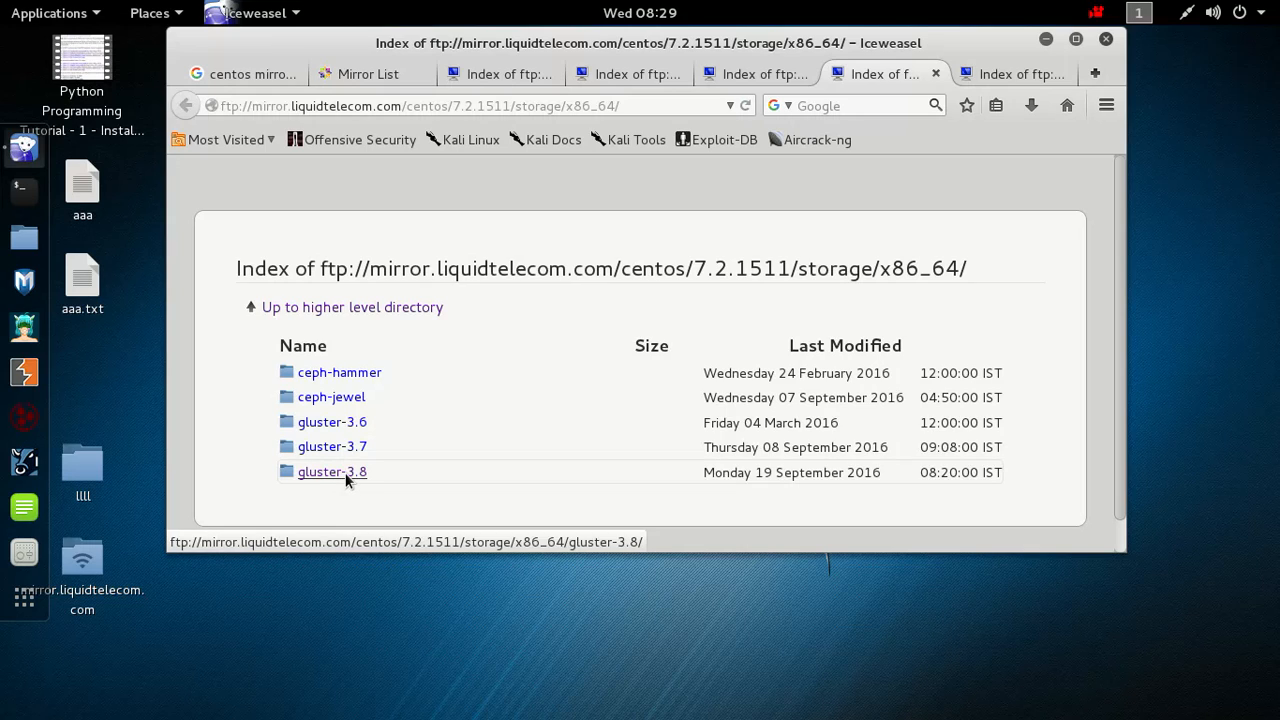
mouse_move(272, 390)
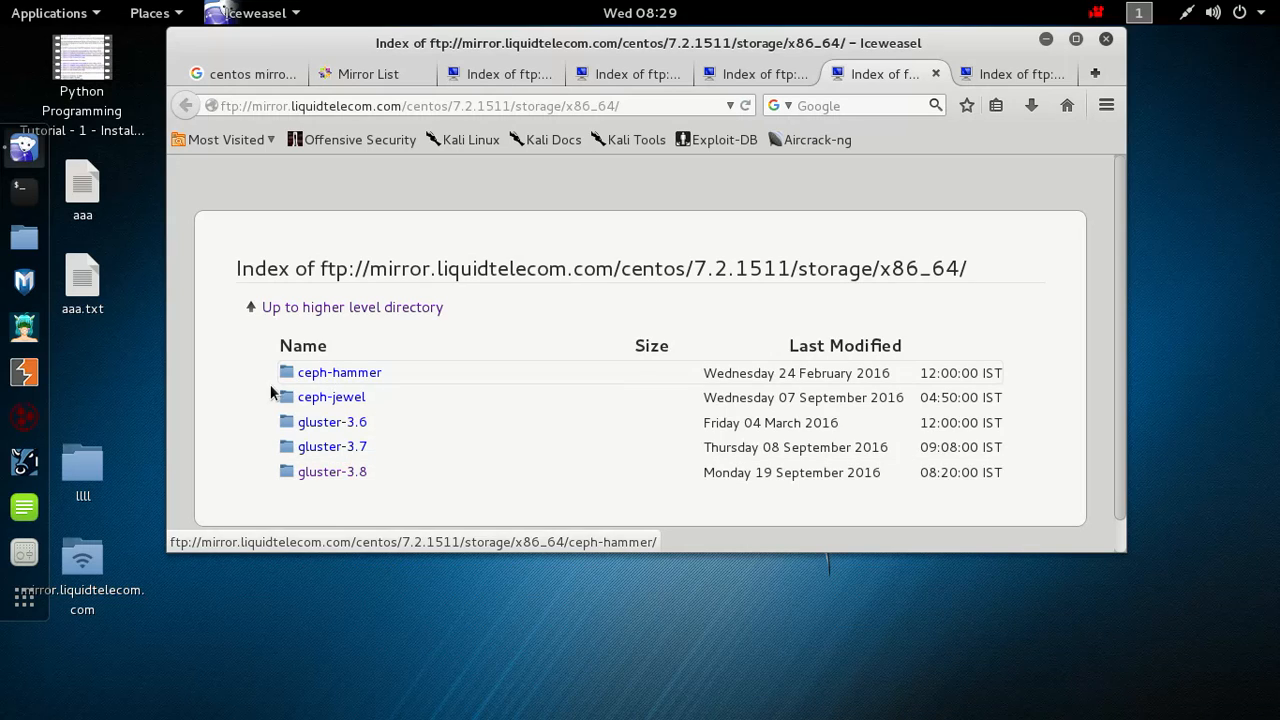
mouse_move(242, 394)
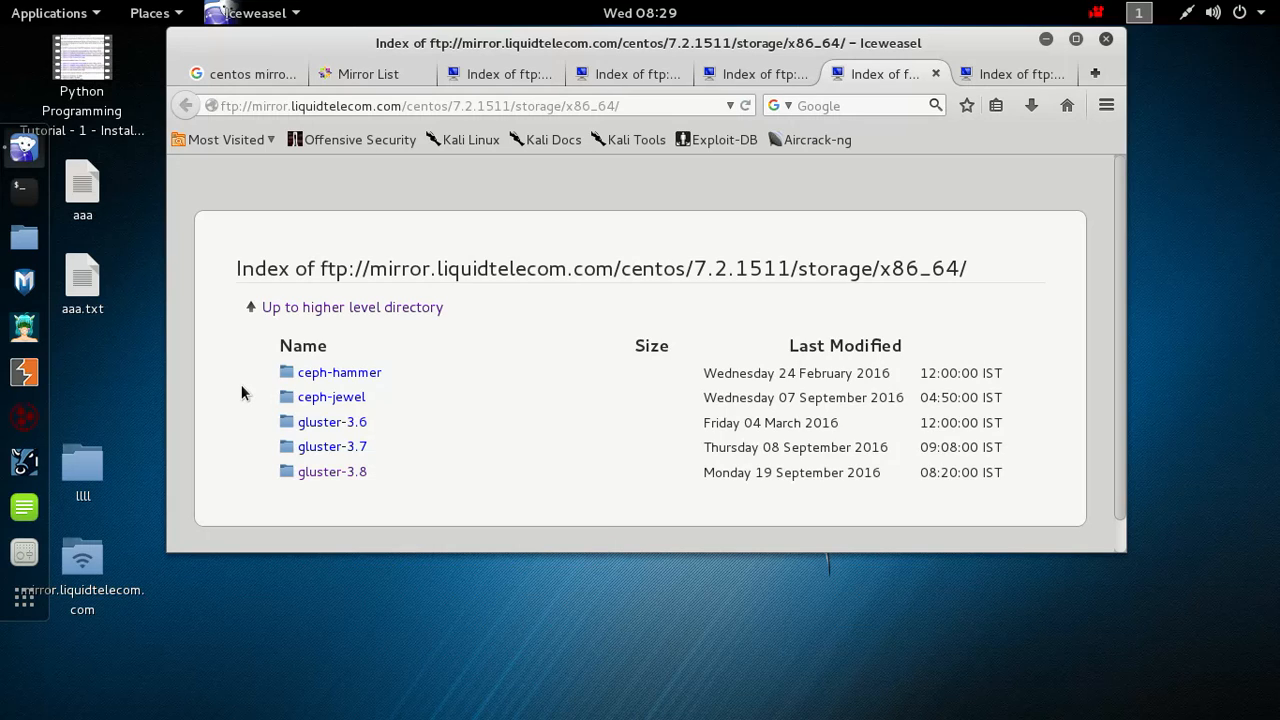
mouse_move(258, 420)
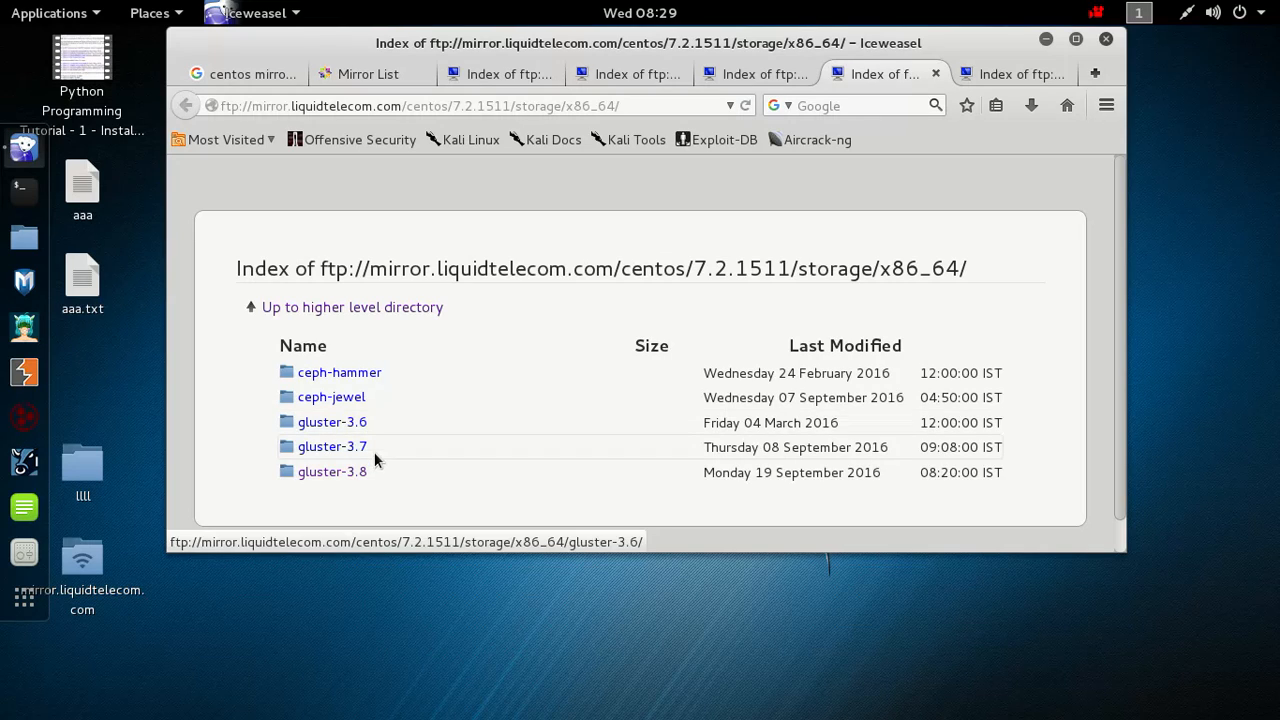
mouse_move(376, 490)
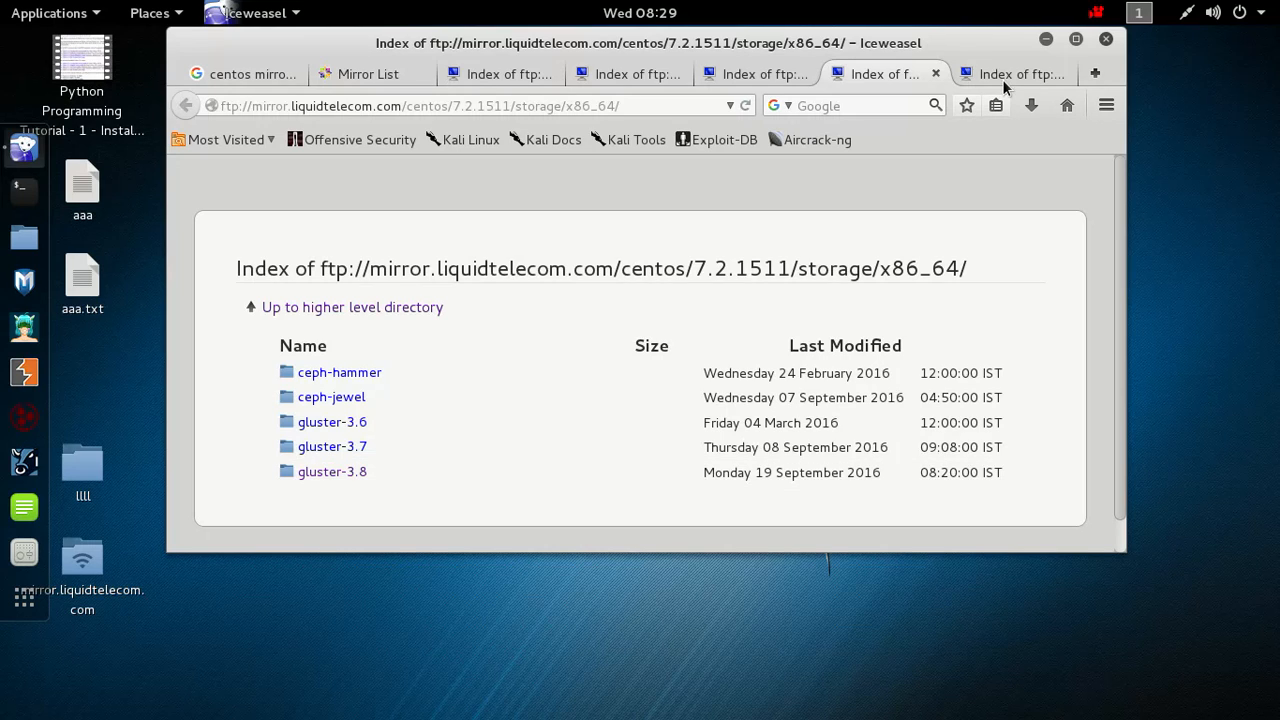
left_click(332, 472)
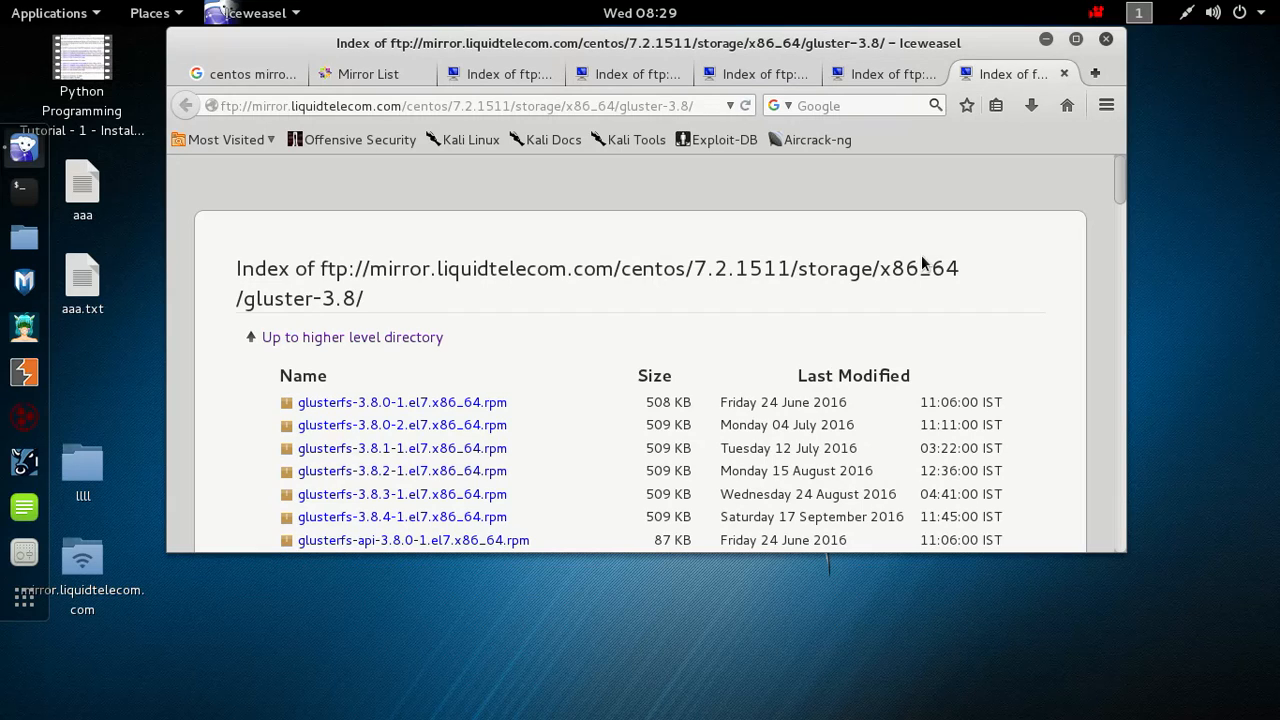
mouse_move(464, 120)
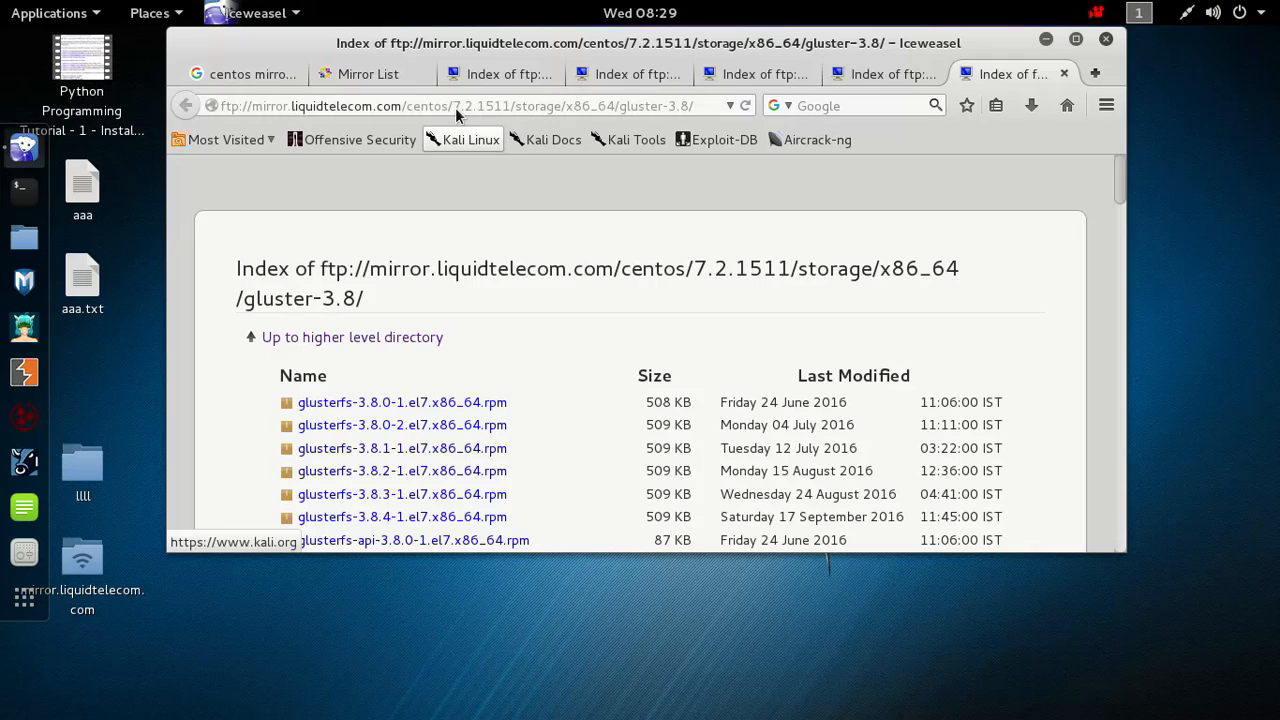
left_click(456, 104)
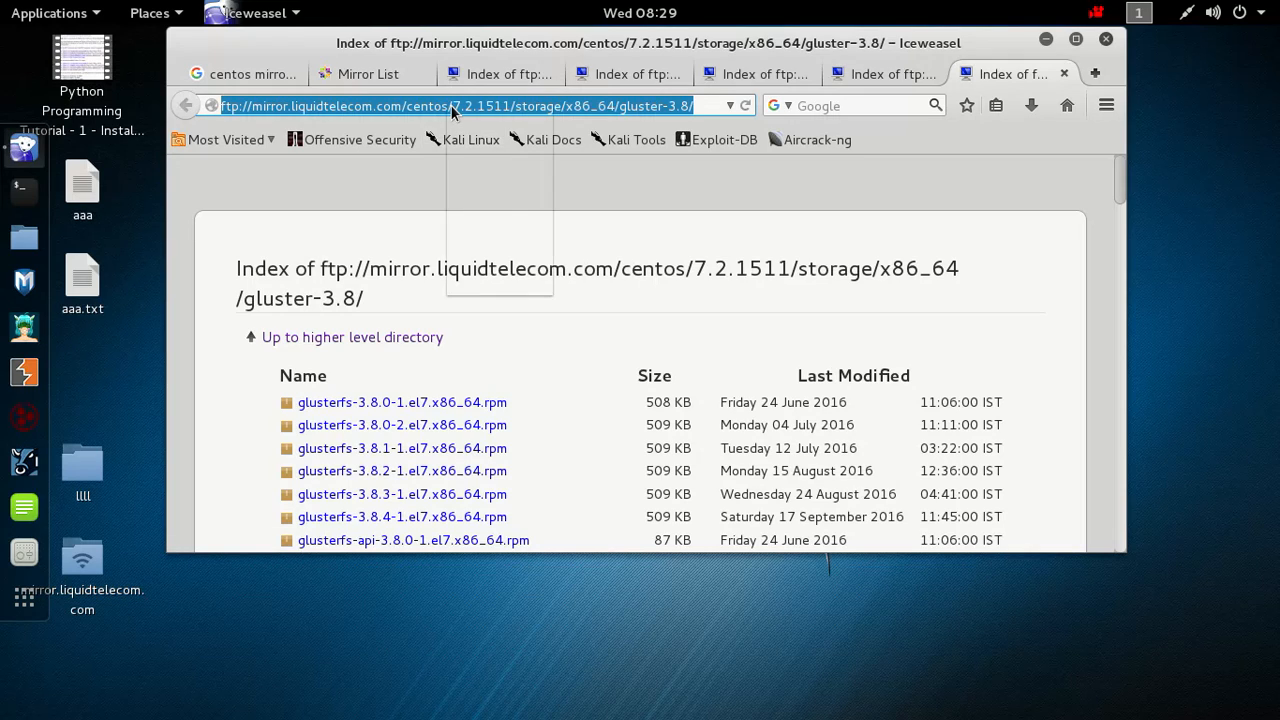
right_click(456, 106)
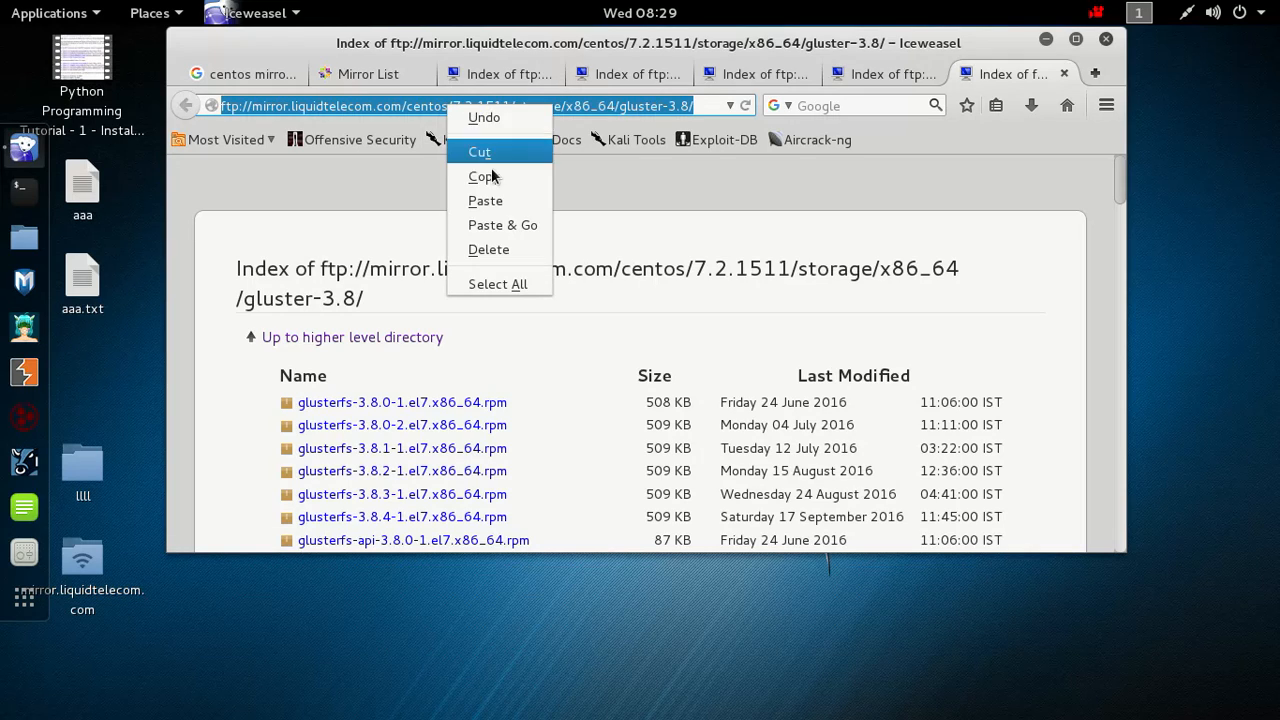
left_click(482, 176)
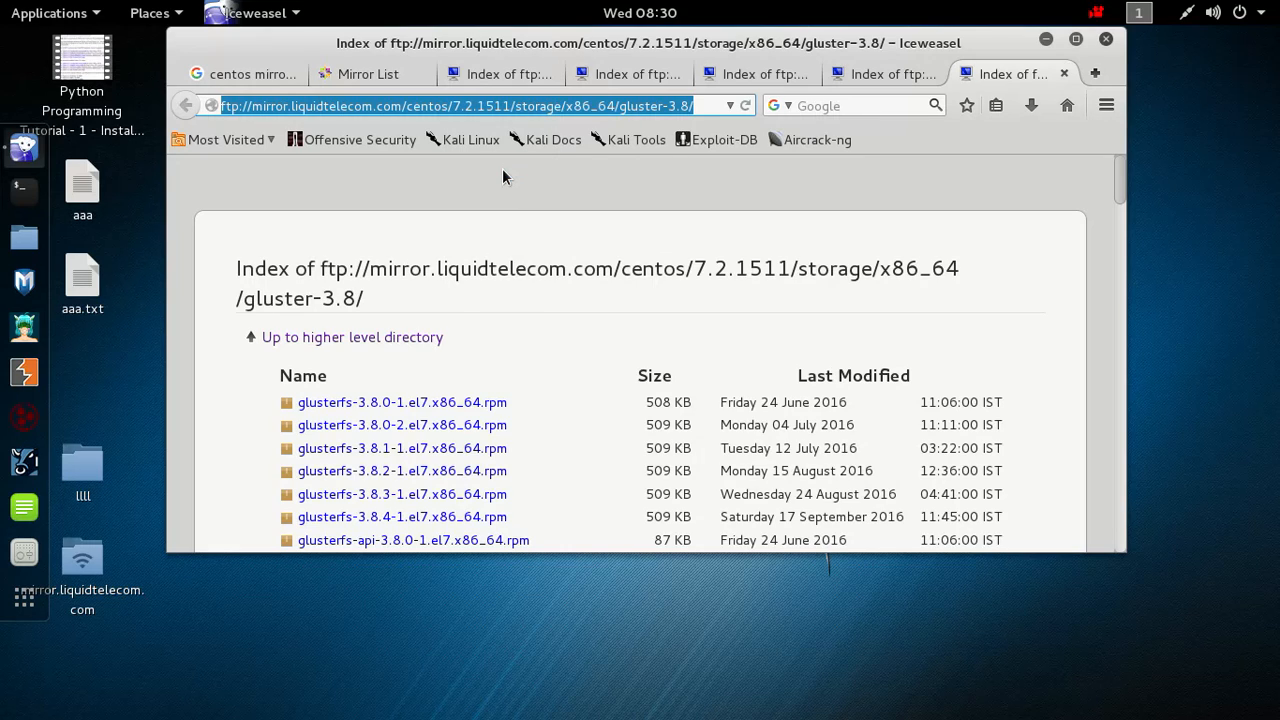
mouse_move(396, 188)
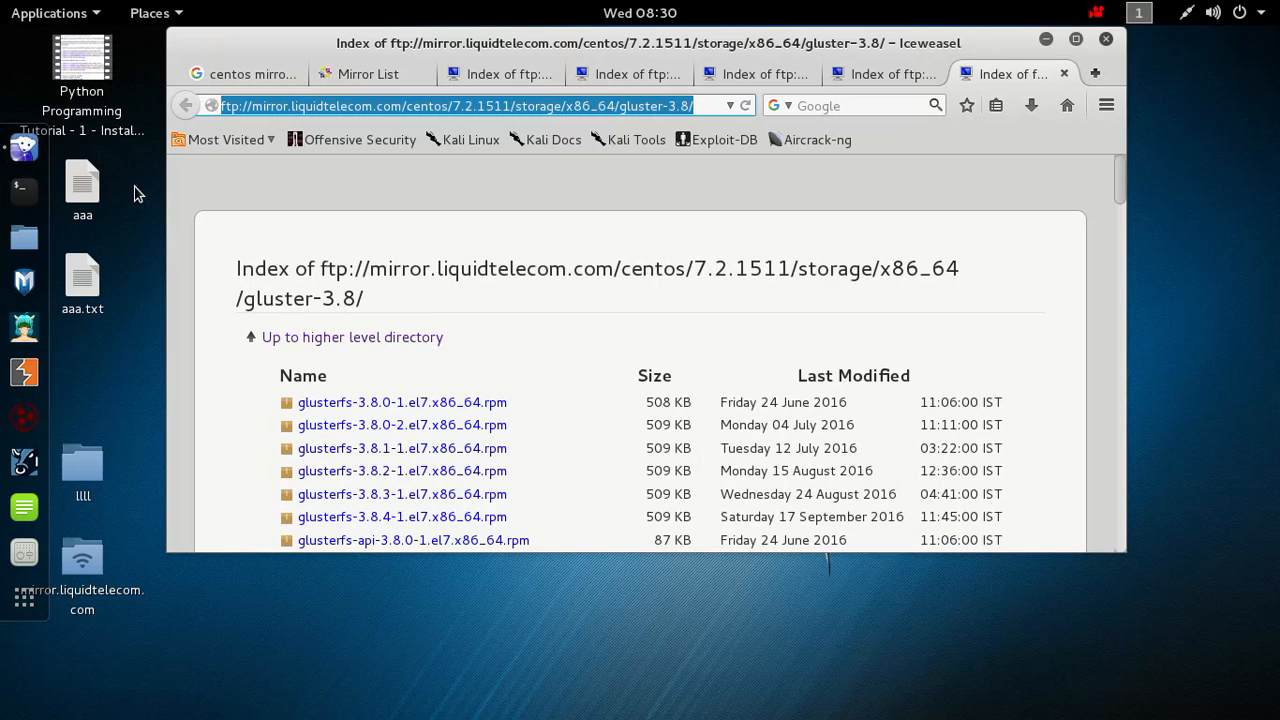
From a new desktop terminal, ssh to 192.168.0.1 with -X forwarding and run virt-manager
right_click(136, 196)
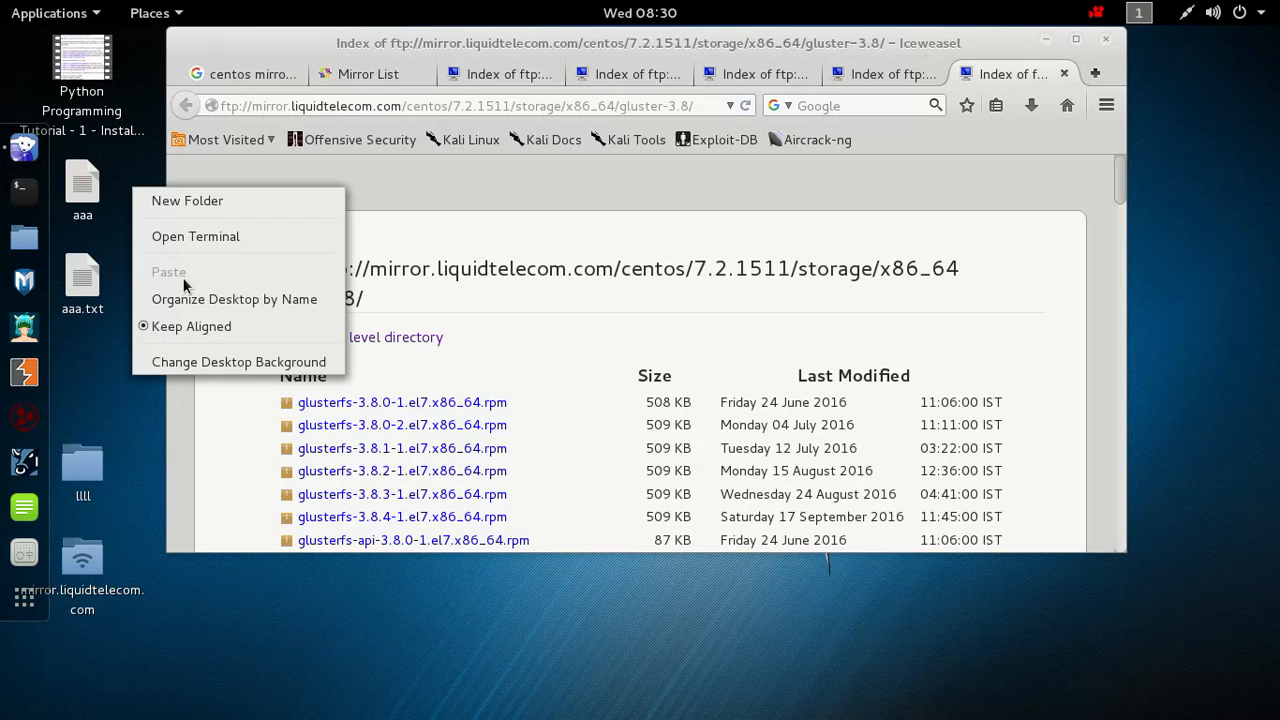
left_click(196, 236)
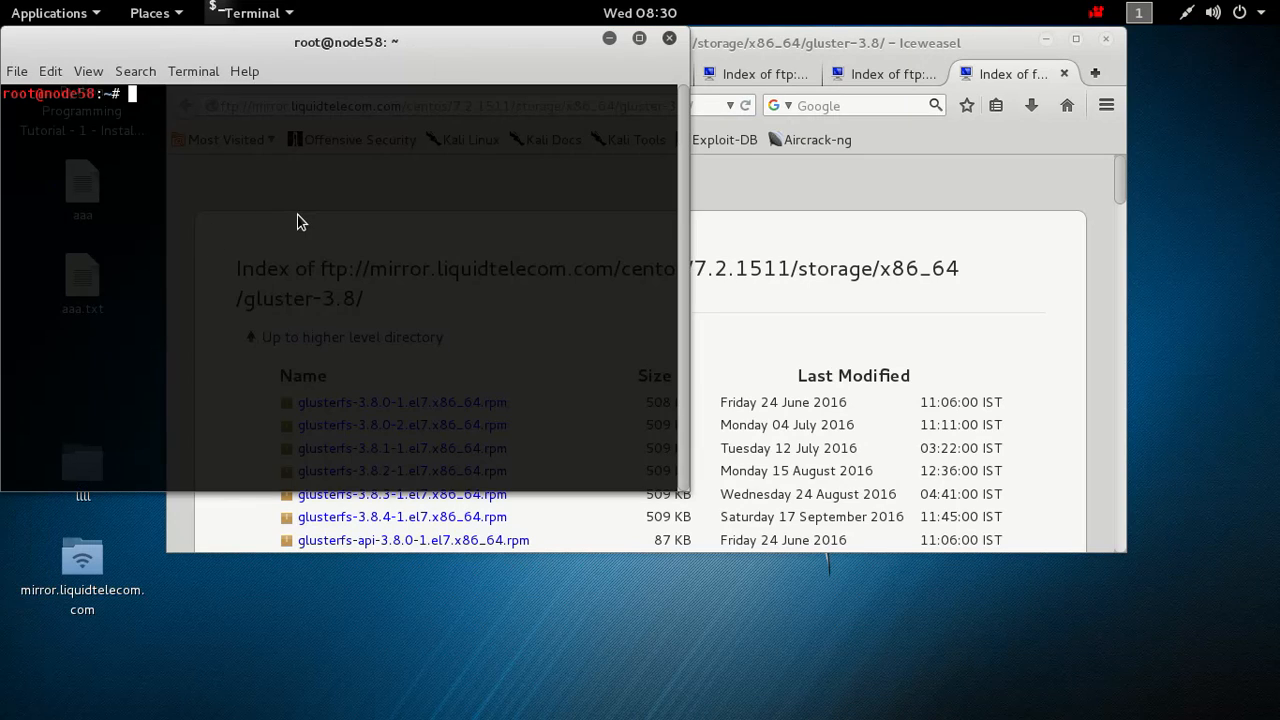
type("ssh")
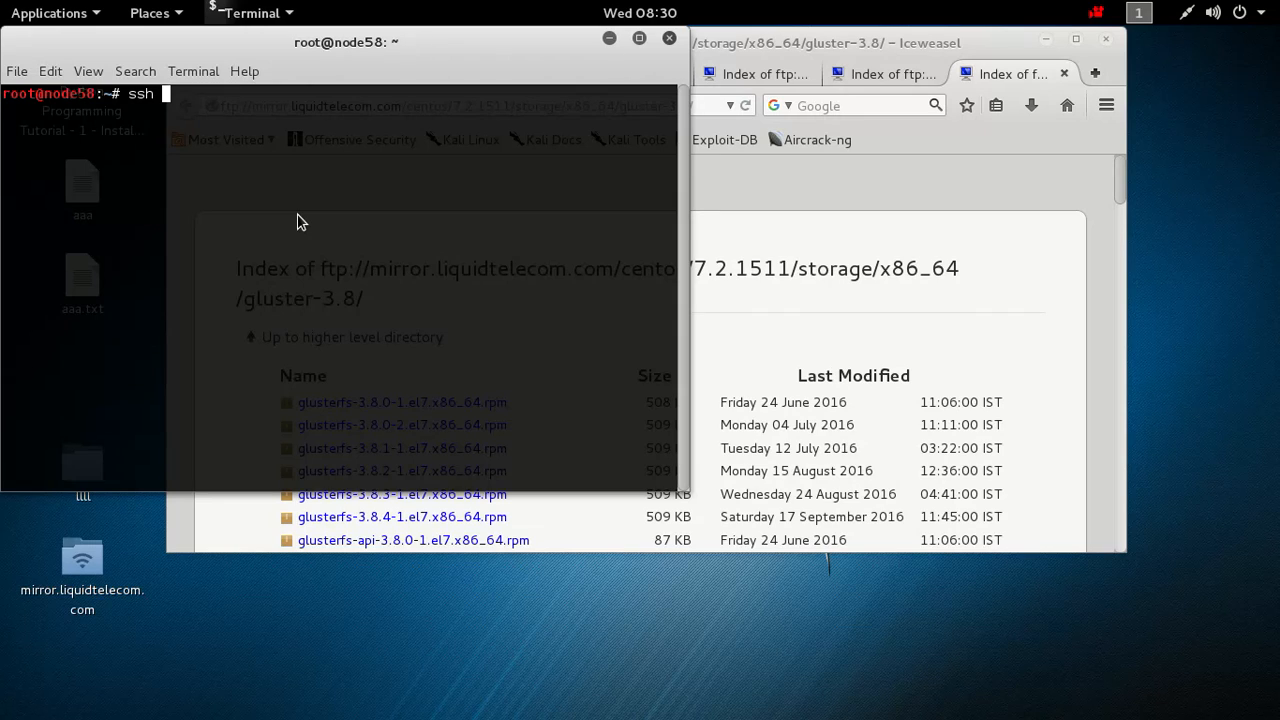
type("192.168.0.1")
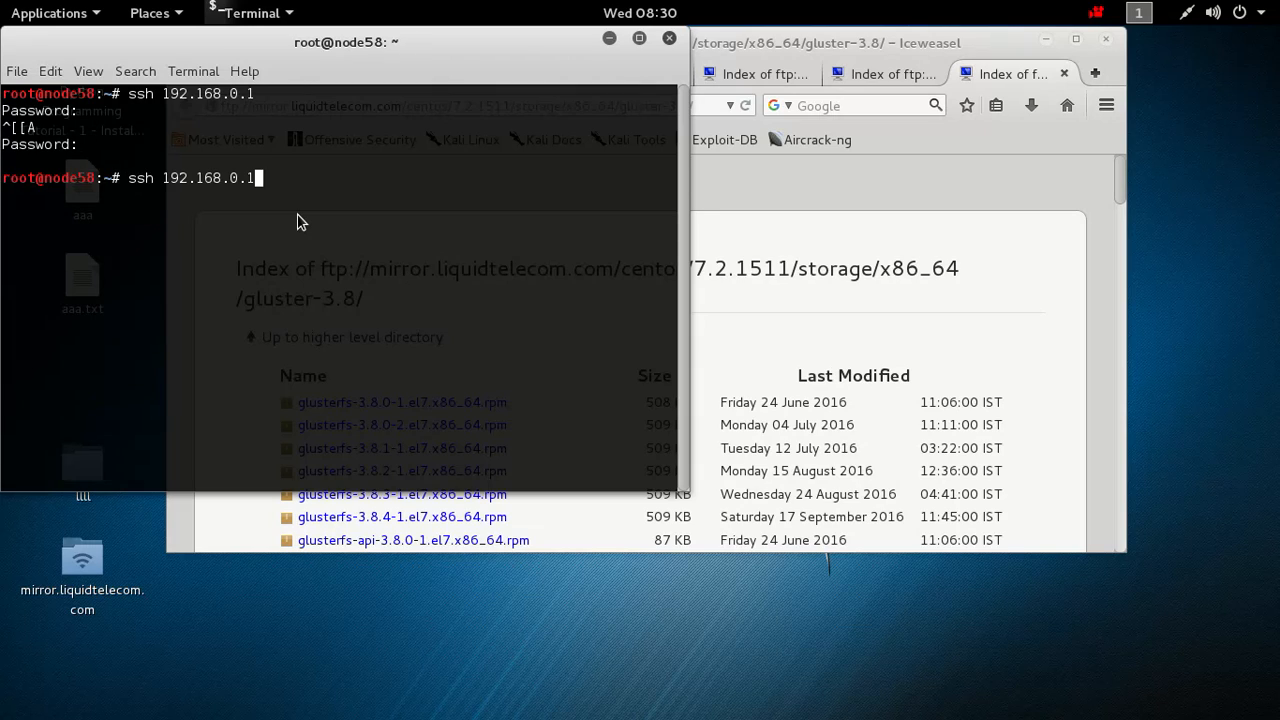
type("-X")
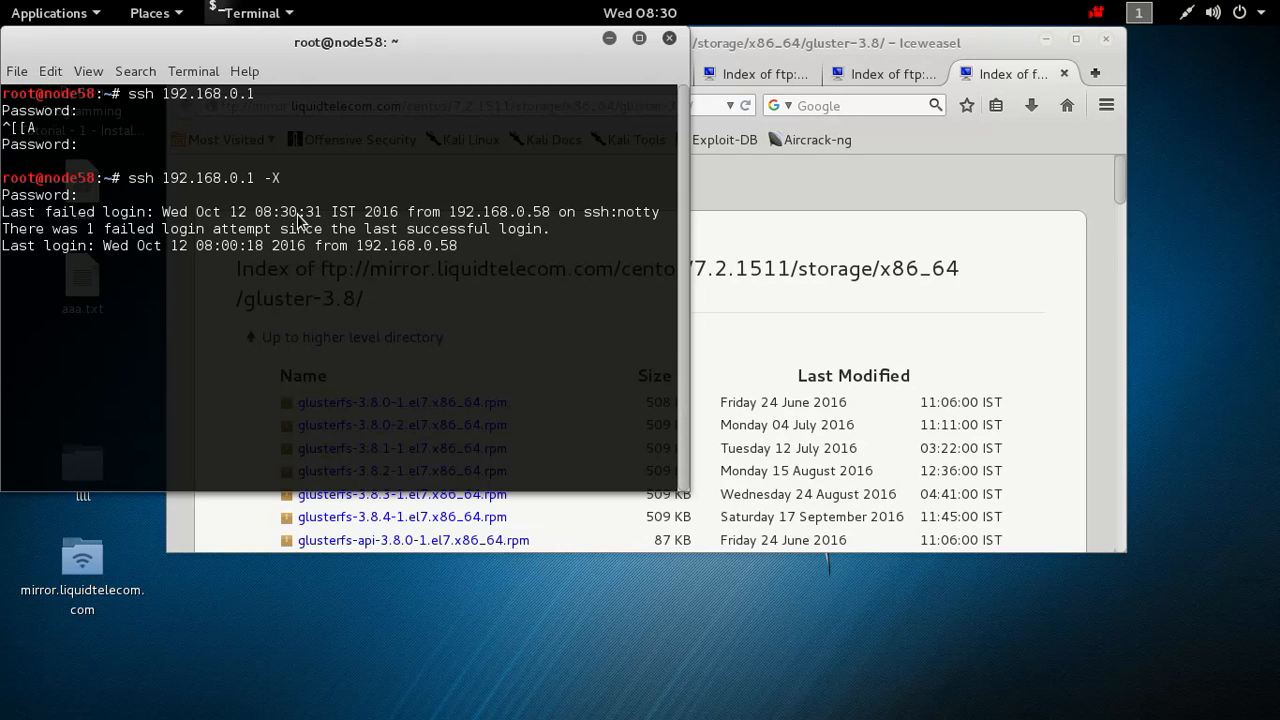
type("virt")
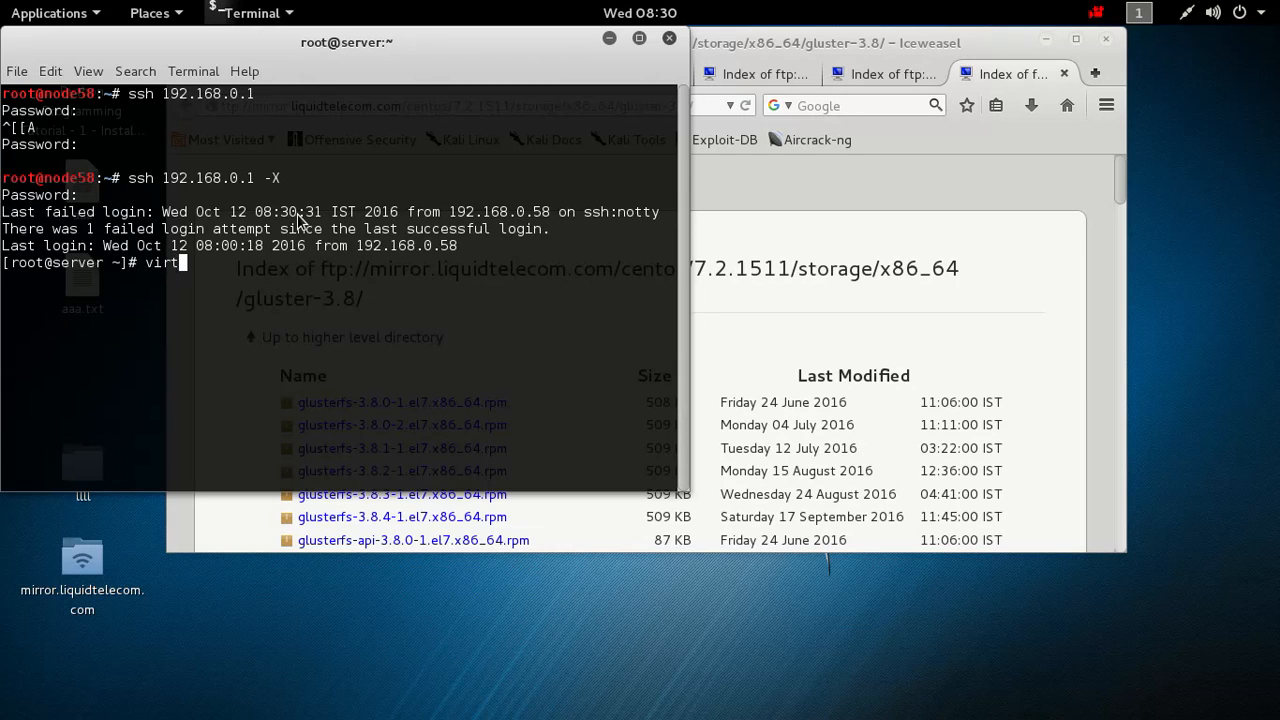
type("-manager")
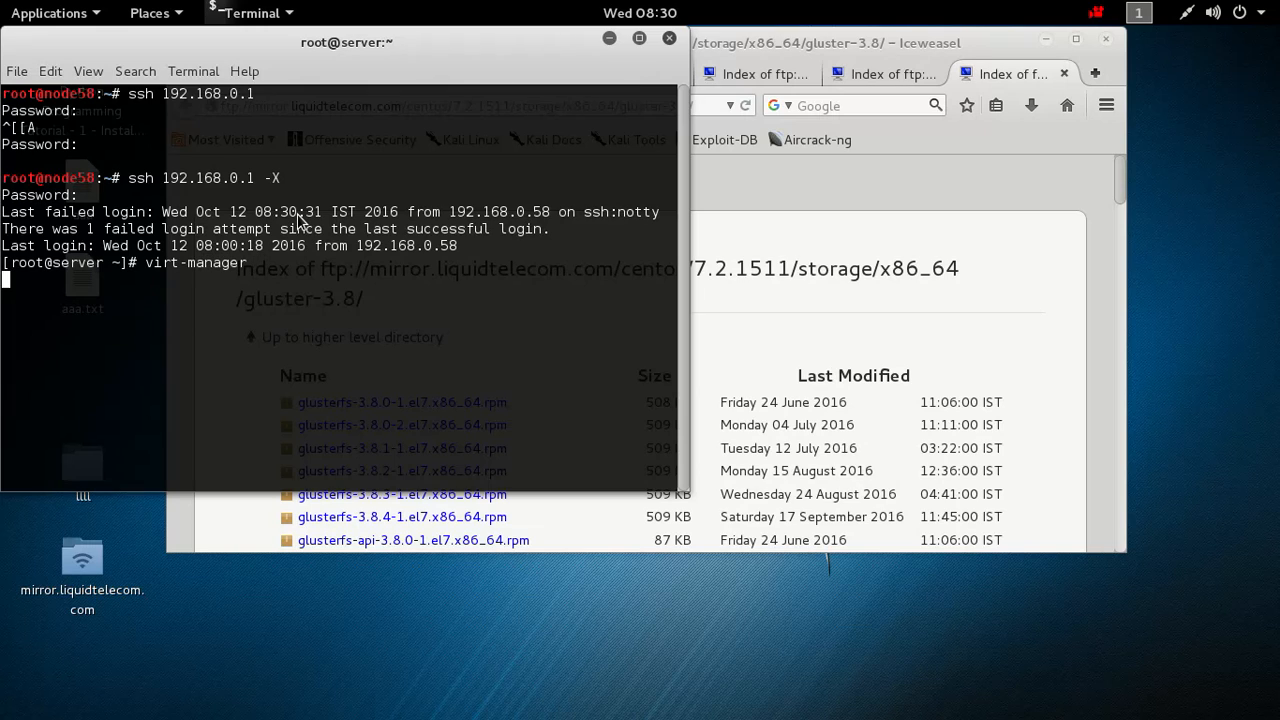
Launch Virtual Machine Manager and select the running rhel7.2_new guest
key("Return")
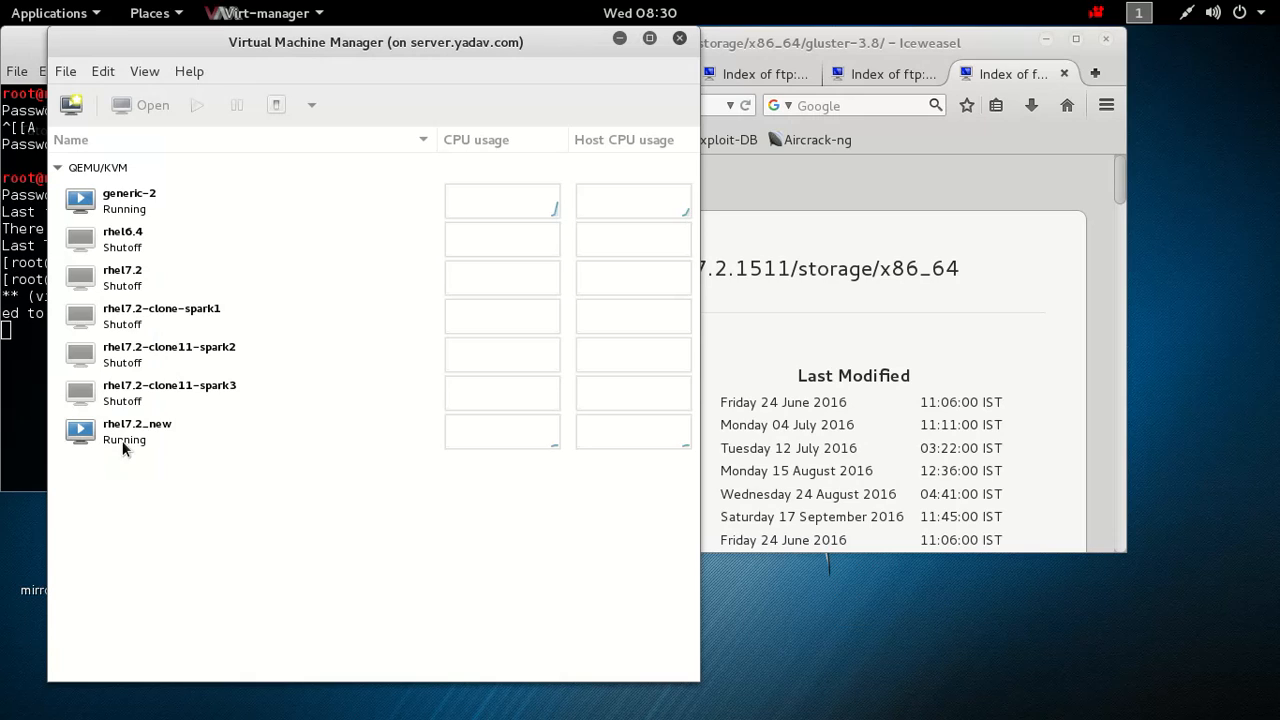
left_click(128, 432)
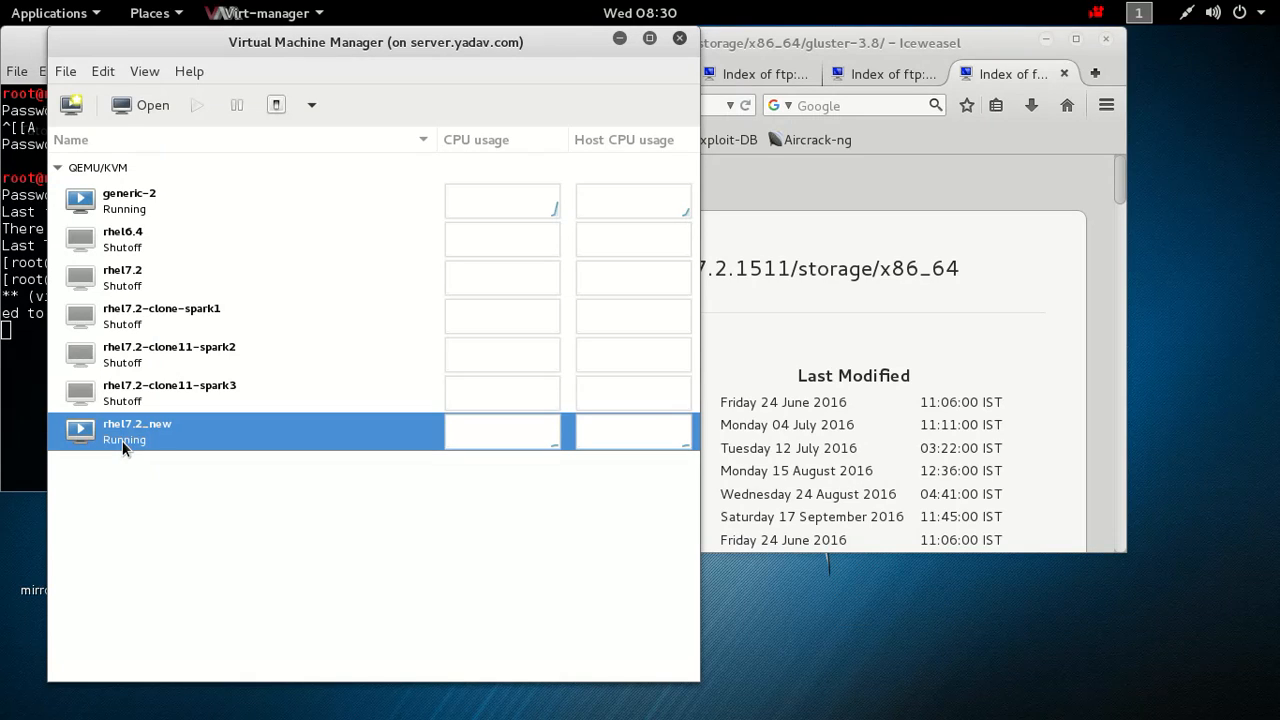
mouse_move(176, 452)
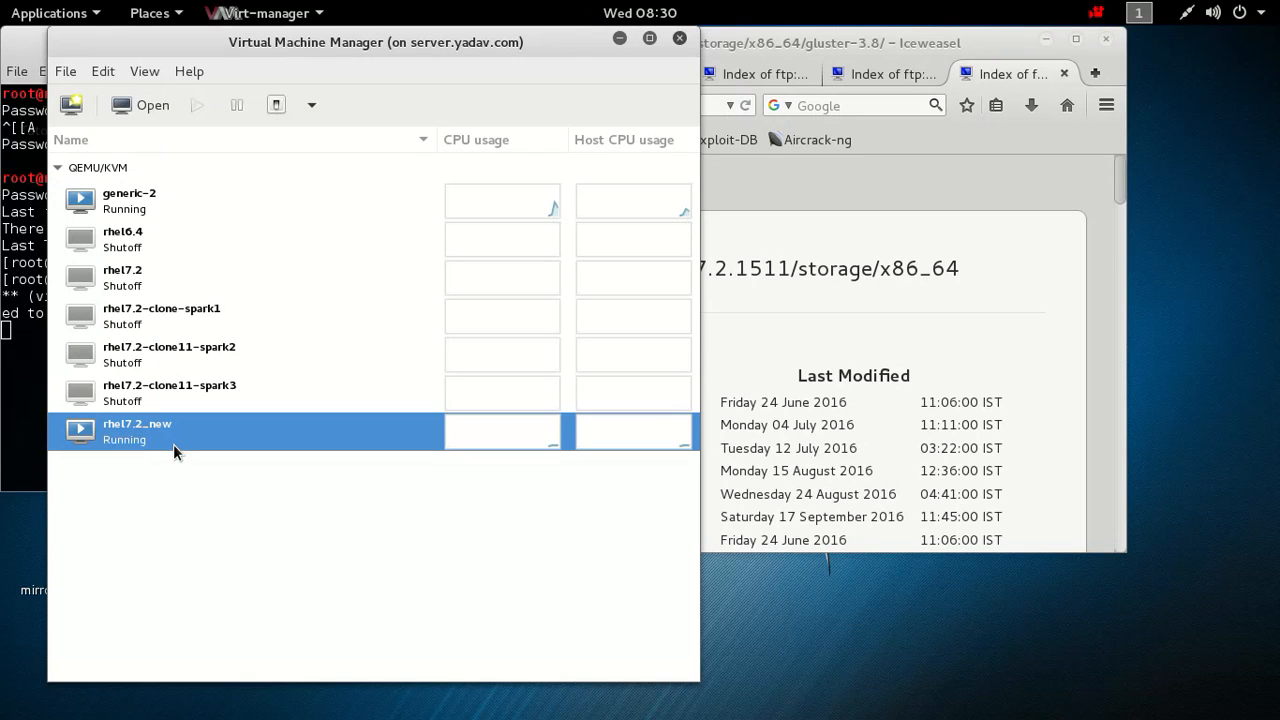
mouse_move(570, 84)
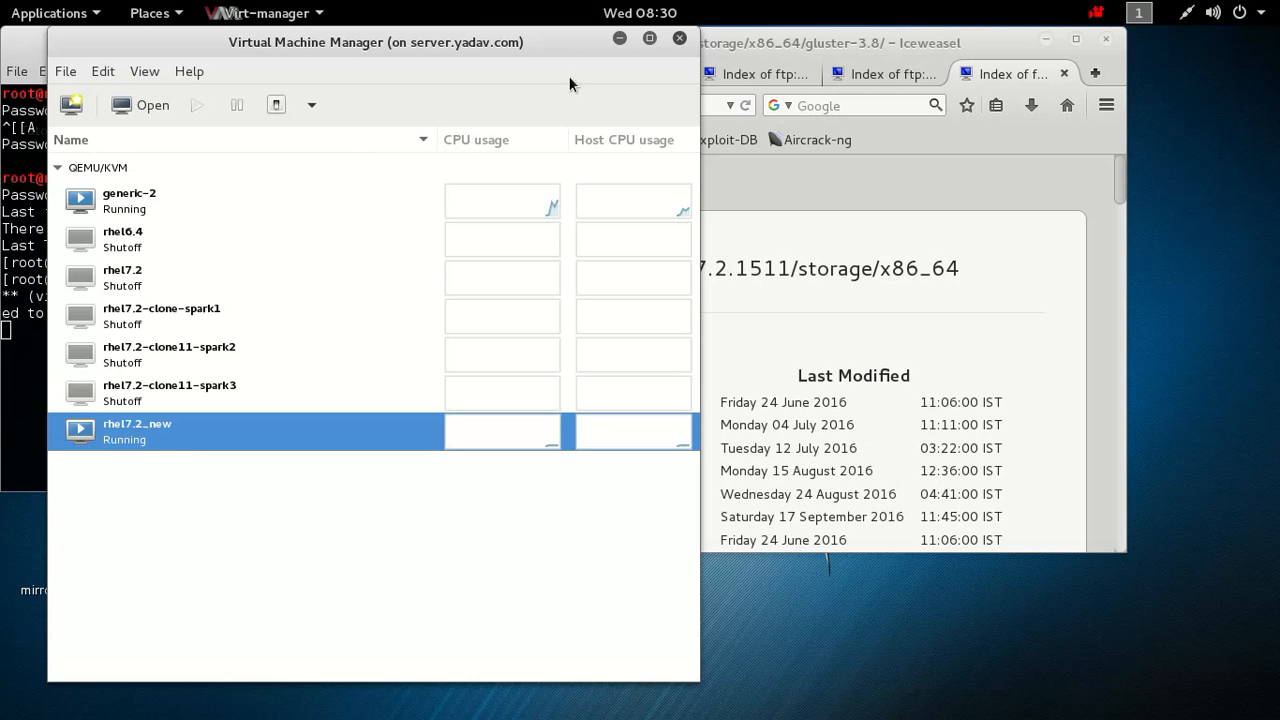
mouse_move(638, 48)
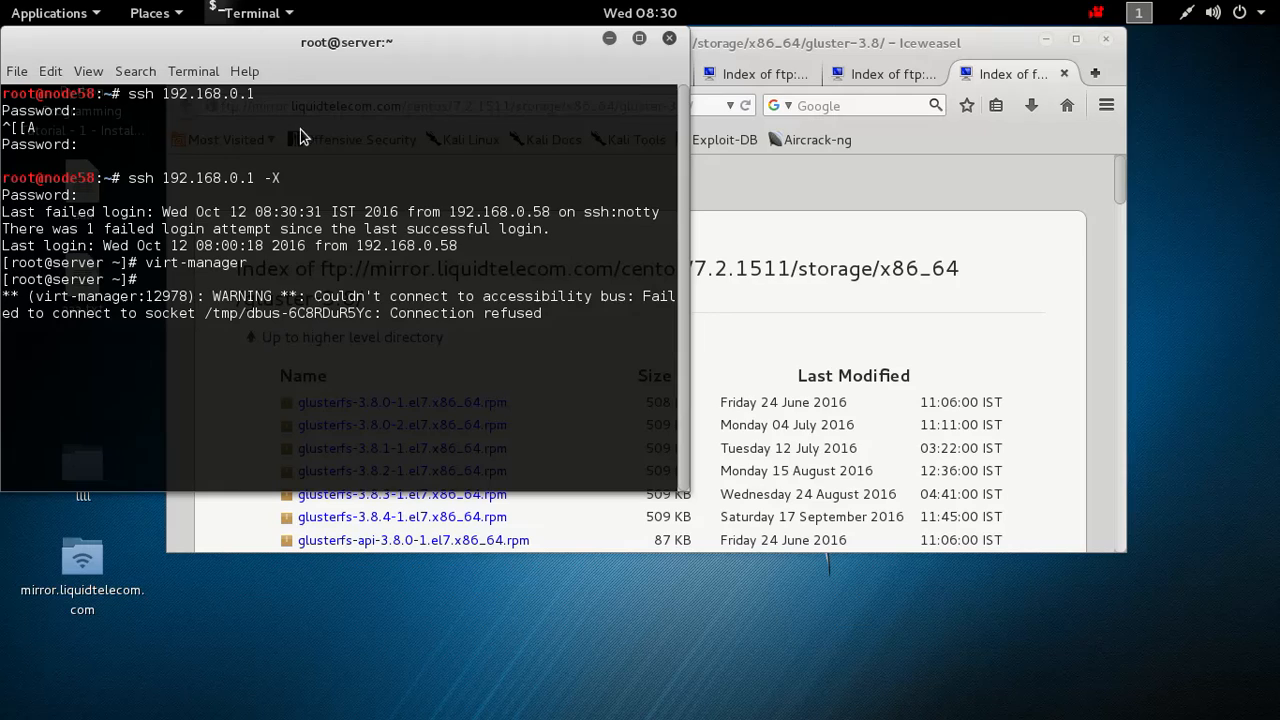
Stop virt-manager, log out, and ssh into node139.yadav.com as root
key("ctrl+c")
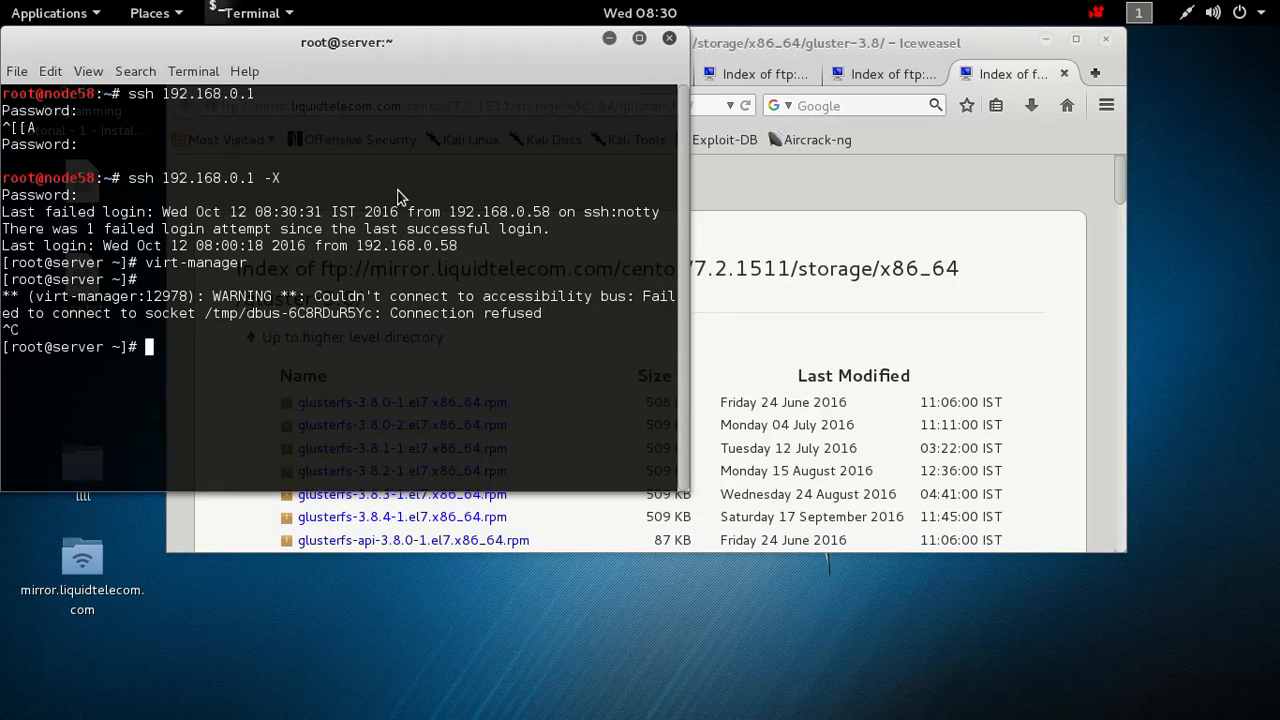
type("logout")
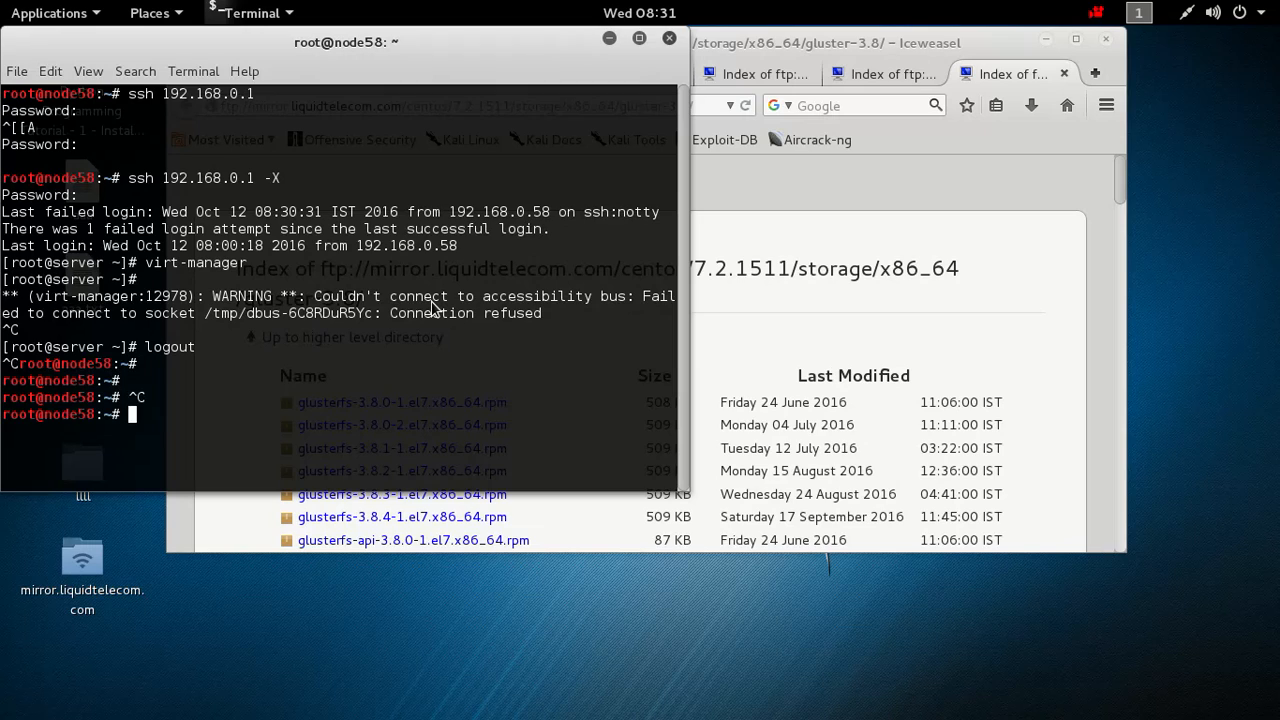
type("ssh")
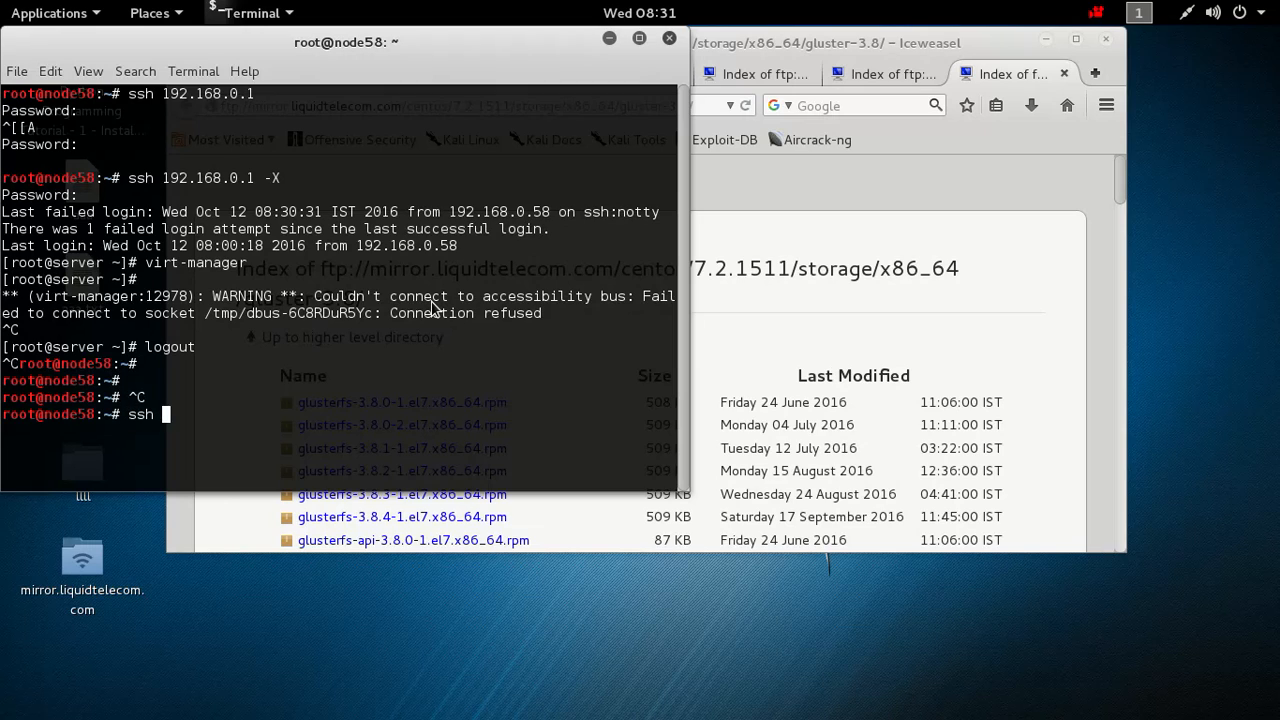
type("node")
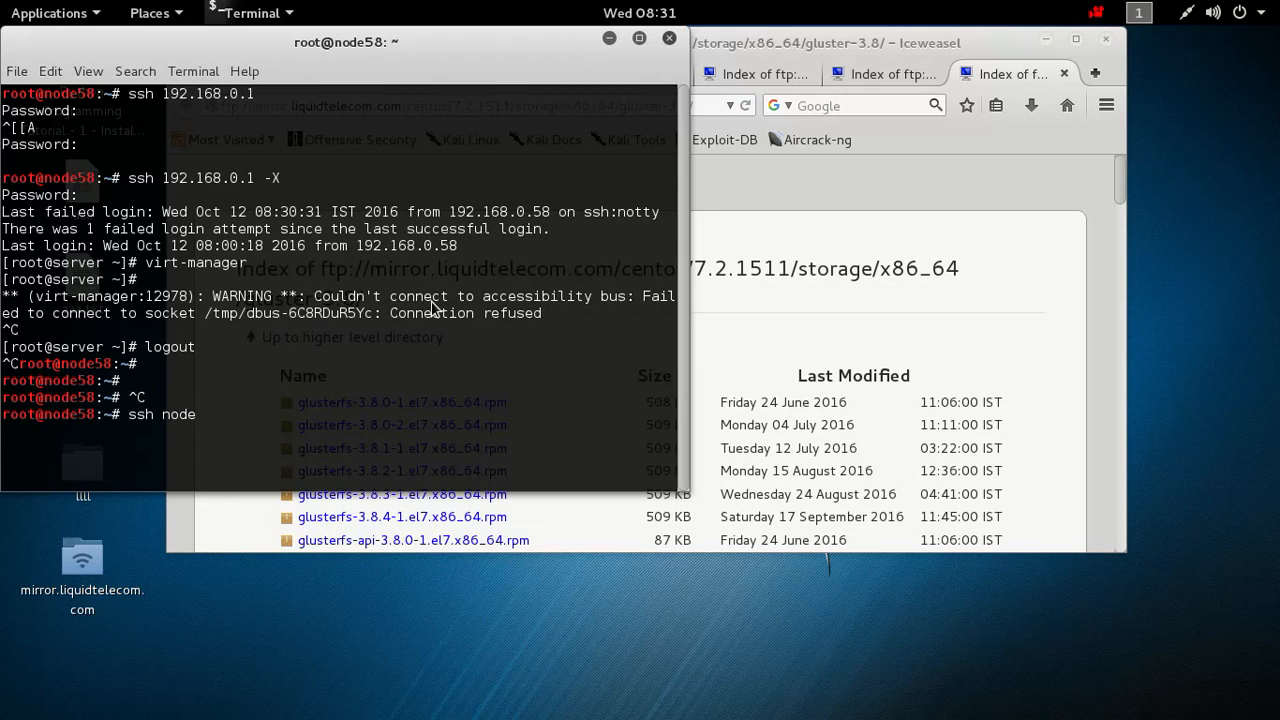
type("139")
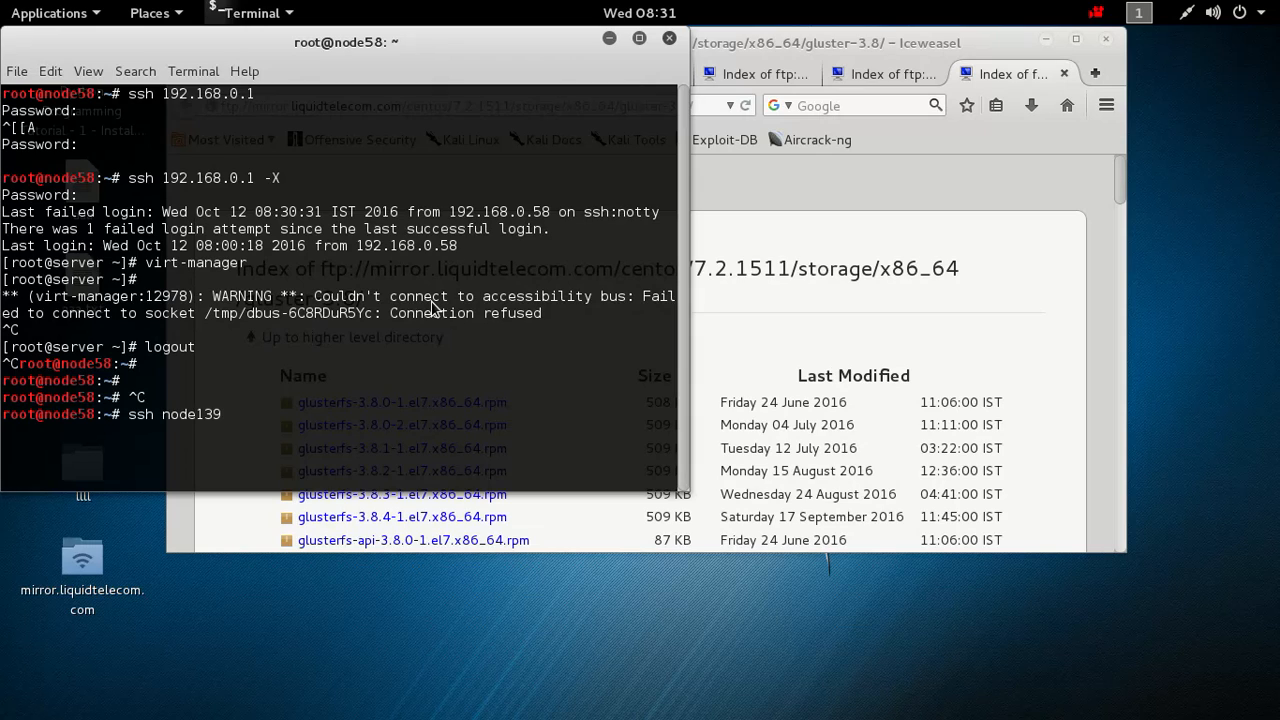
type(".yadav.com")
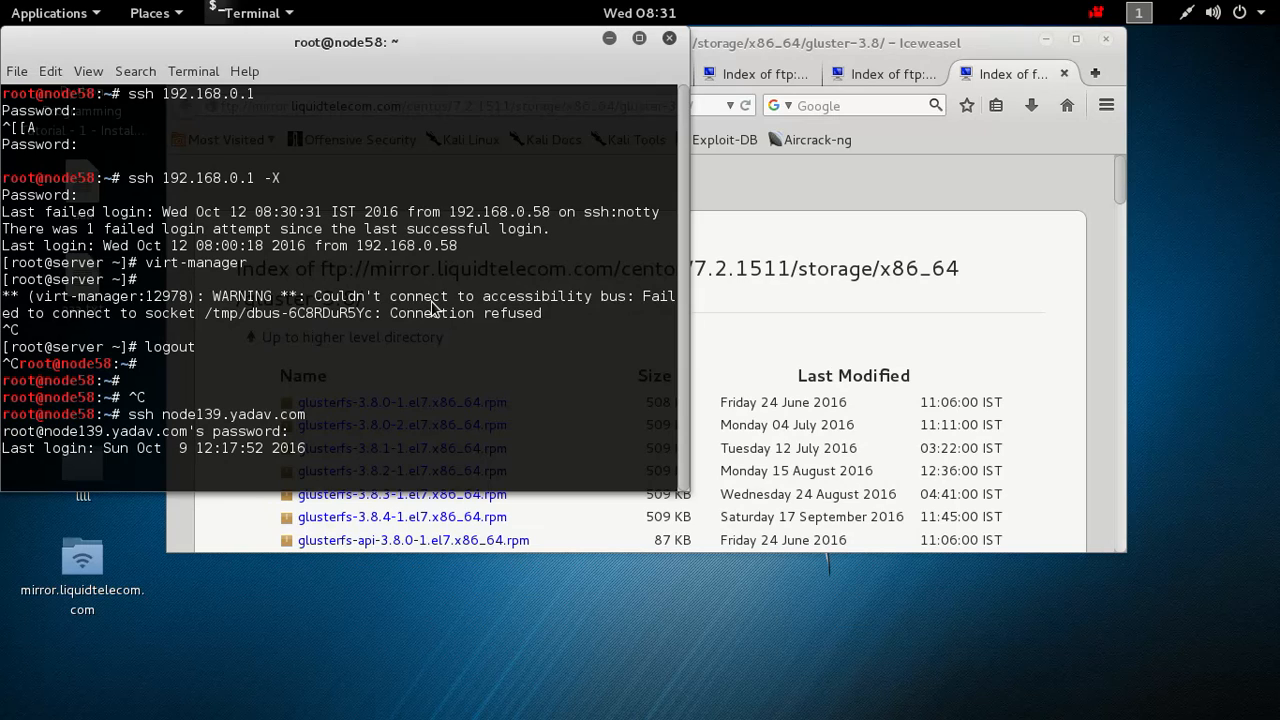
key("Return")
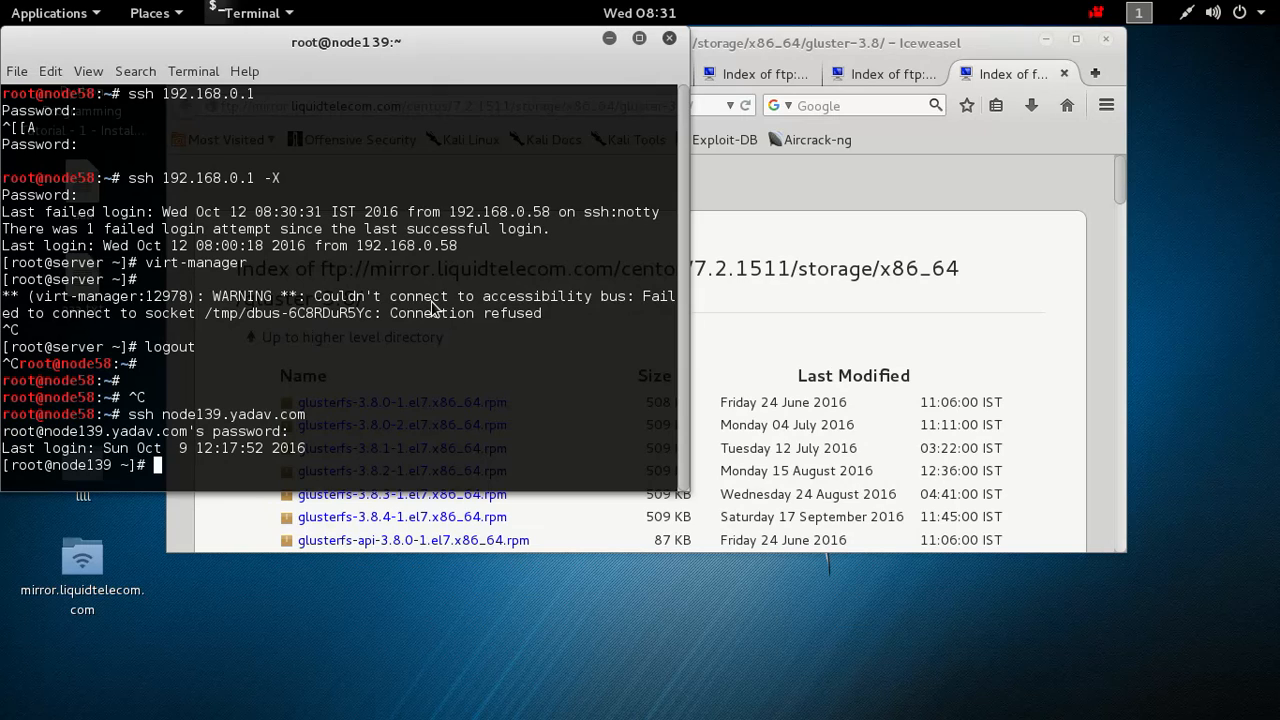
Run cat /etc/redhat-release, showing Red Hat Enterprise Linux Server release 7.2
type("vim")
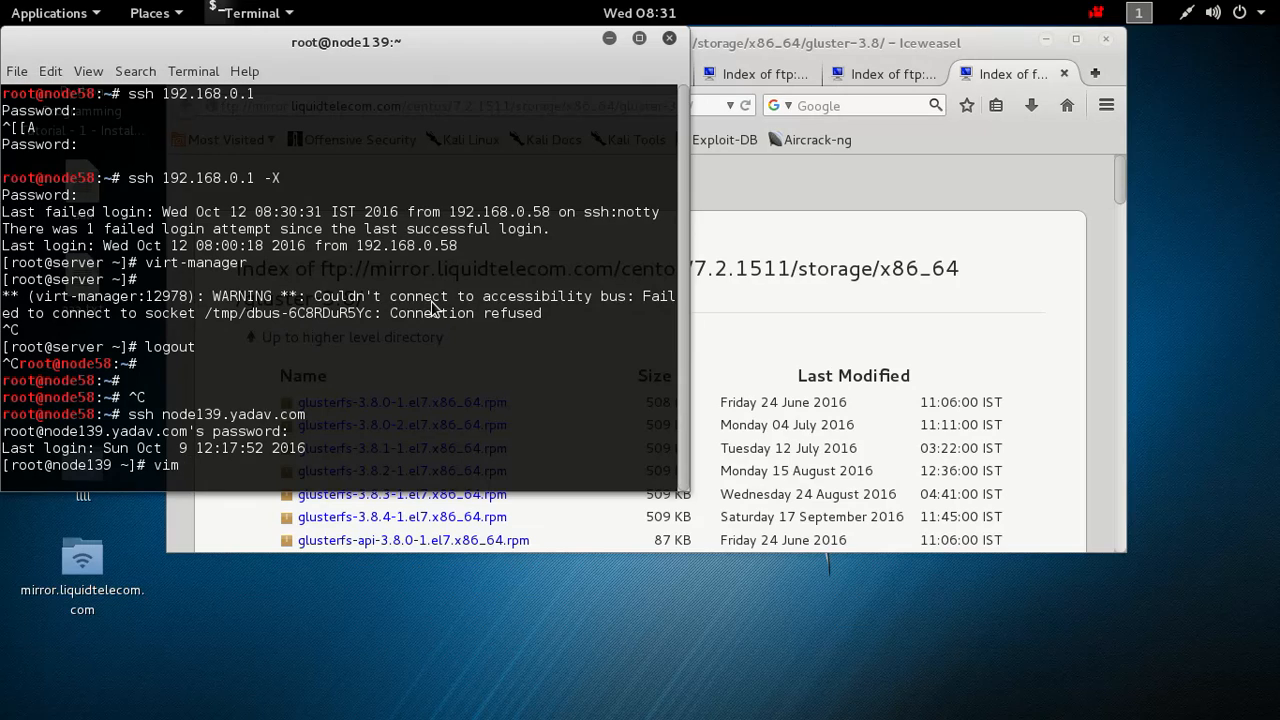
type("cat")
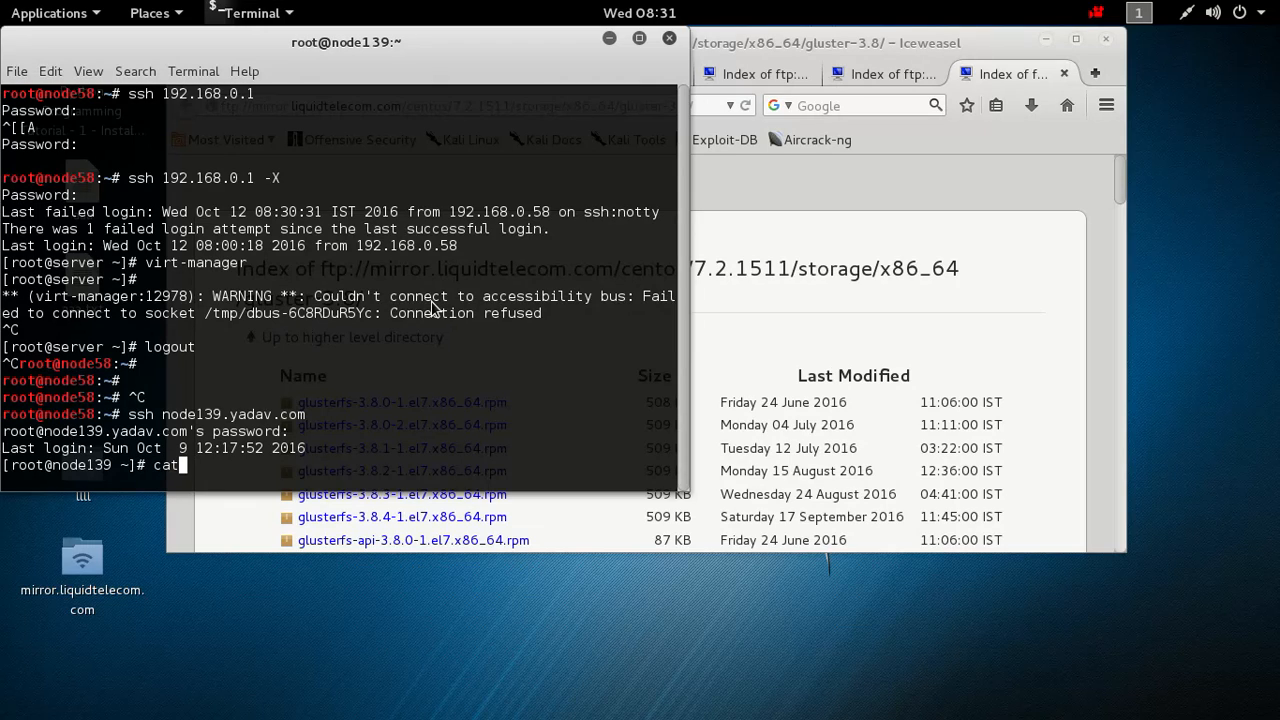
type("/etc")
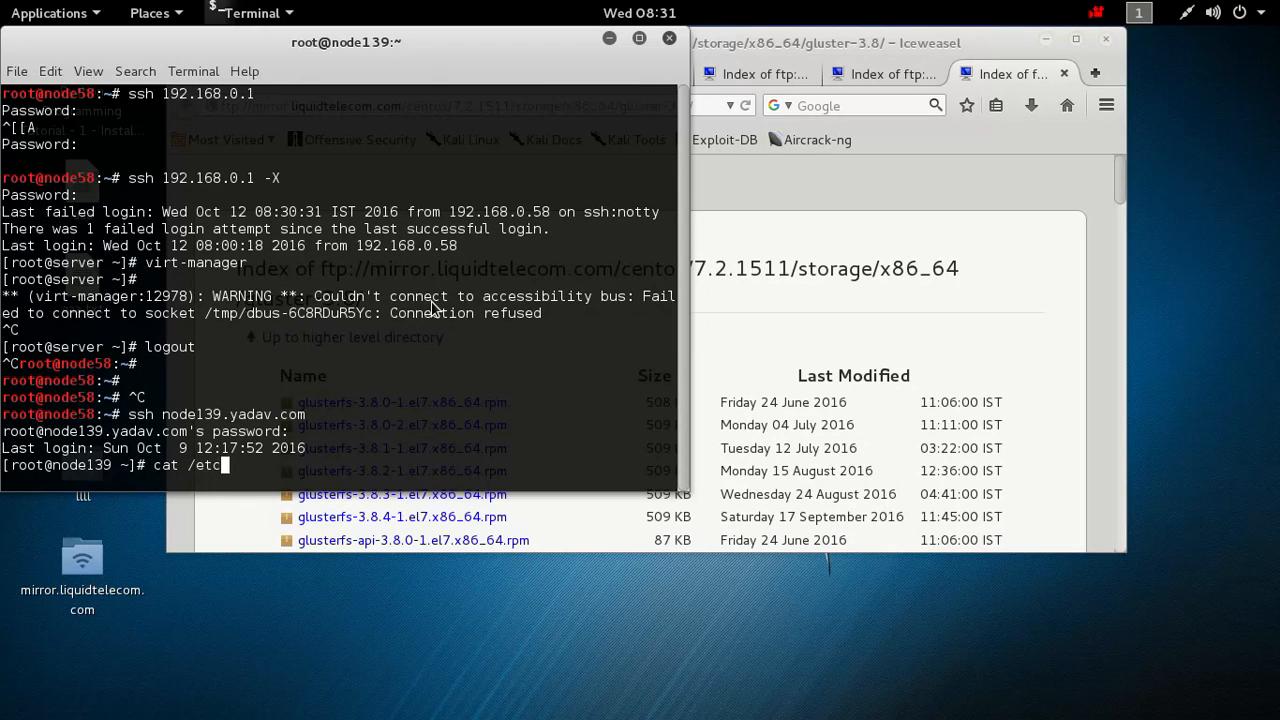
type("/")
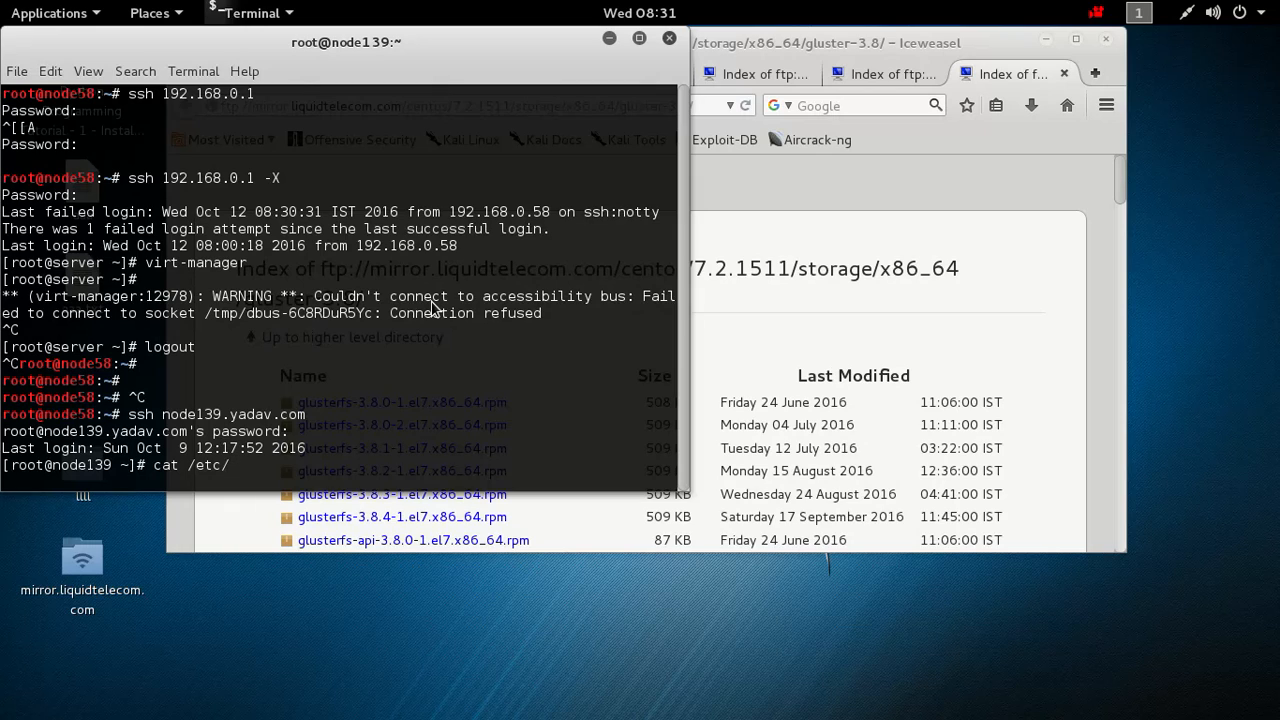
type("red")
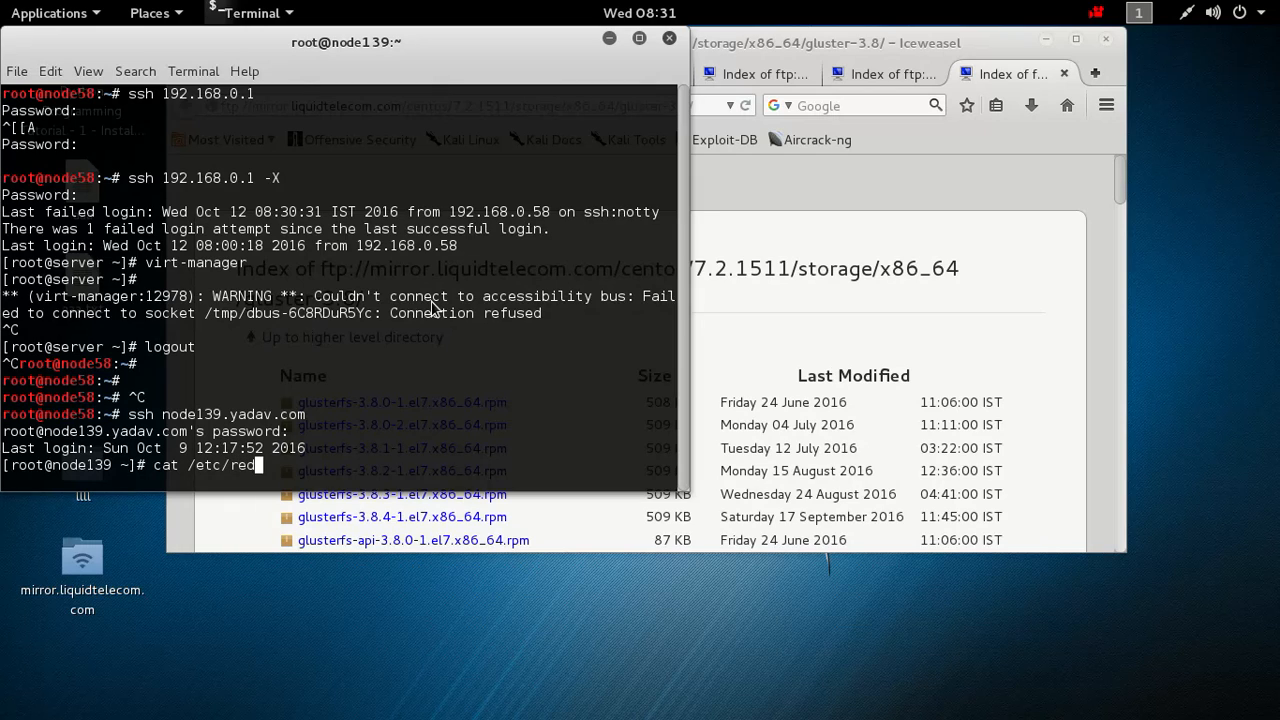
type("hat-")
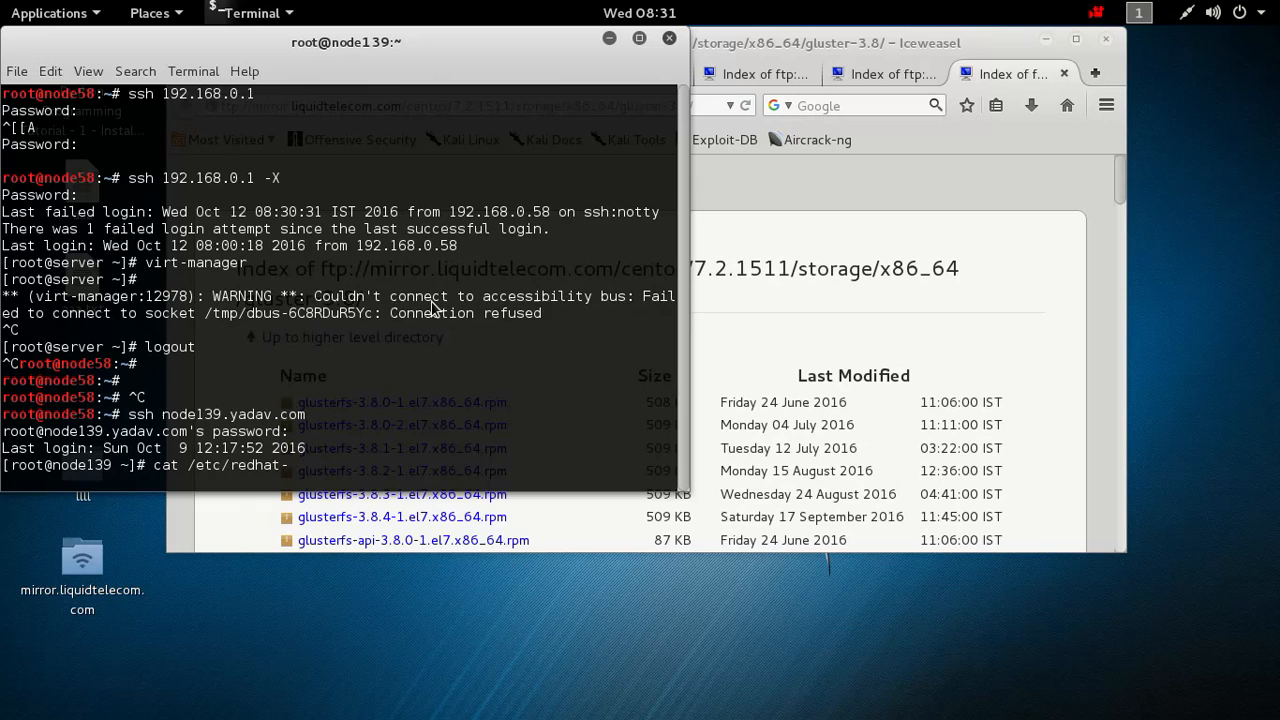
type("release")
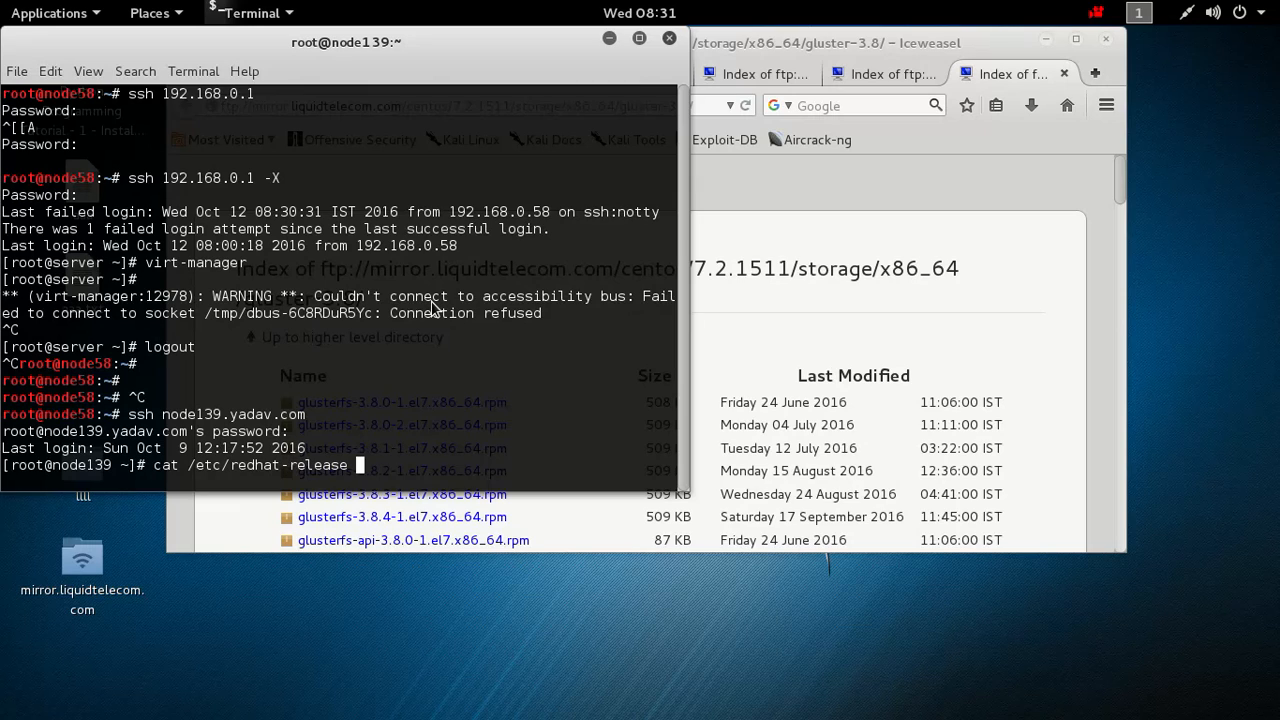
key("Return")
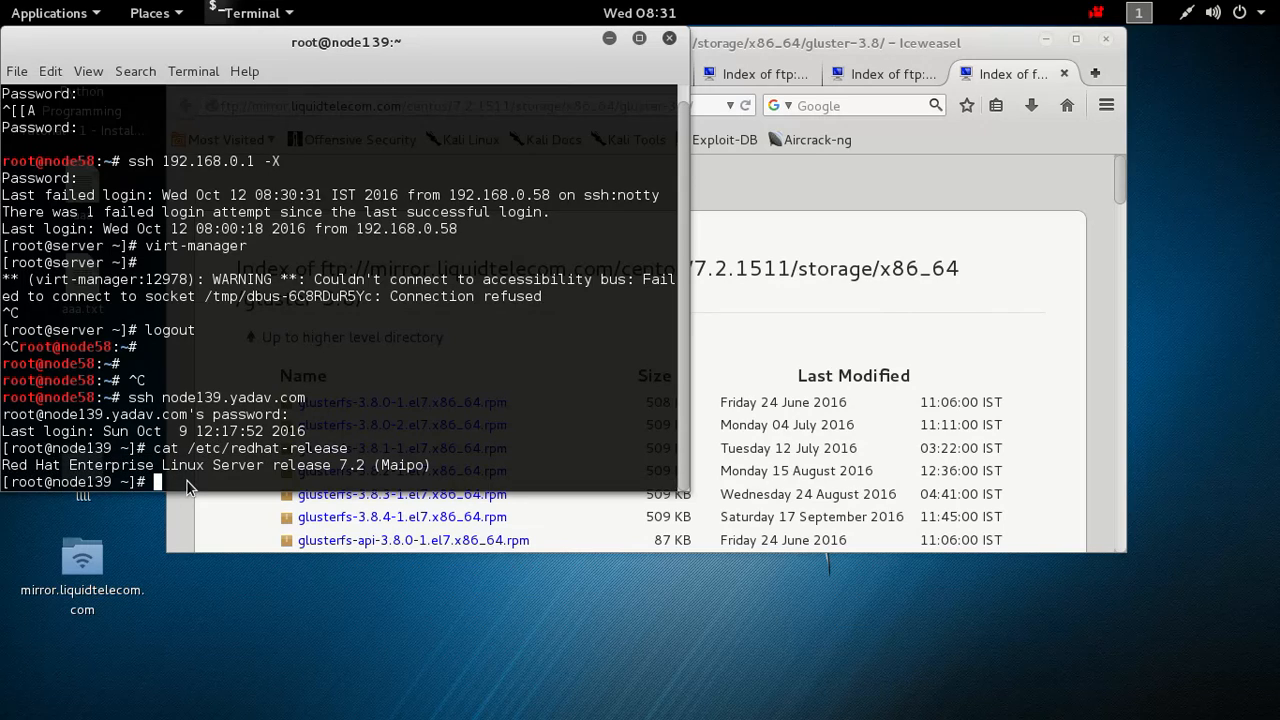
Change into /etc/yum.repos.d and briefly view new.repo in vim
type("cd")
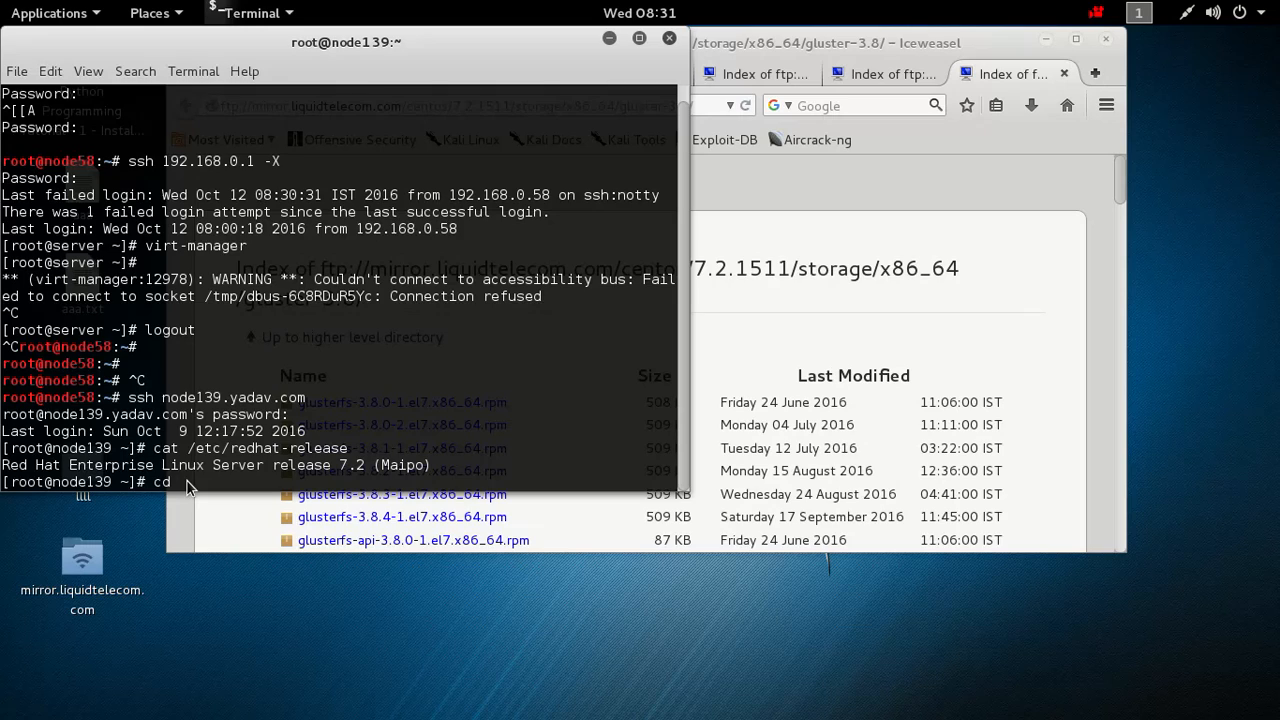
type("/etc/")
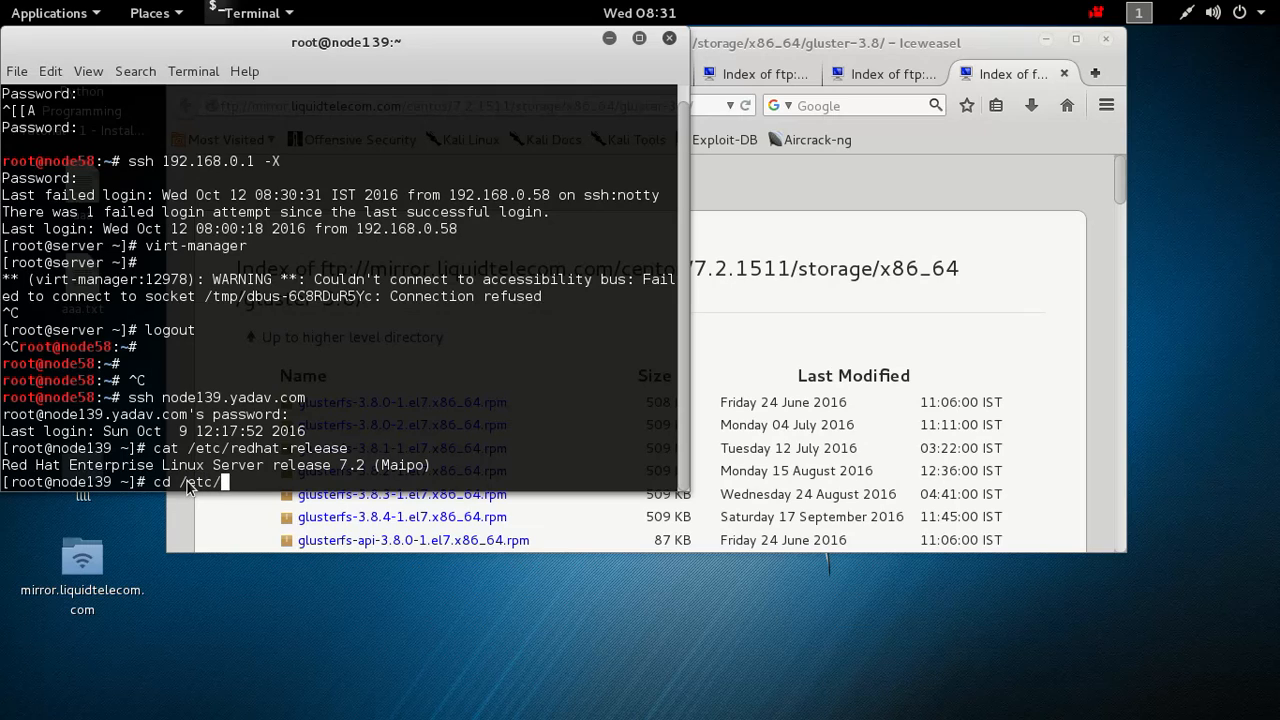
type("yum.repos.d/")
type("ls")
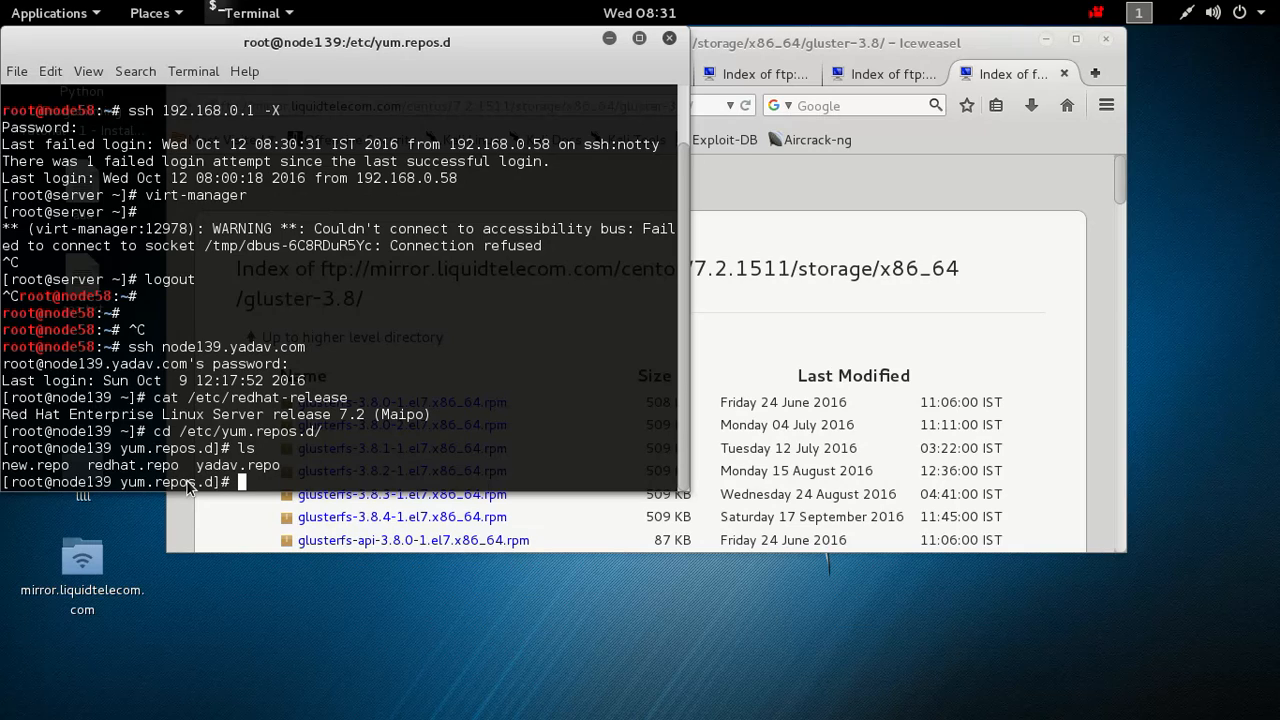
type("vim")
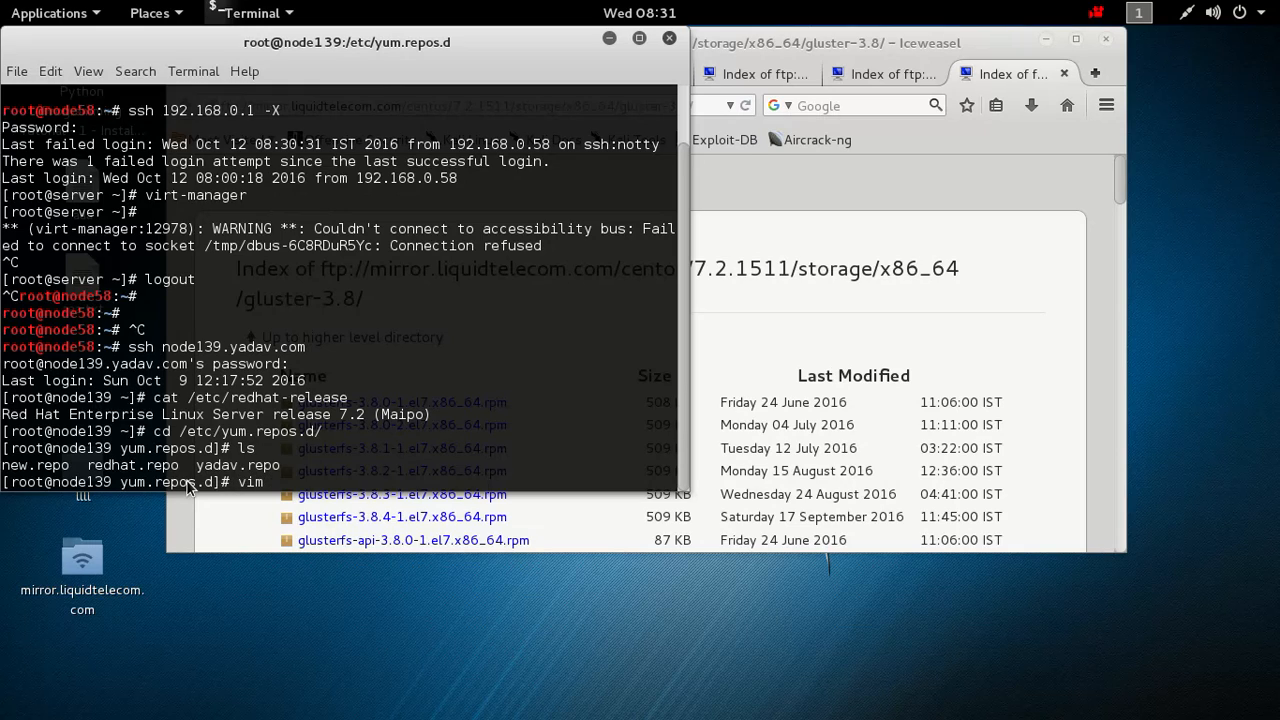
type("new.repo")
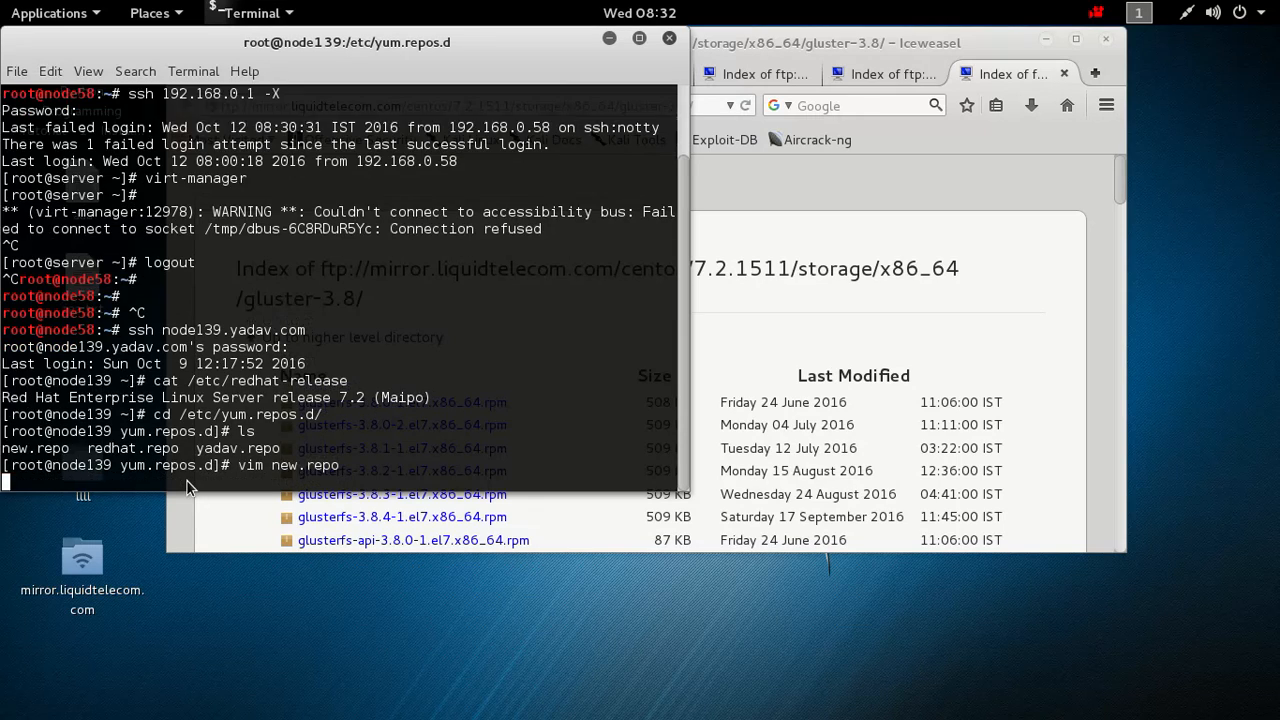
key("Return")
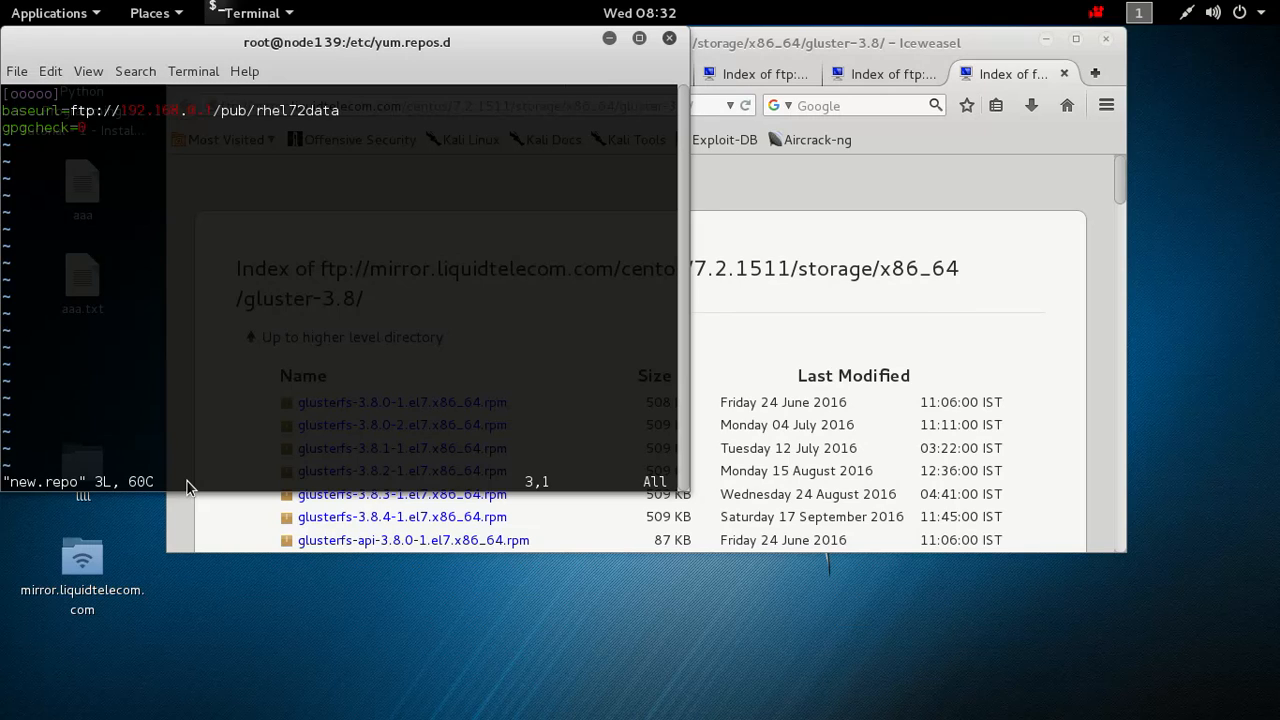
type(":wq")
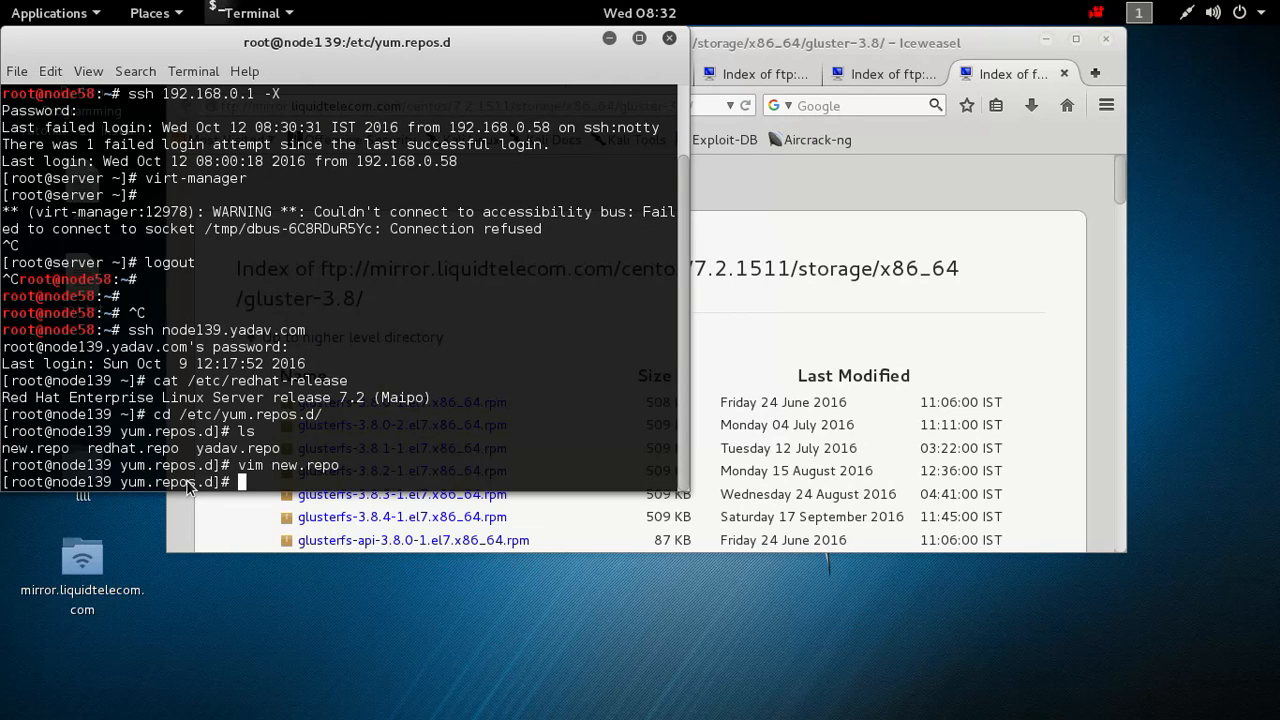
Delete yadav.repo with rm, confirming the removal
type("vim")
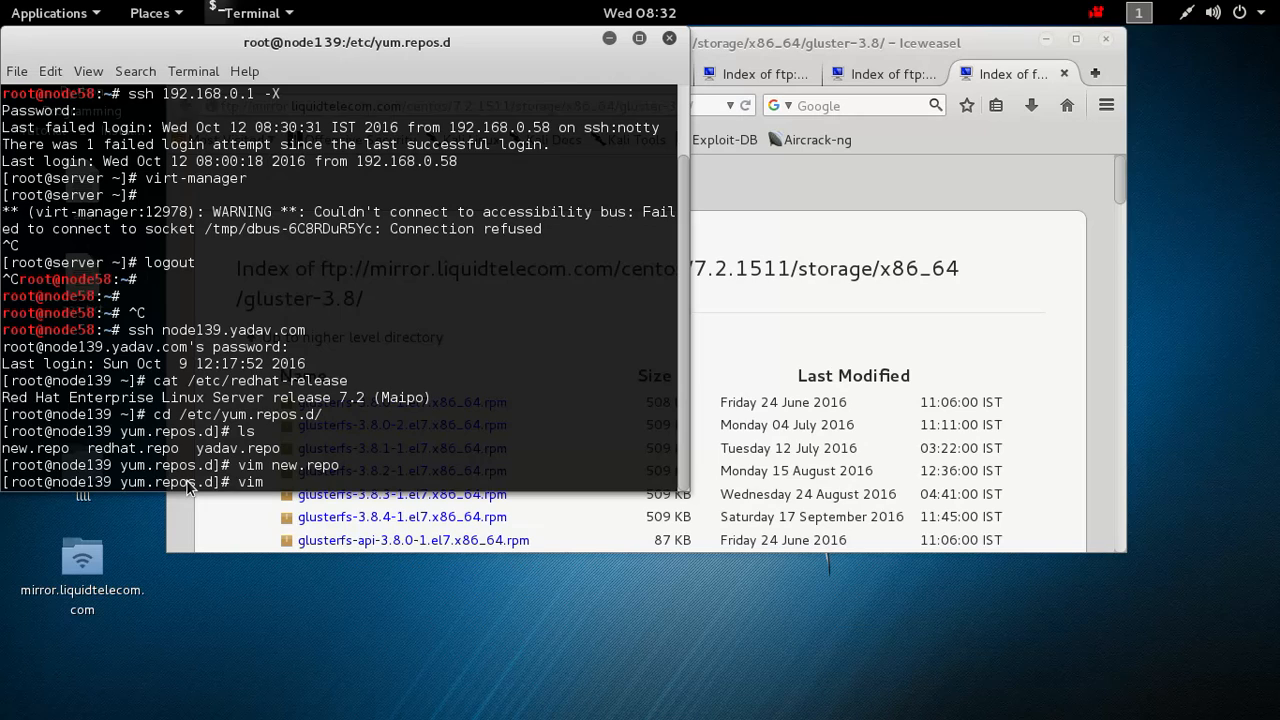
type("rm")
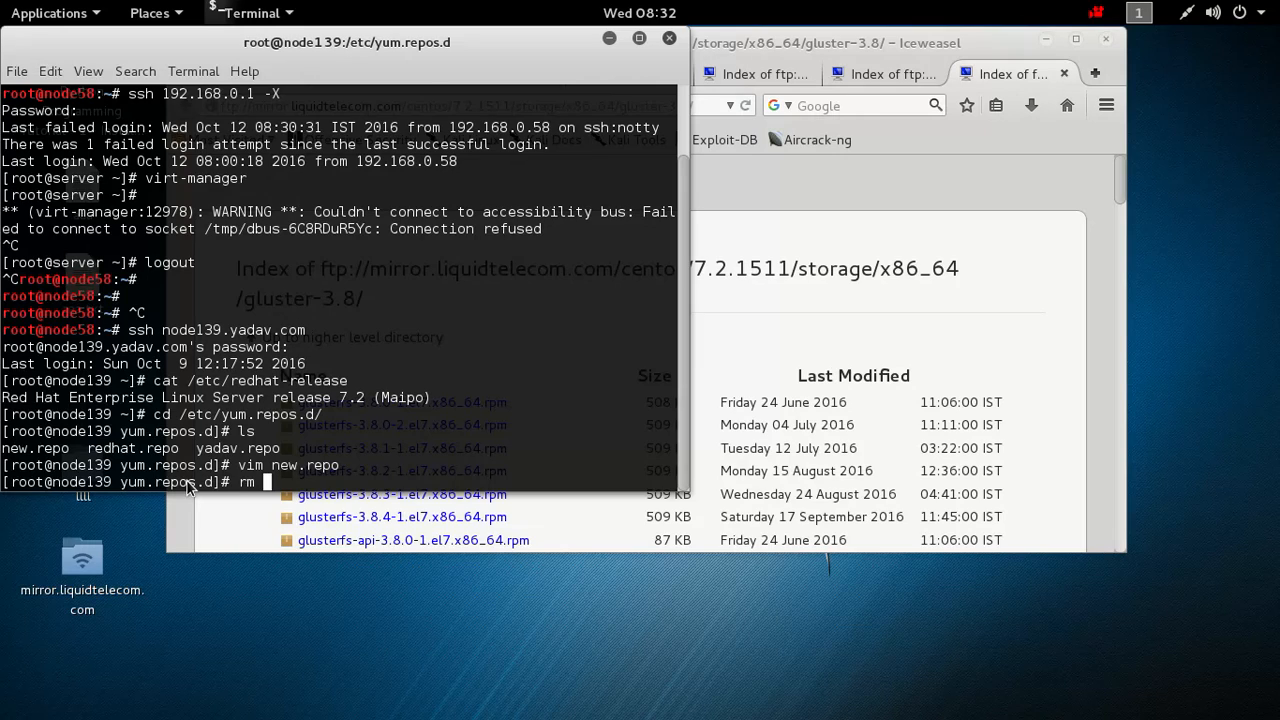
type("yadav.repo")
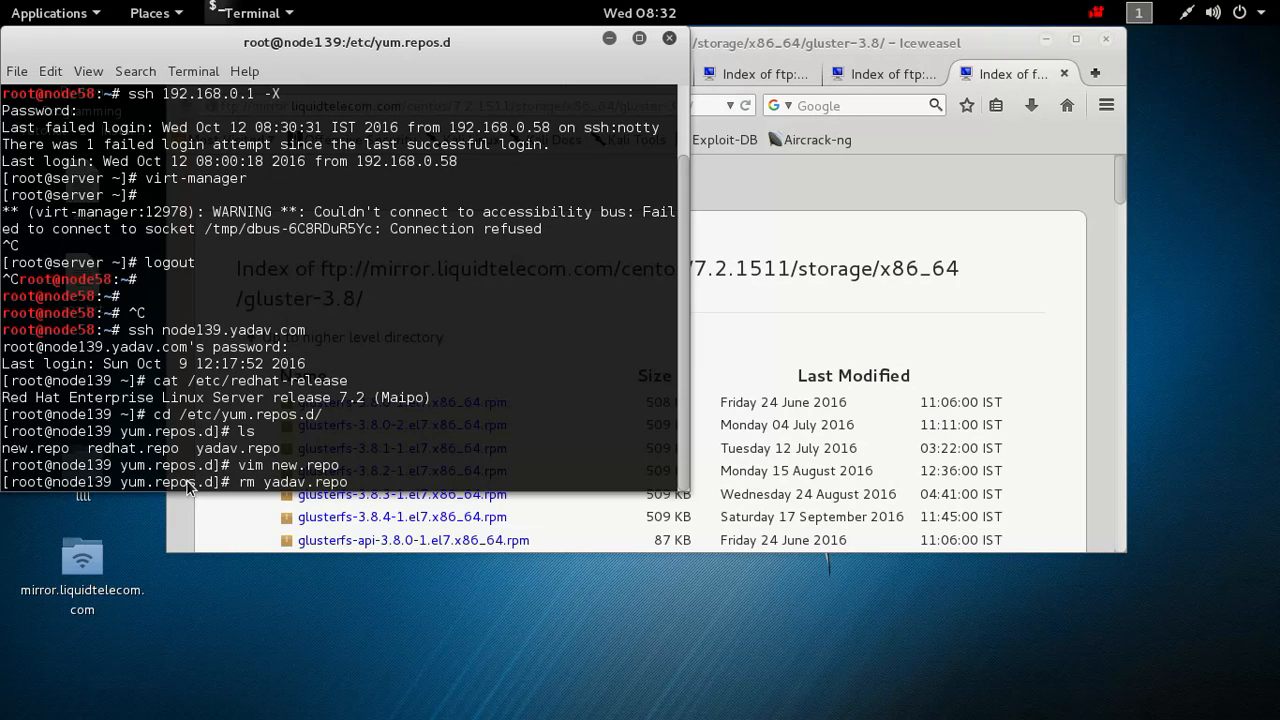
key("Return")
type("ls")
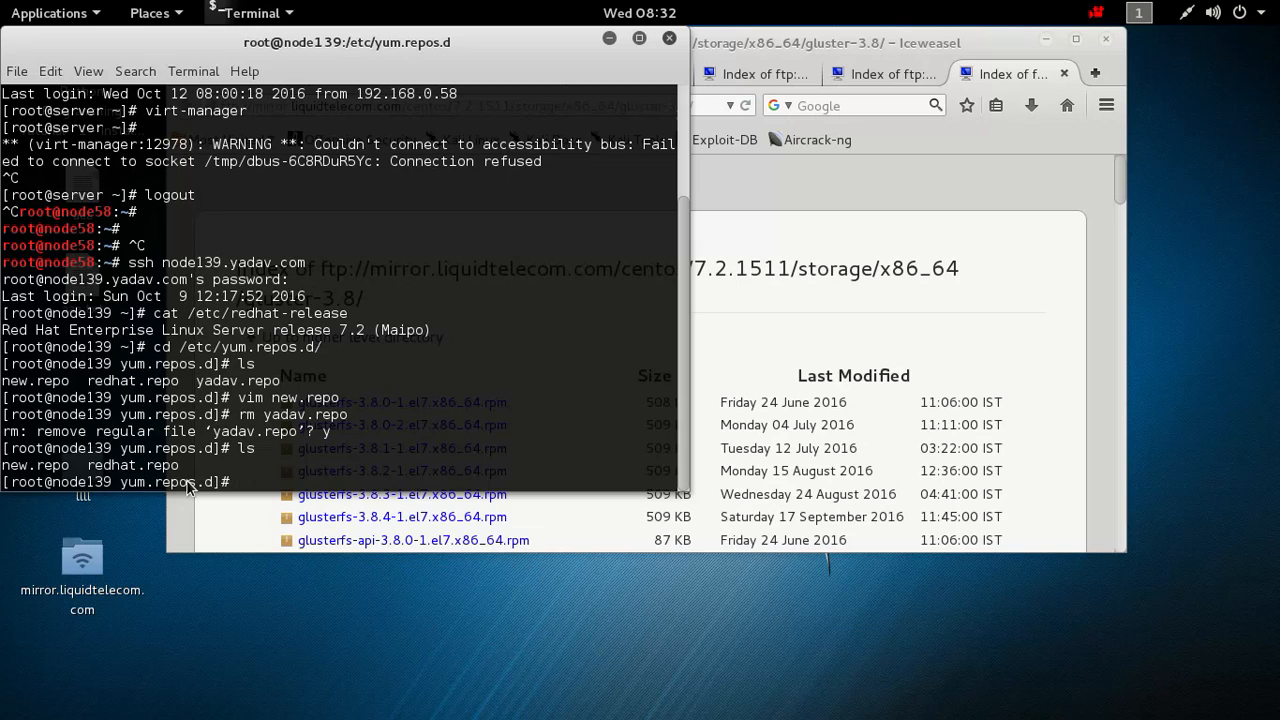
Edit new.repo in vim and start a new line for another repository section
type("vim")
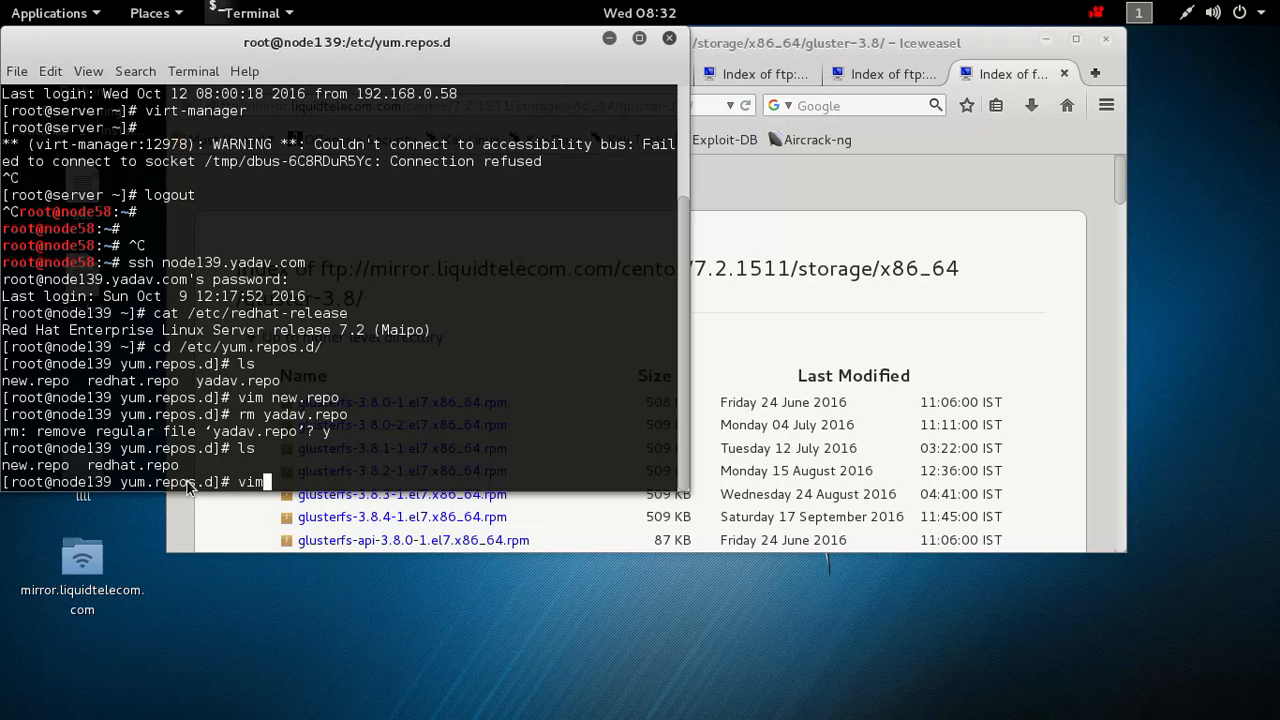
type("n")
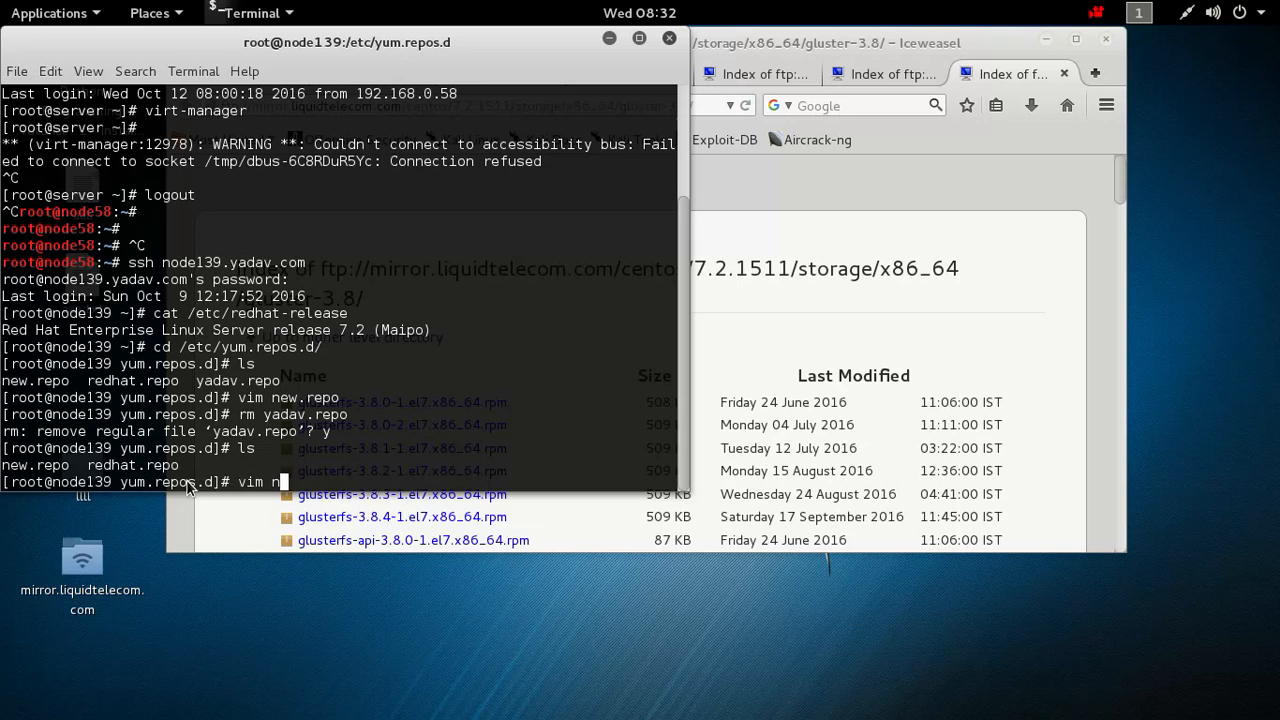
type("ew.repo")
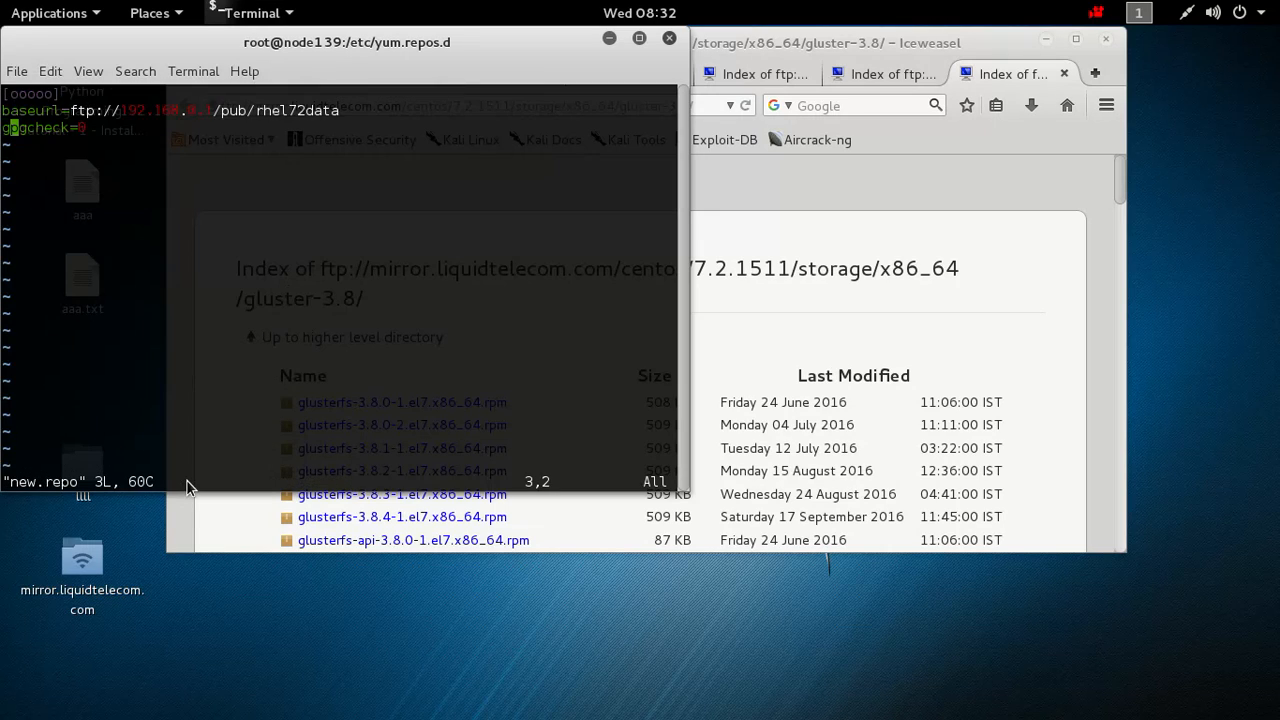
key("i")
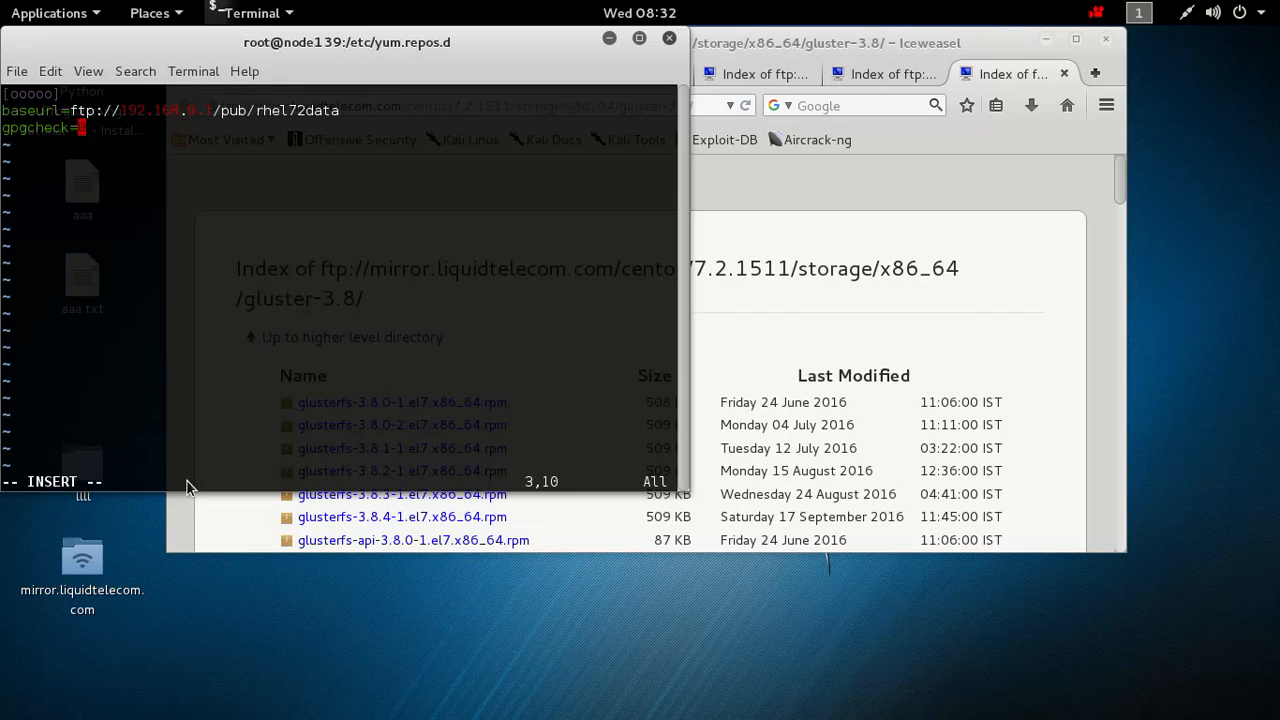
key("Down")
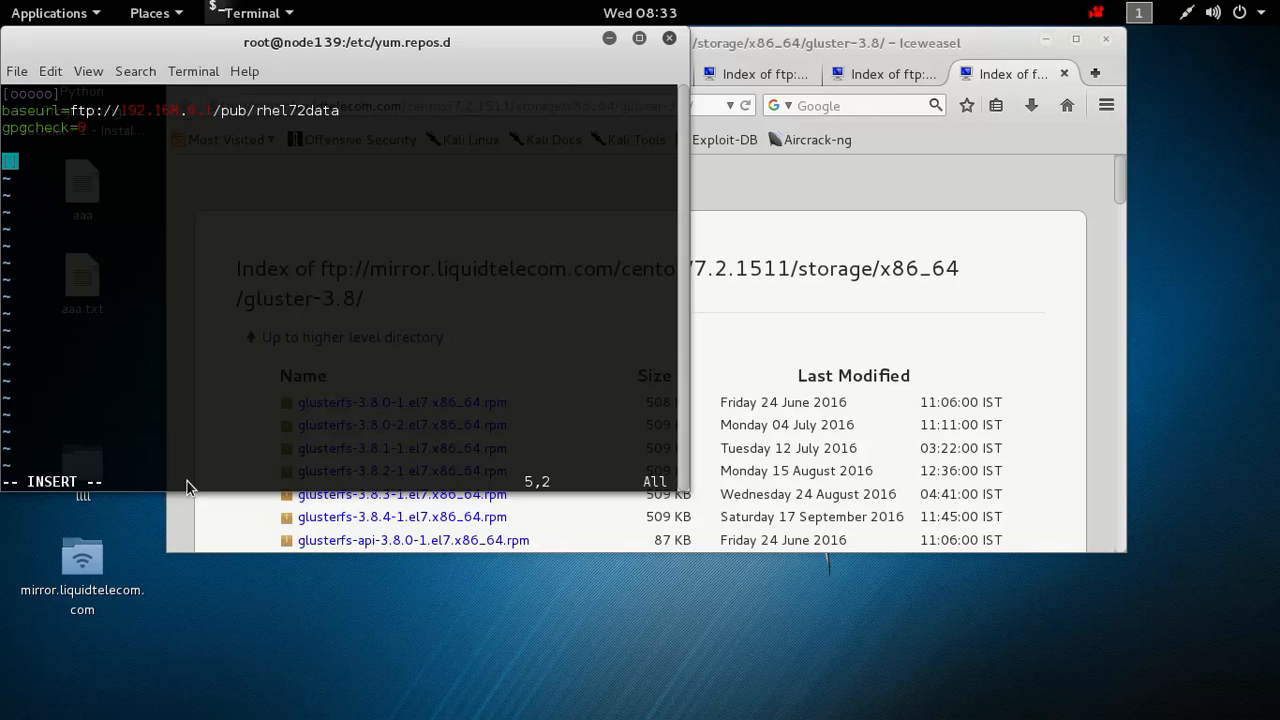
Add a [gluster] section header and begin its baseurl= line
type("glust")
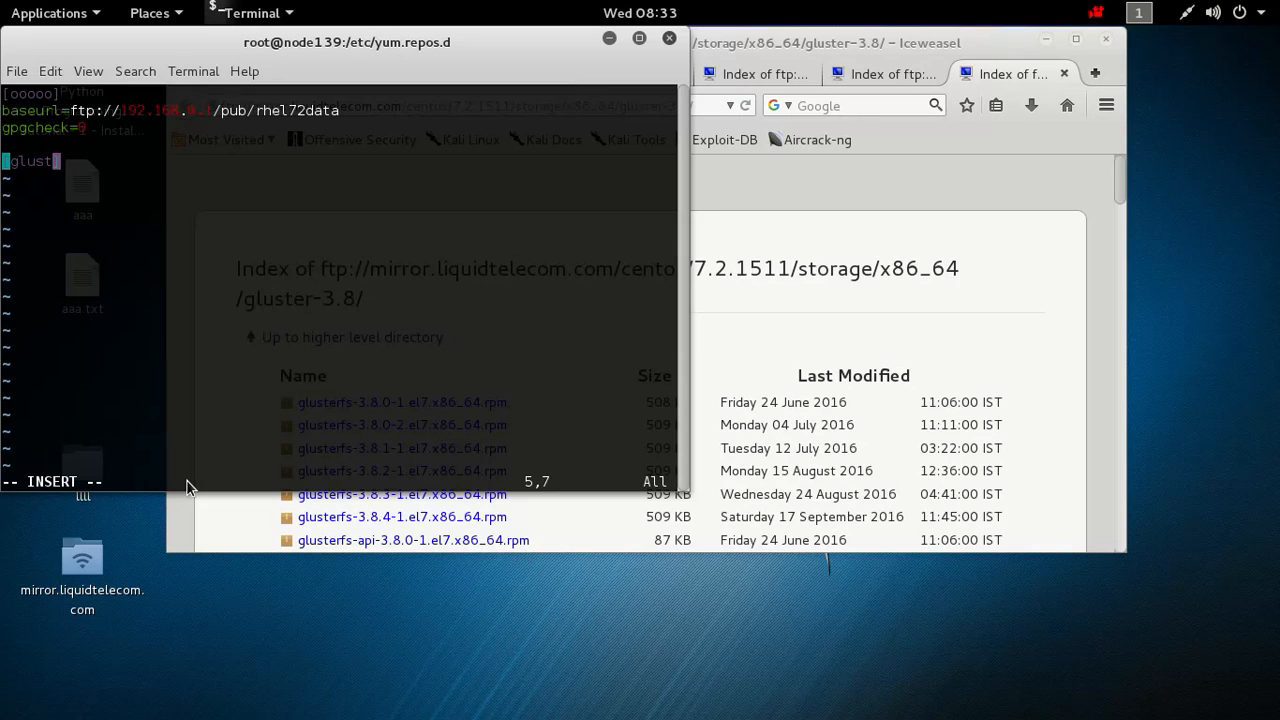
type("er")
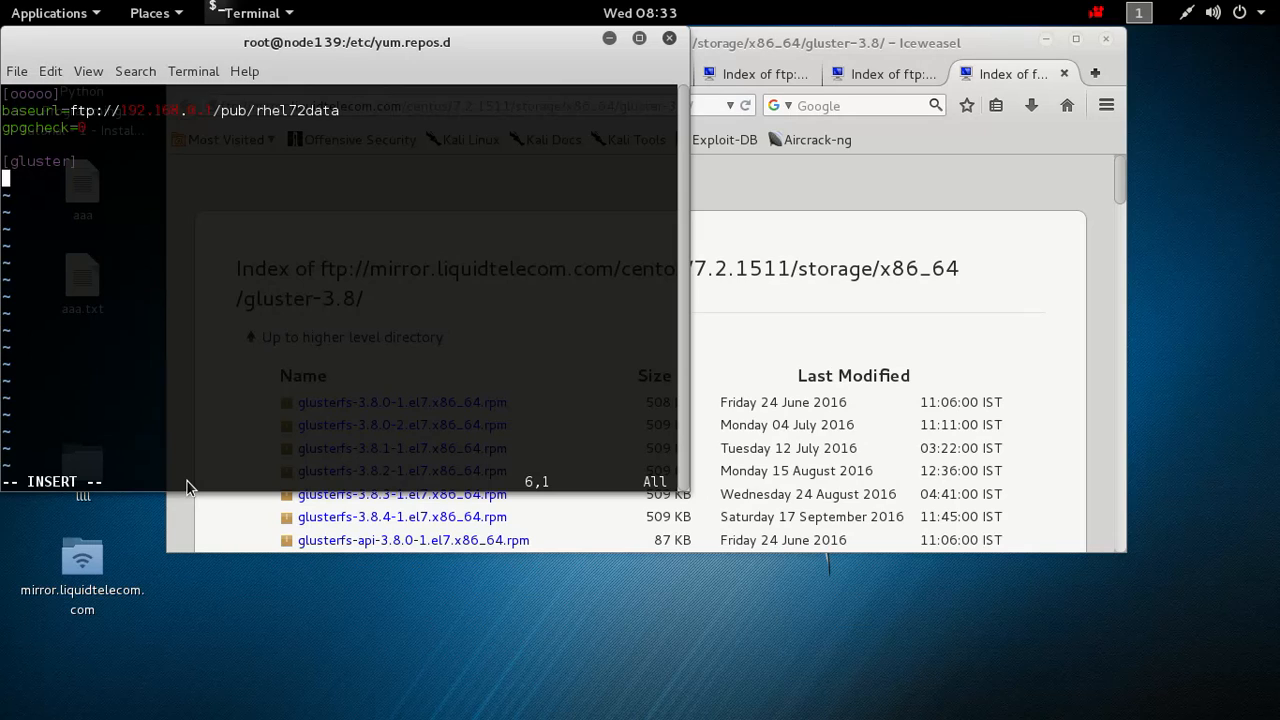
type("base")
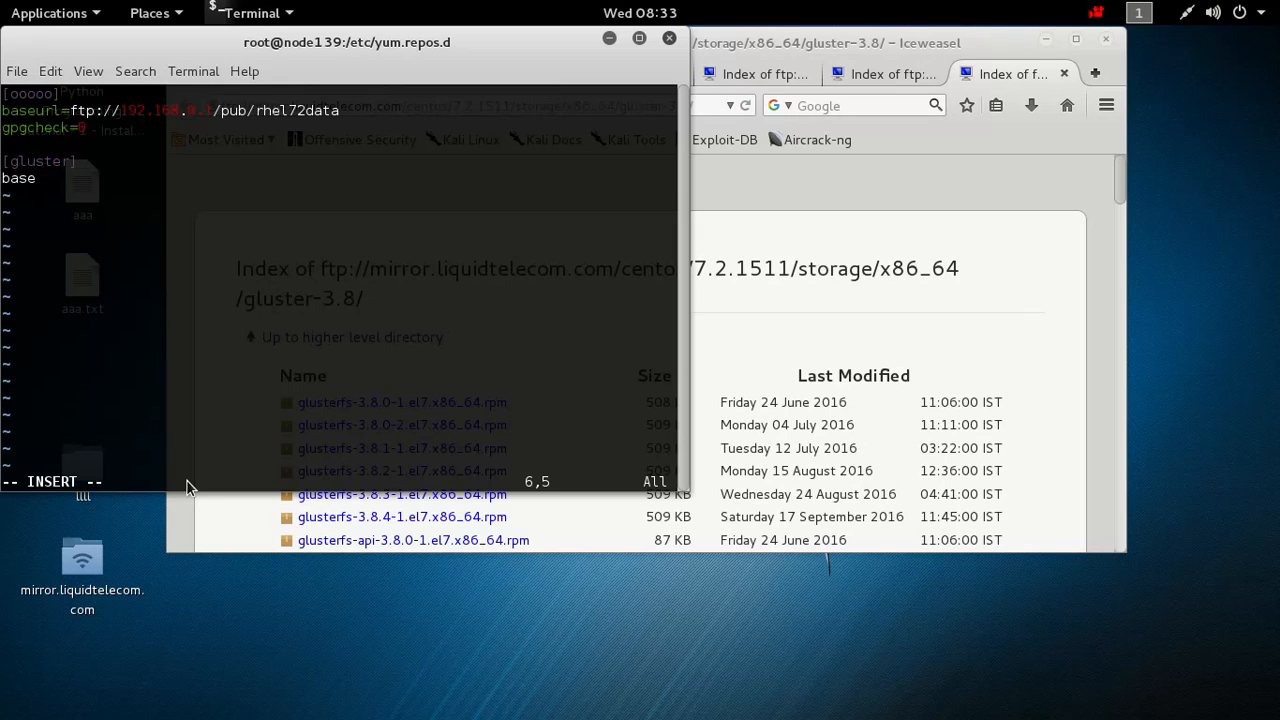
type("l")
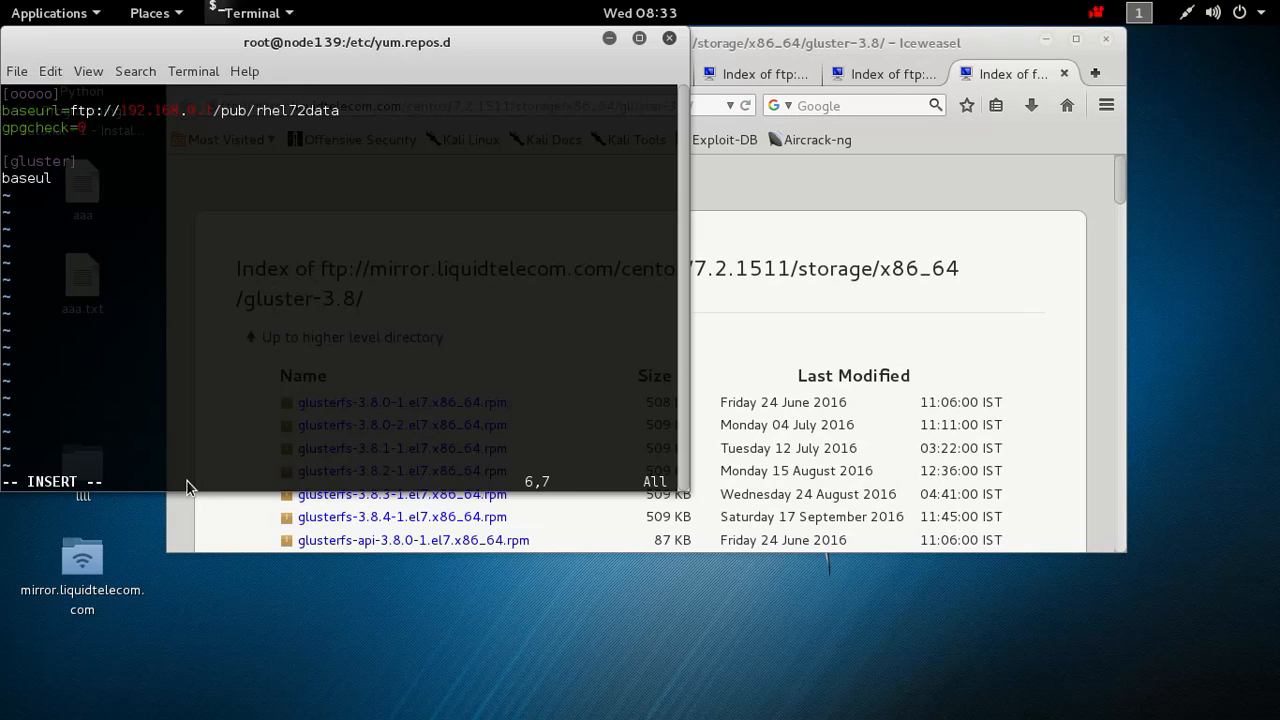
key("BackSpace")
type("rl=")
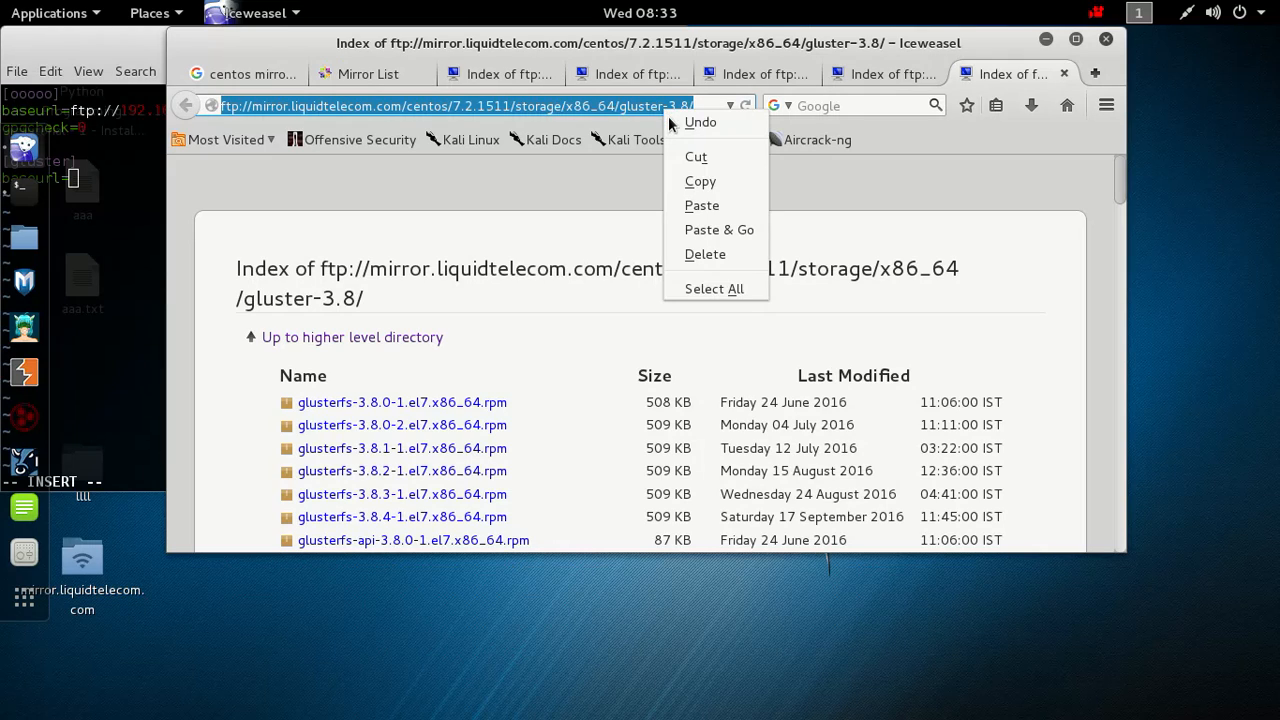
Paste the mirror's gluster-3.8 FTP address as the [gluster] baseurl
left_click(658, 202)
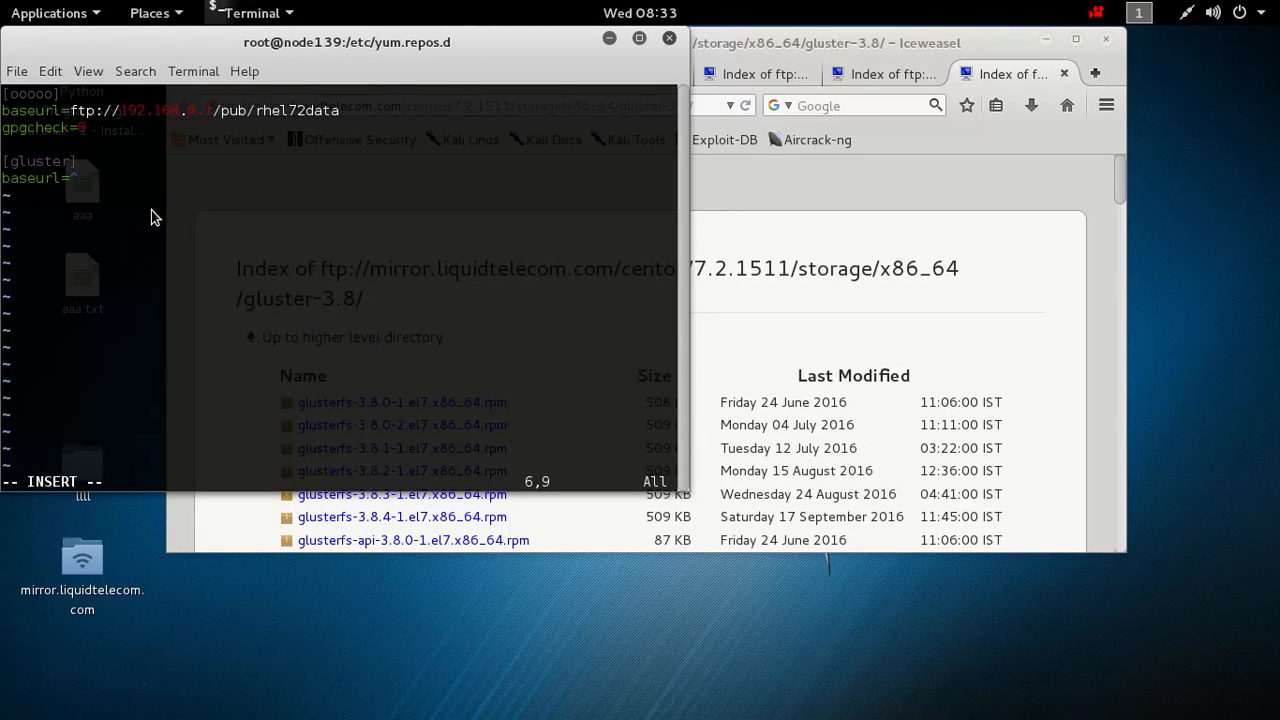
type("[0")
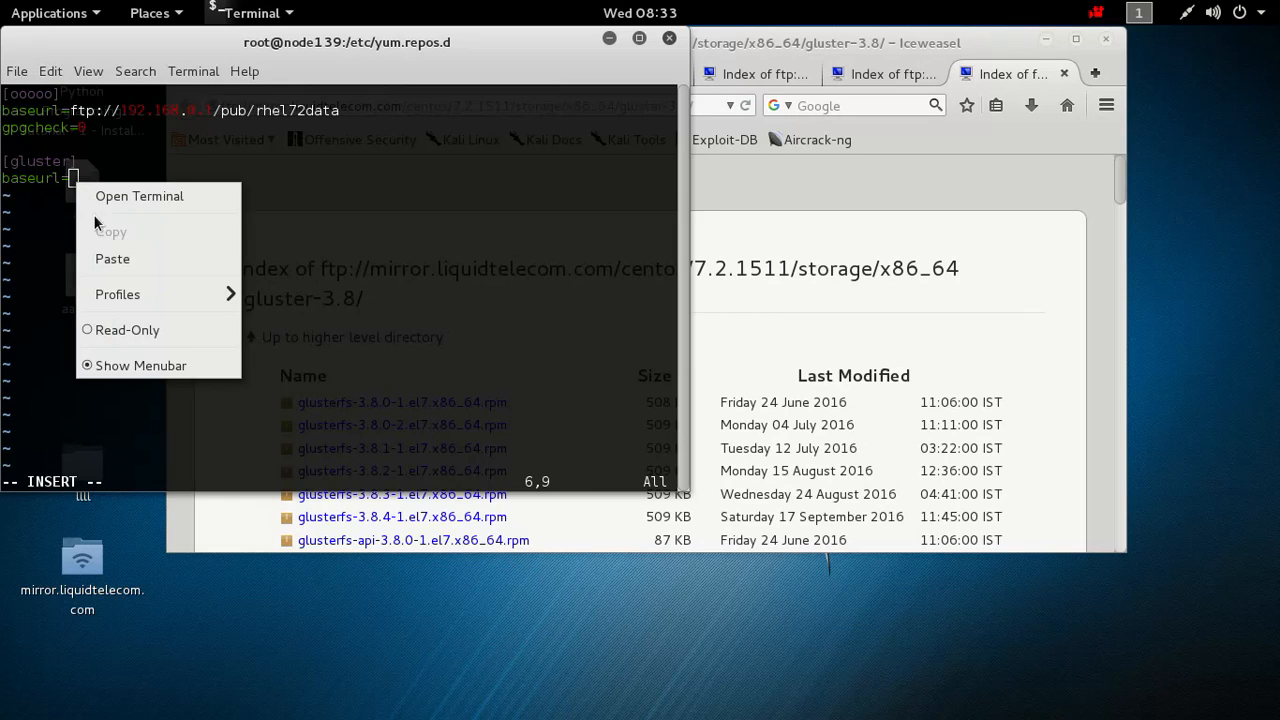
left_click(112, 258)
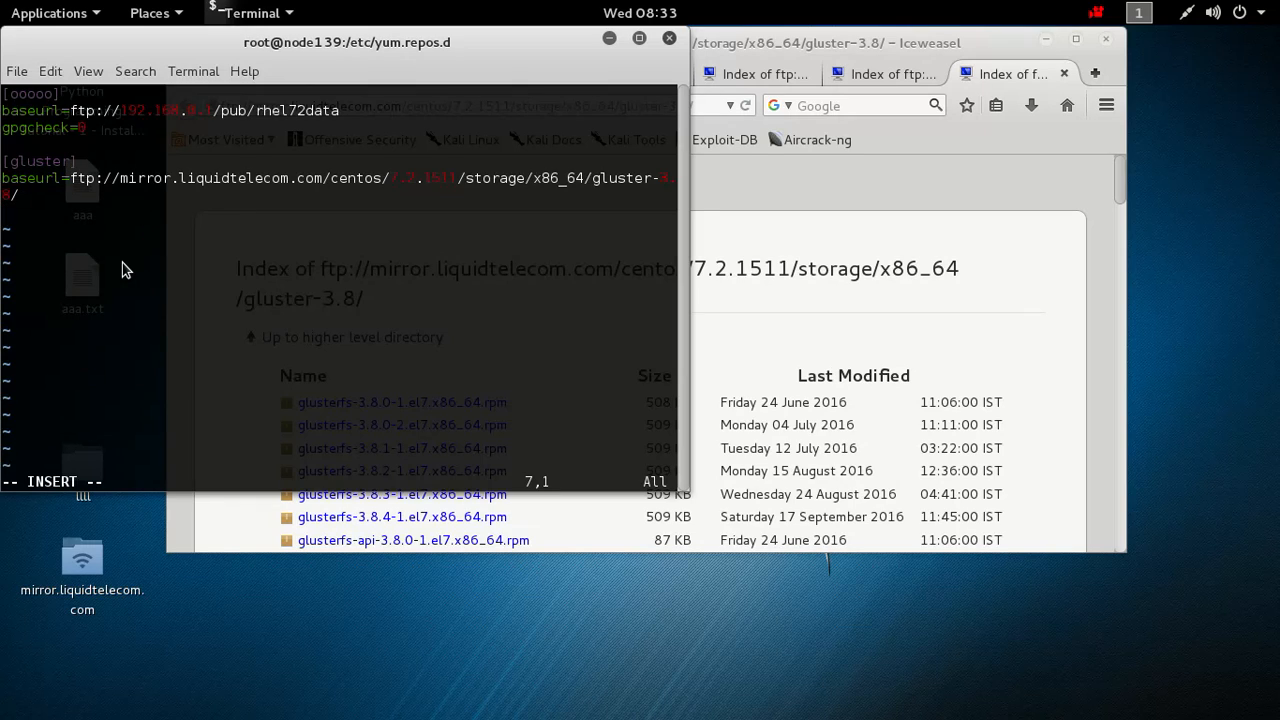
Add gpgcheck=0 to the gluster section and save new.repo with :wq
type("gpg")
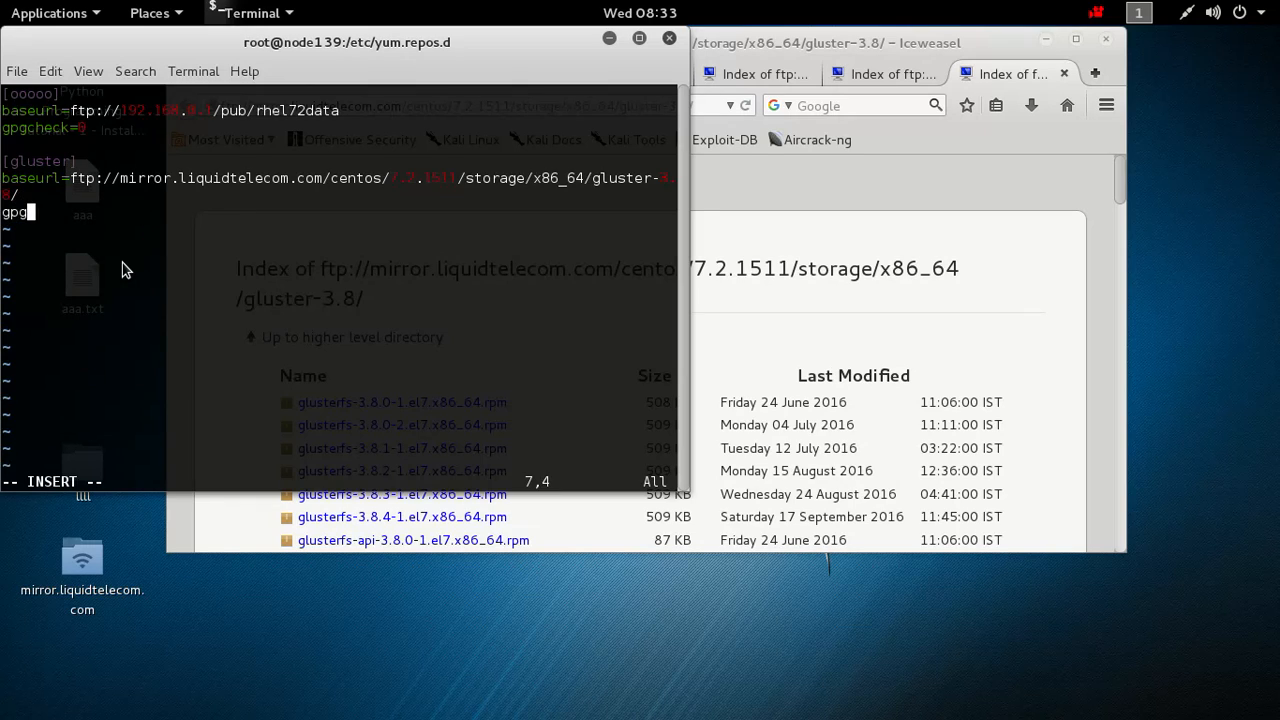
type("check=0")
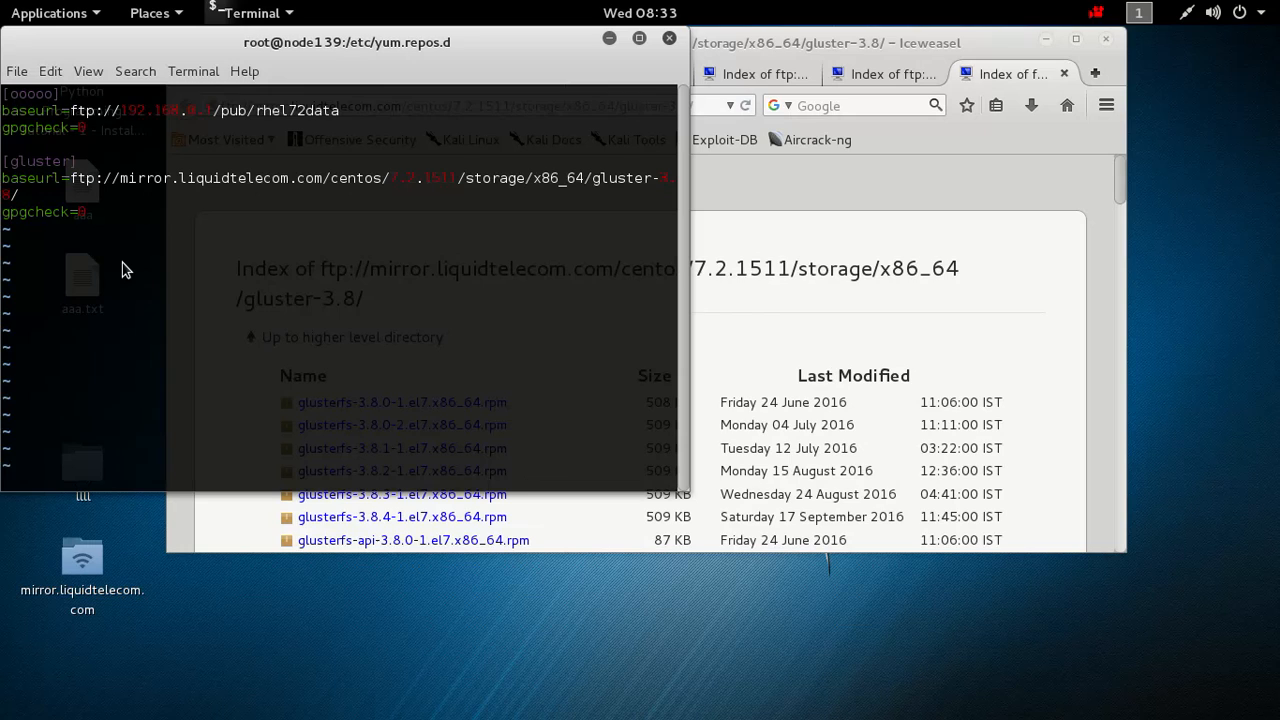
type(":wq")
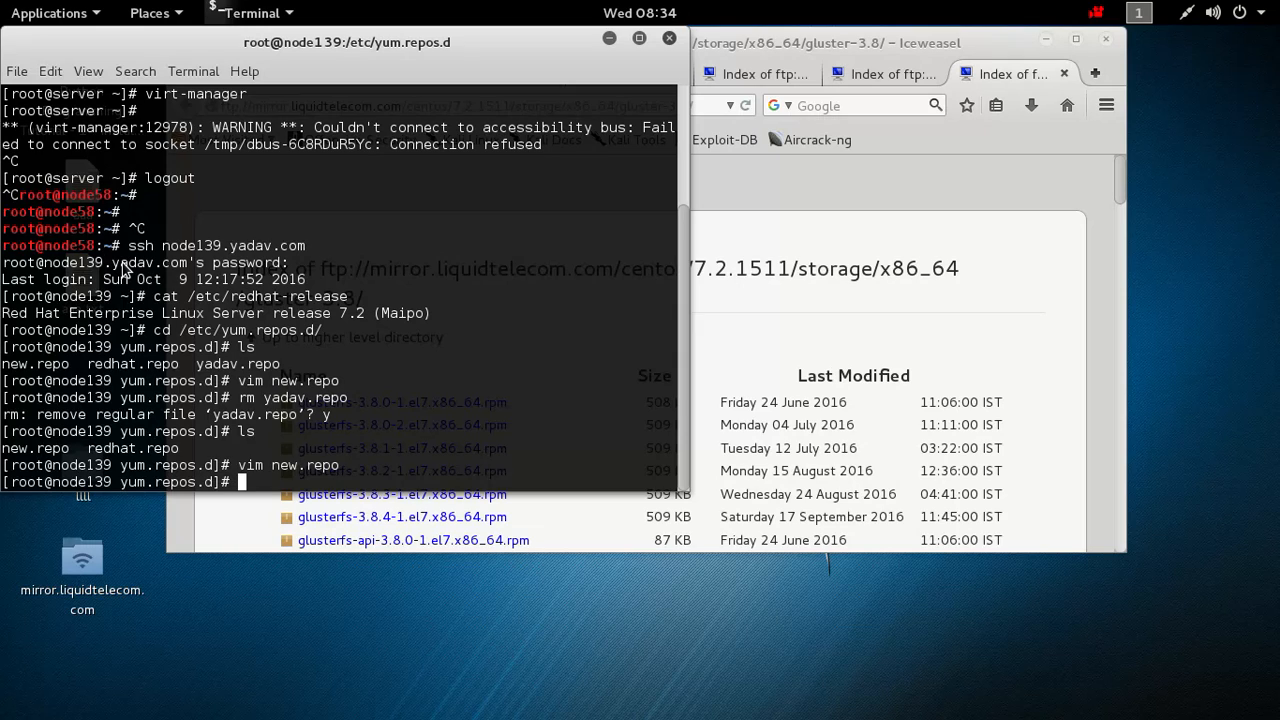
Run yum install glusterfs-server, fetching the gluster repository metadata
type("yum")
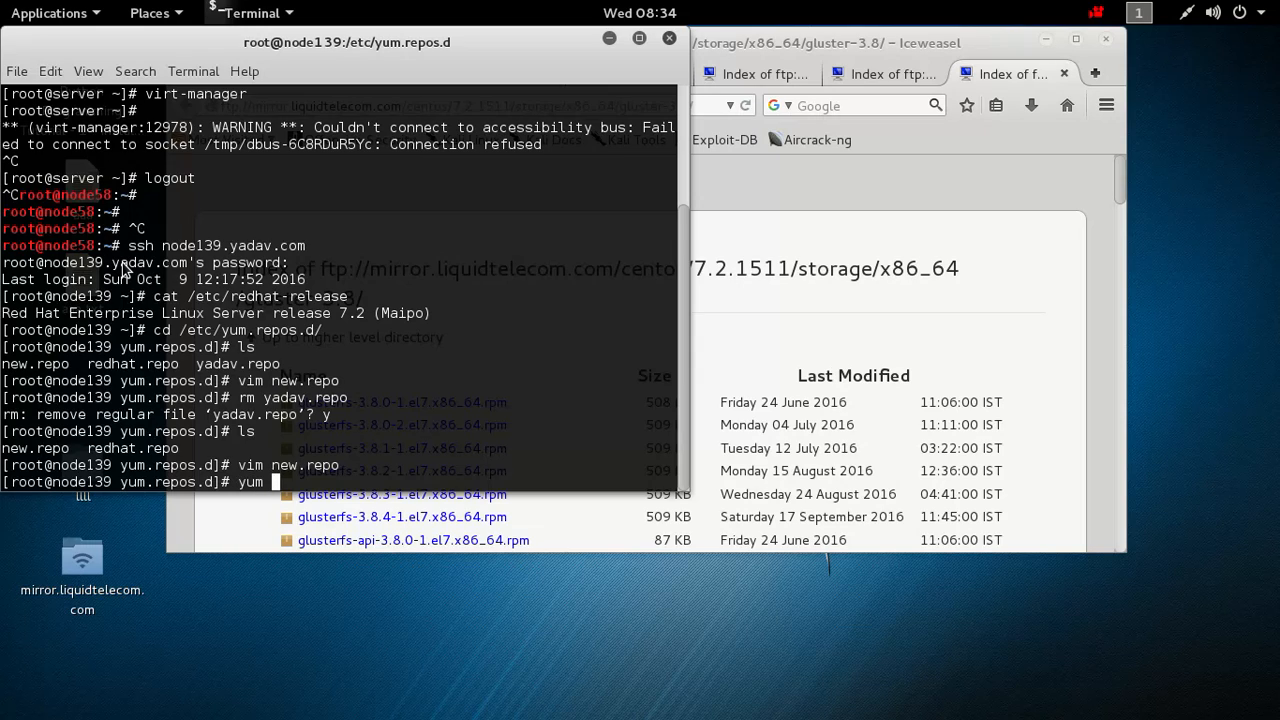
type("in")
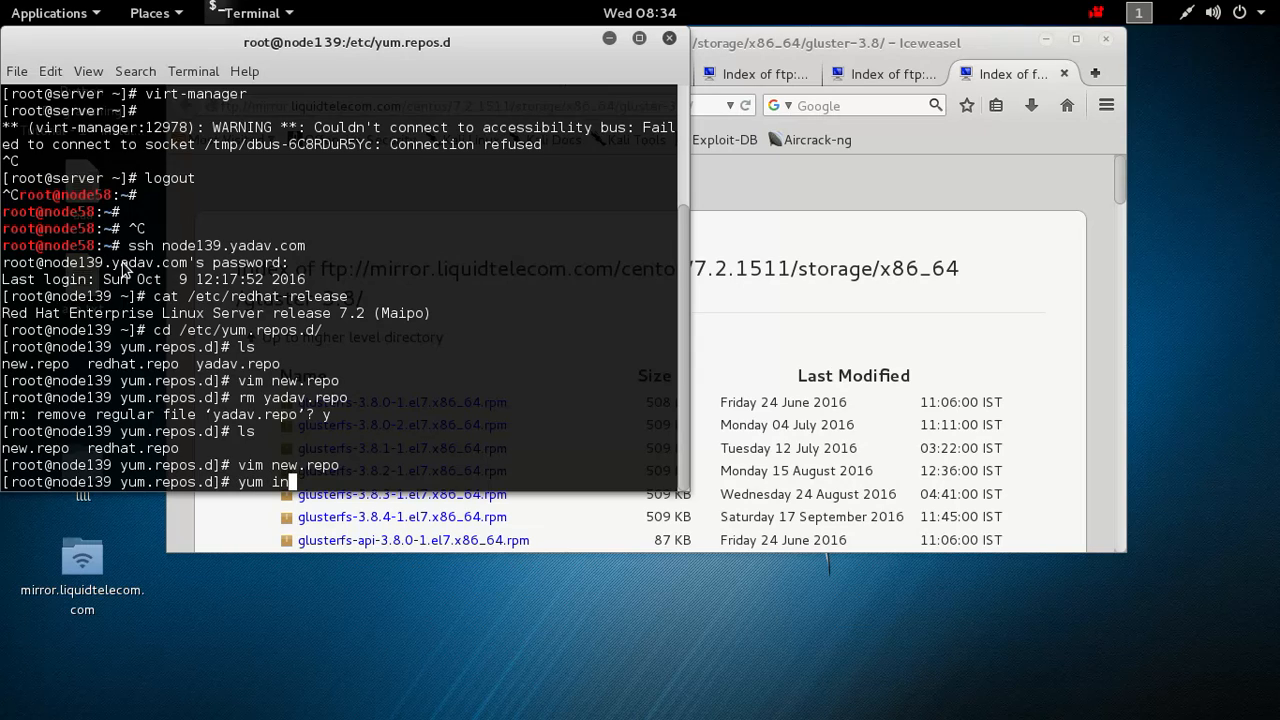
type("stall")
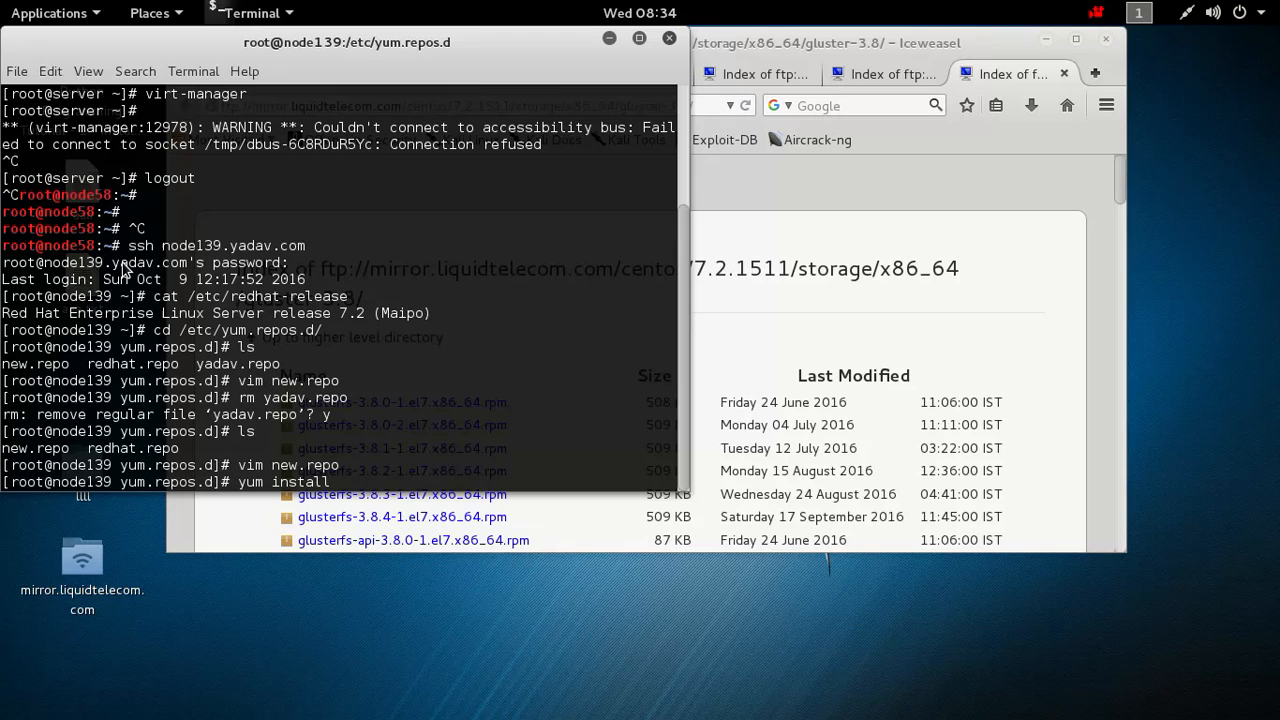
type("gluse")
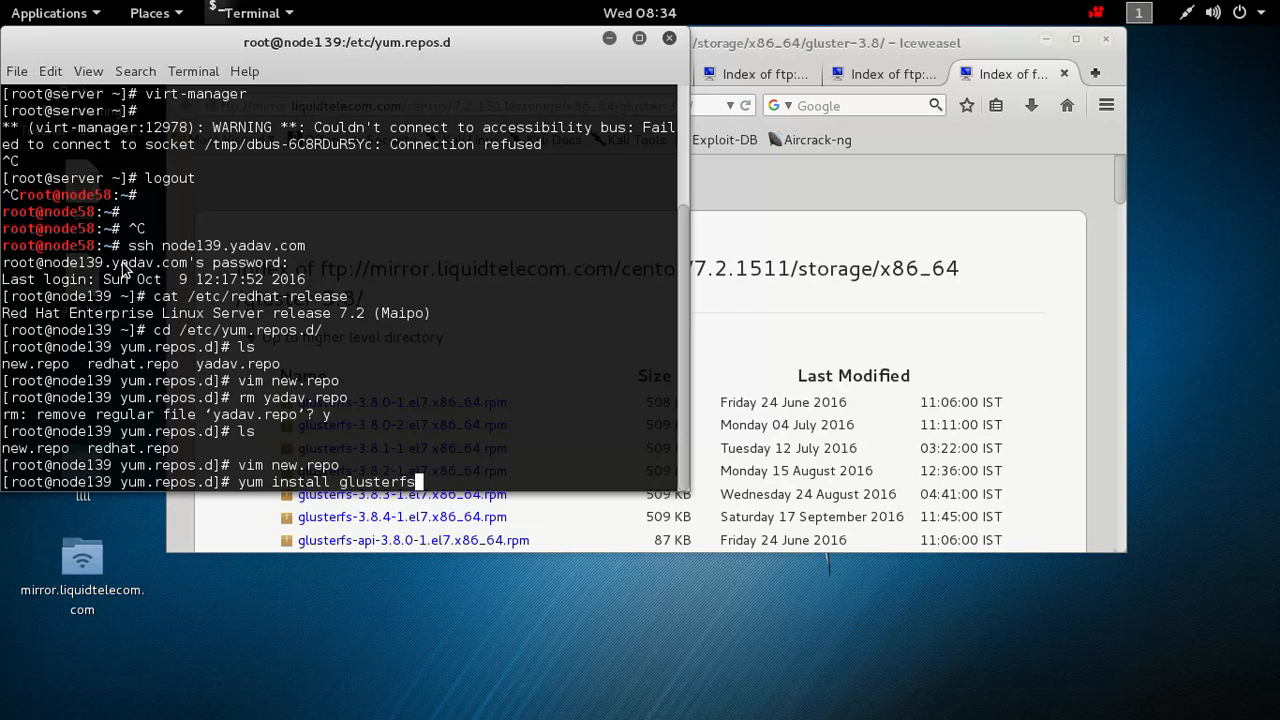
type("-server")
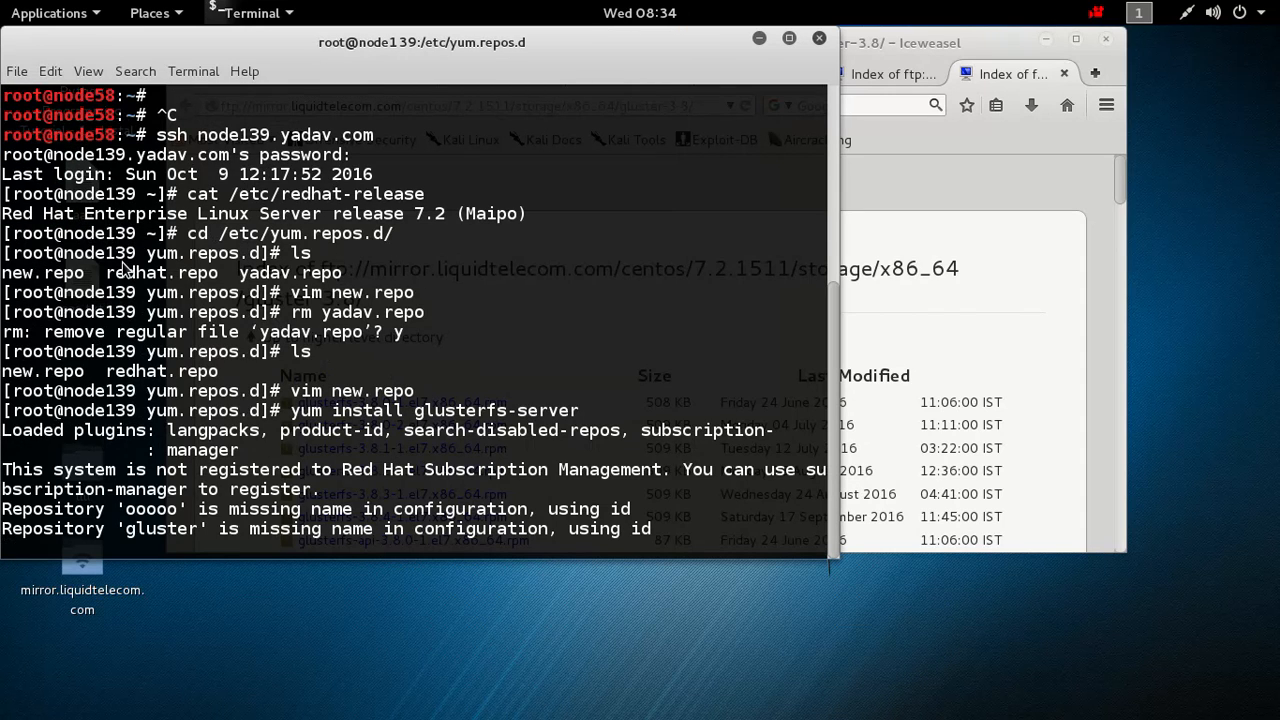
mouse_move(442, 74)
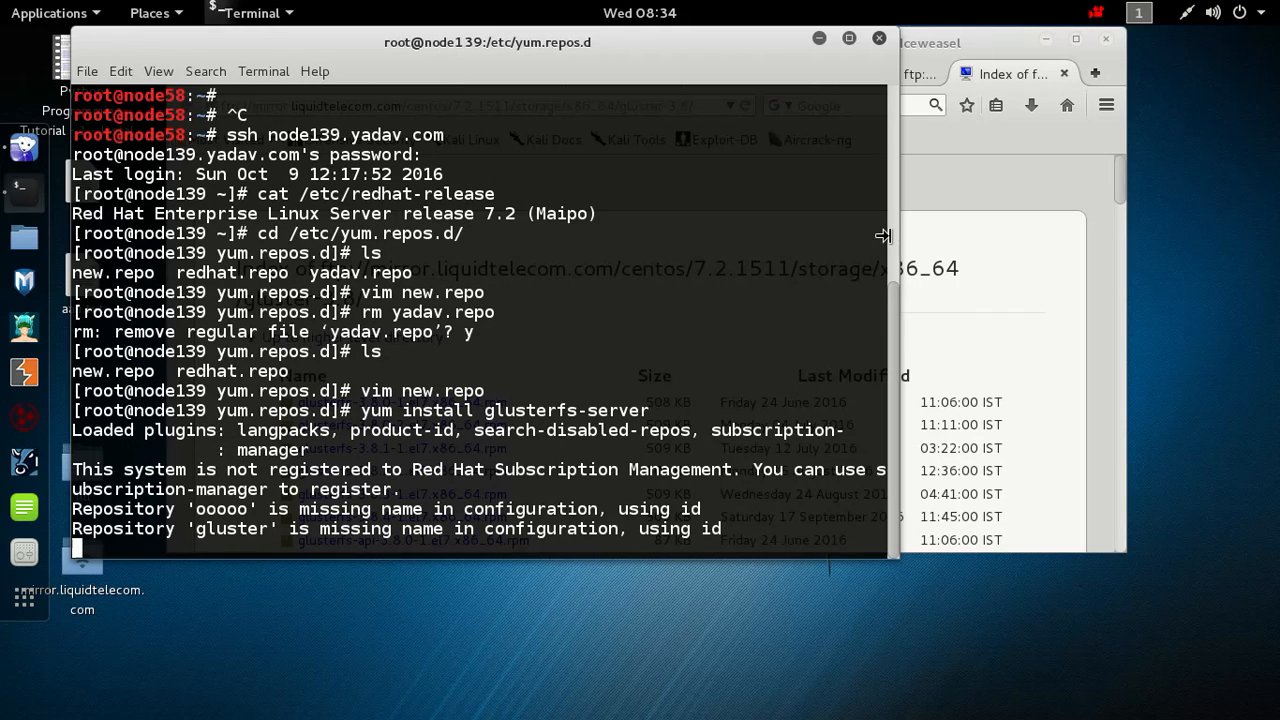
mouse_move(666, 316)
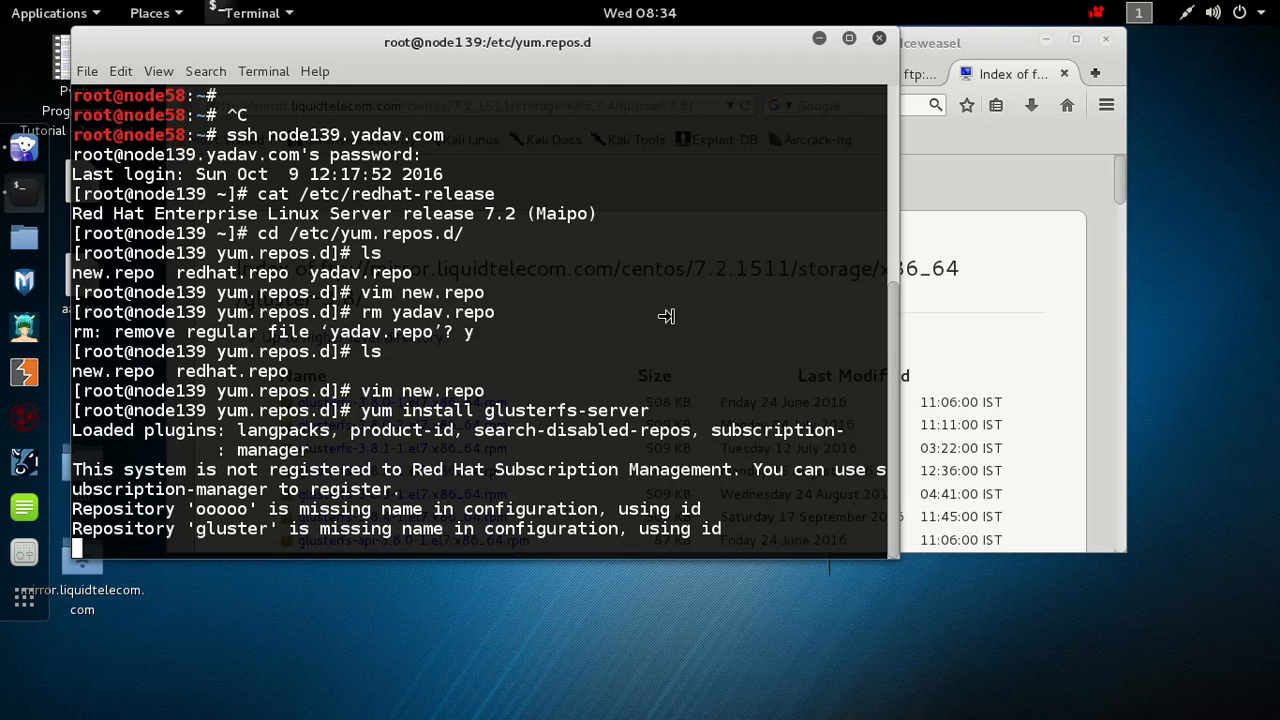
mouse_move(910, 190)
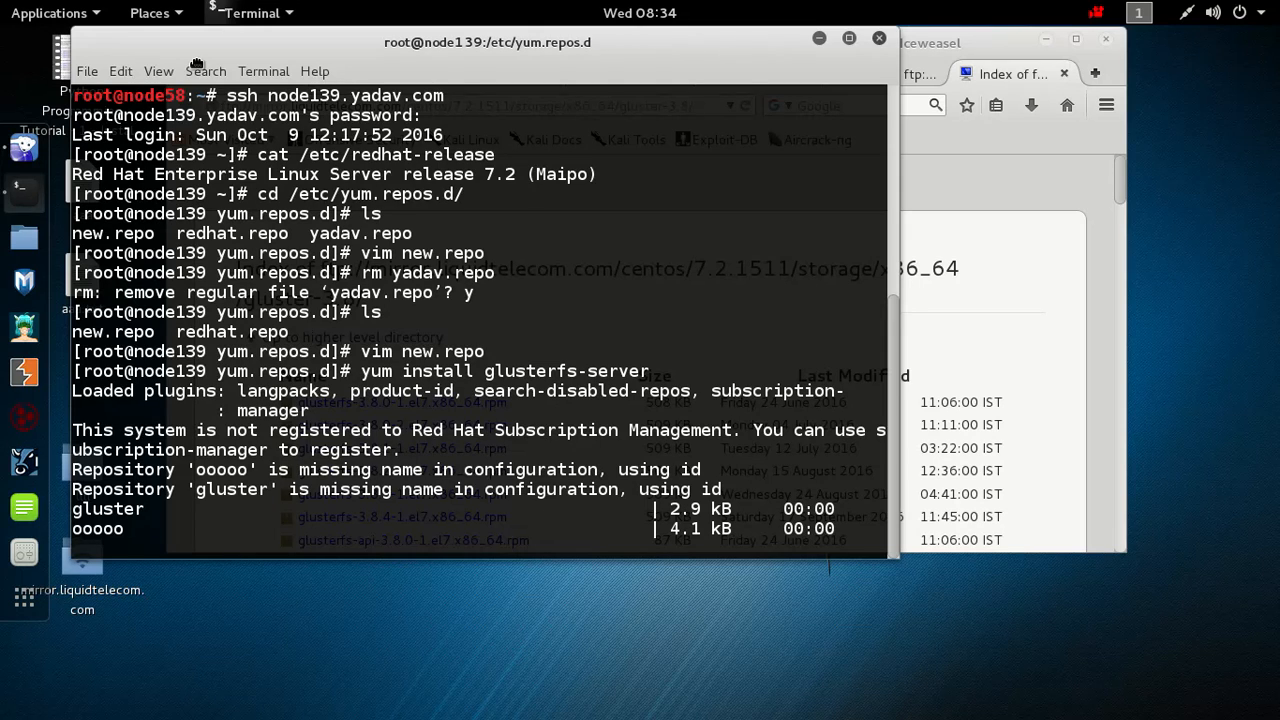
left_click_drag(488, 42, 752, 96)
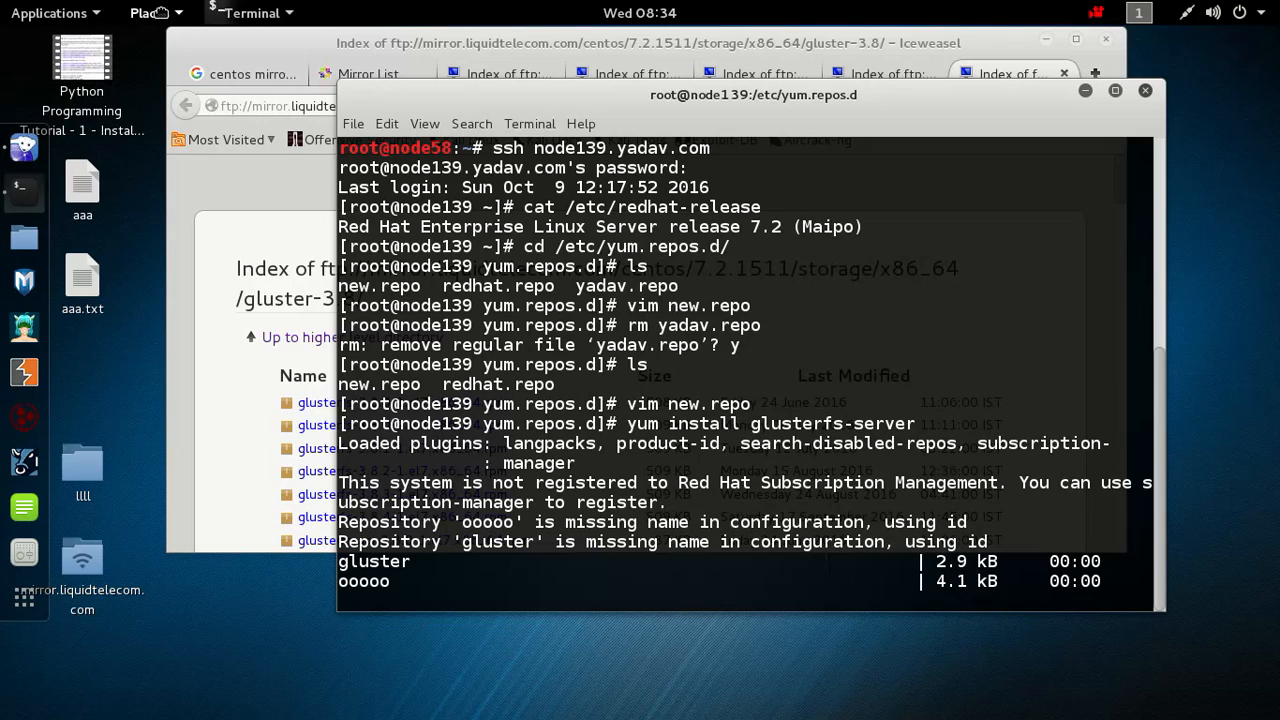
left_click(150, 12)
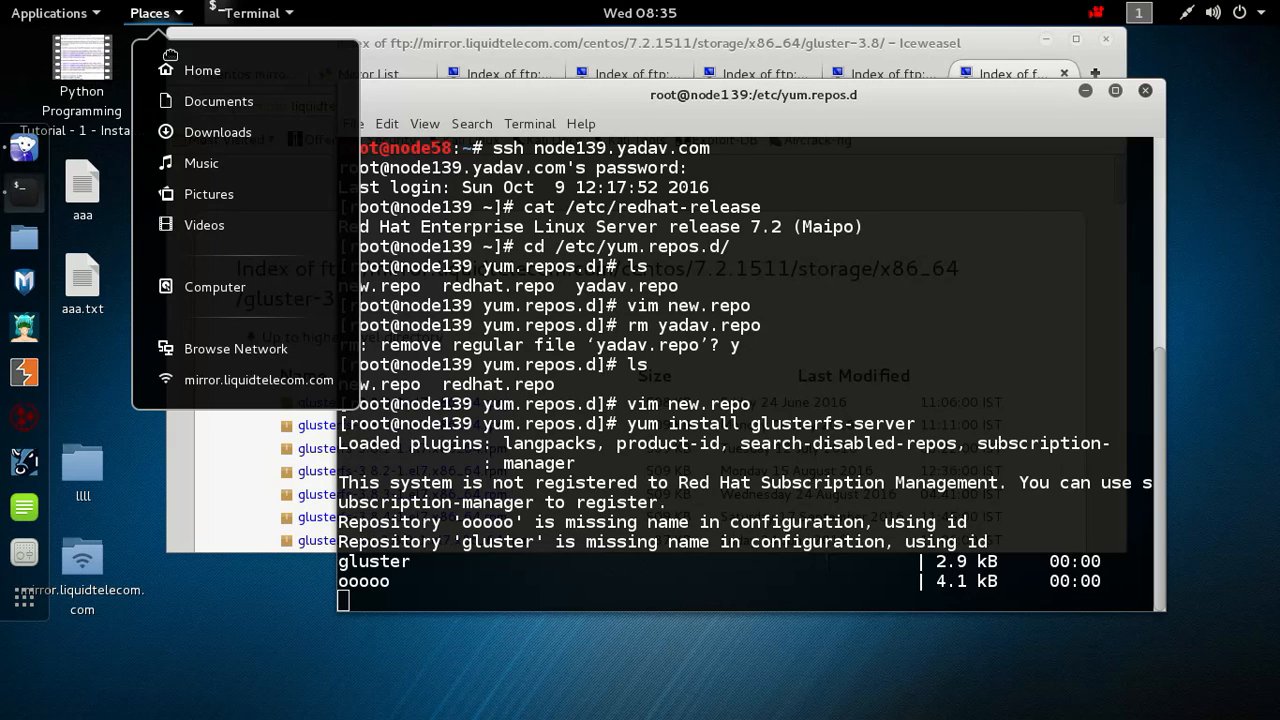
mouse_move(258, 380)
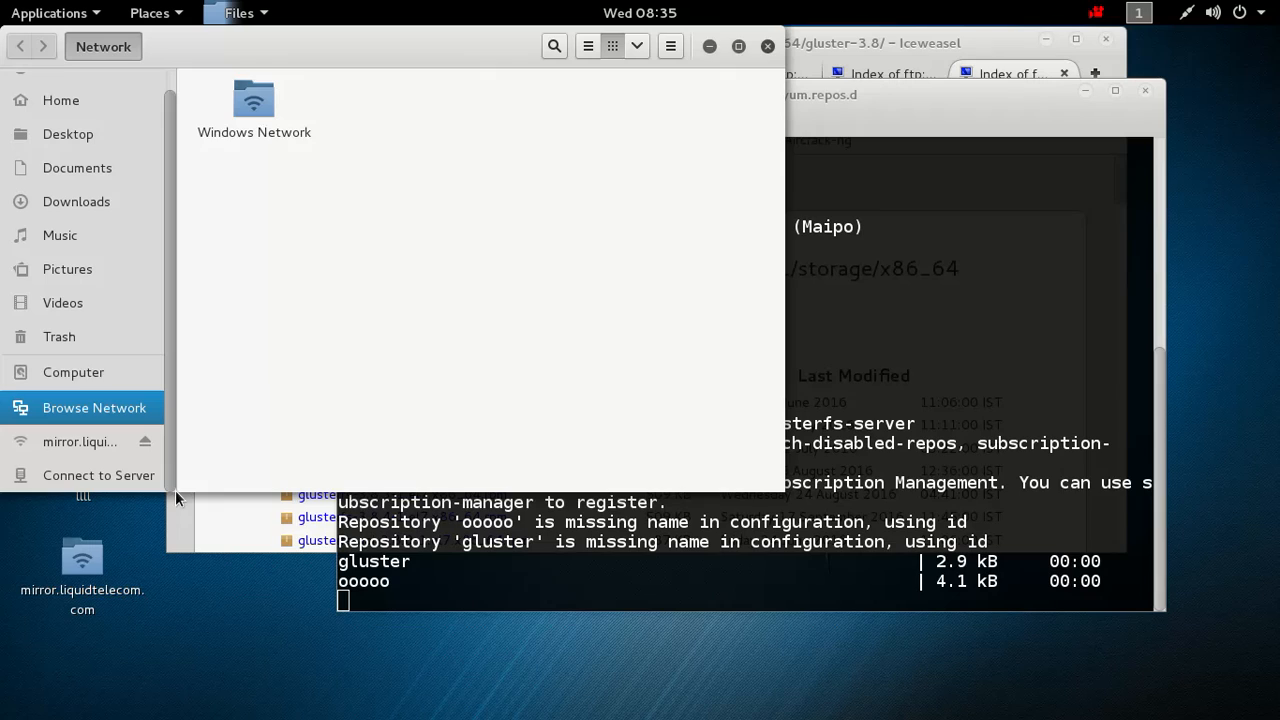
mouse_move(124, 490)
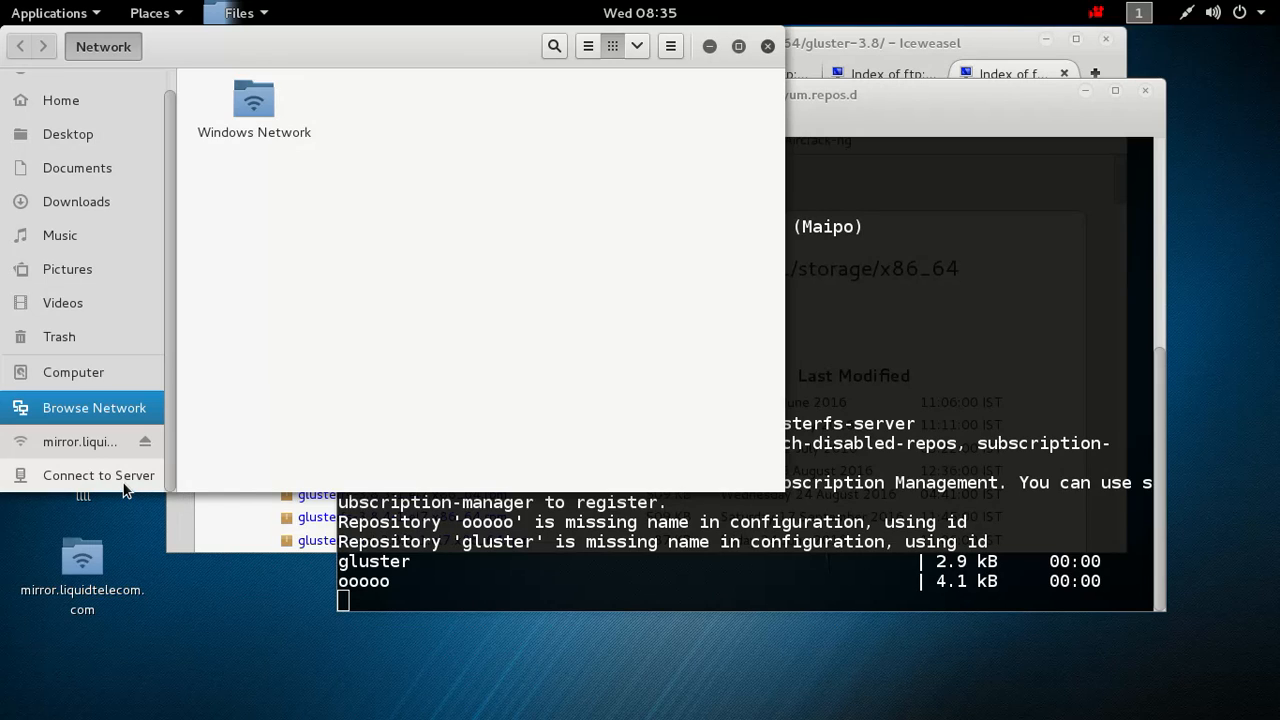
Connect Files to ftp://mirror.liquidtelecom.com/centos/7.2.1511/storage/x86_64 and confirm the yum transaction with y
left_click(98, 476)
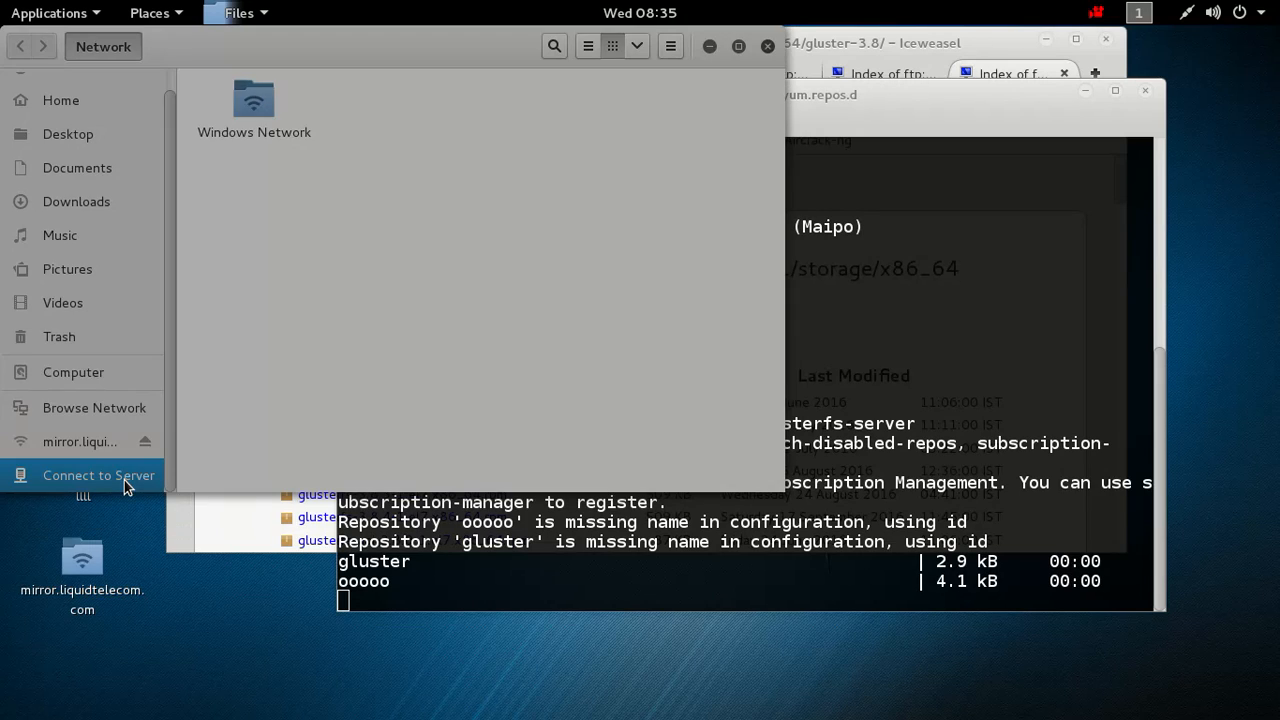
left_click(98, 476)
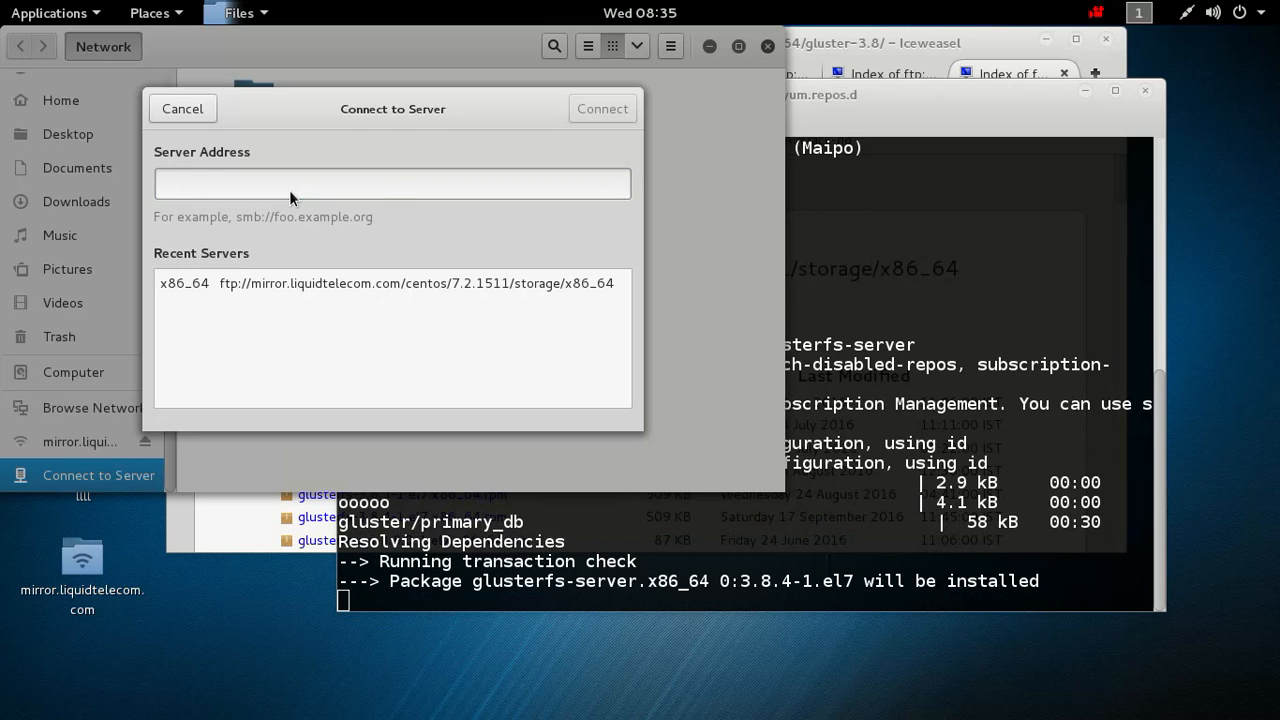
right_click(292, 184)
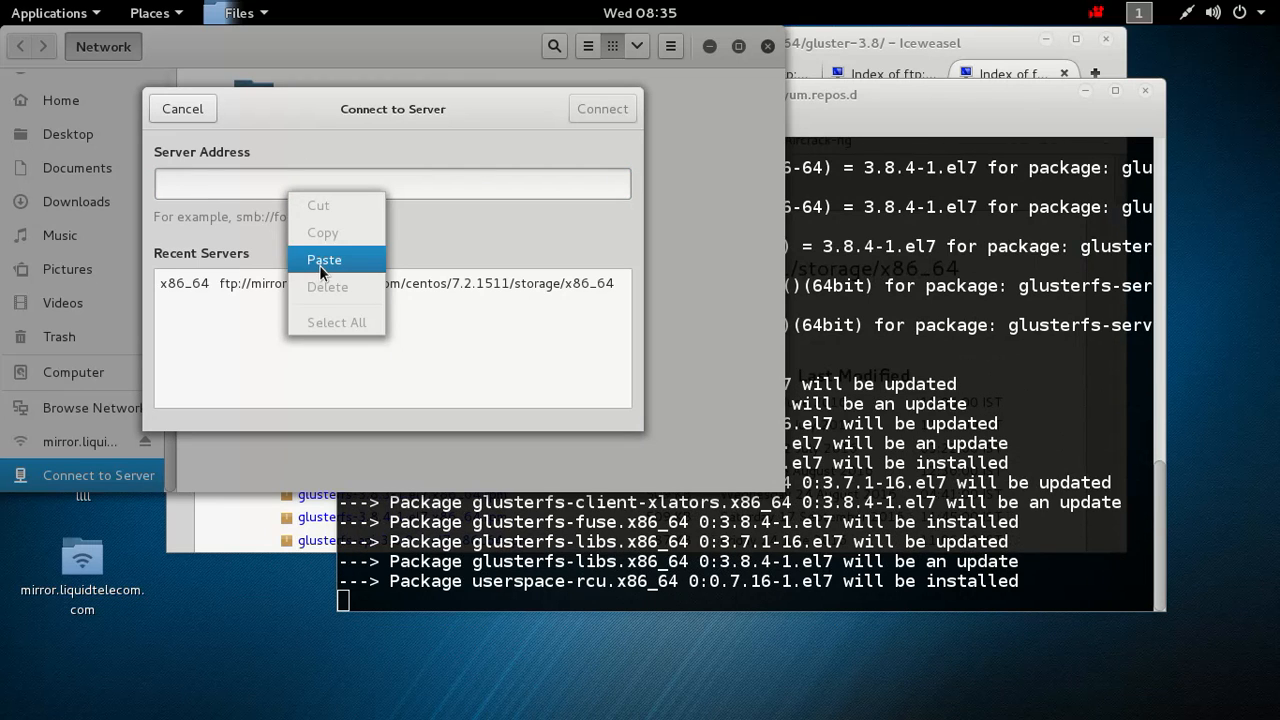
left_click(324, 260)
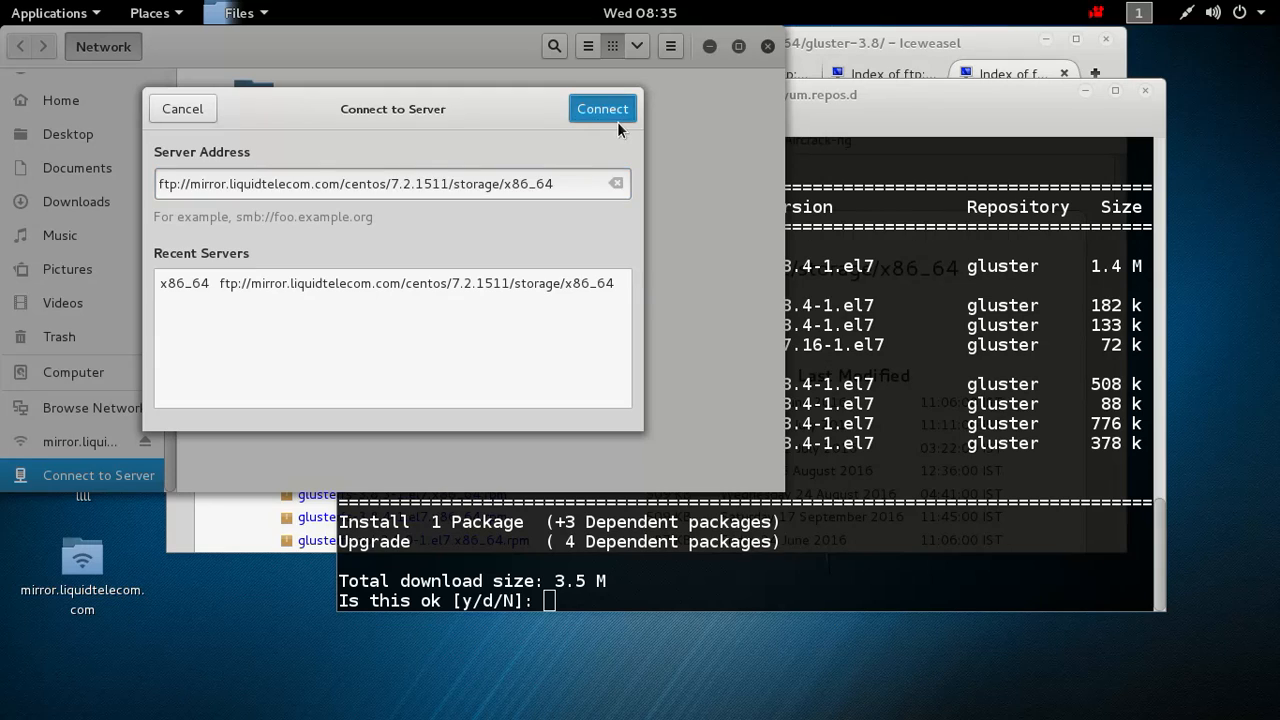
left_click(602, 108)
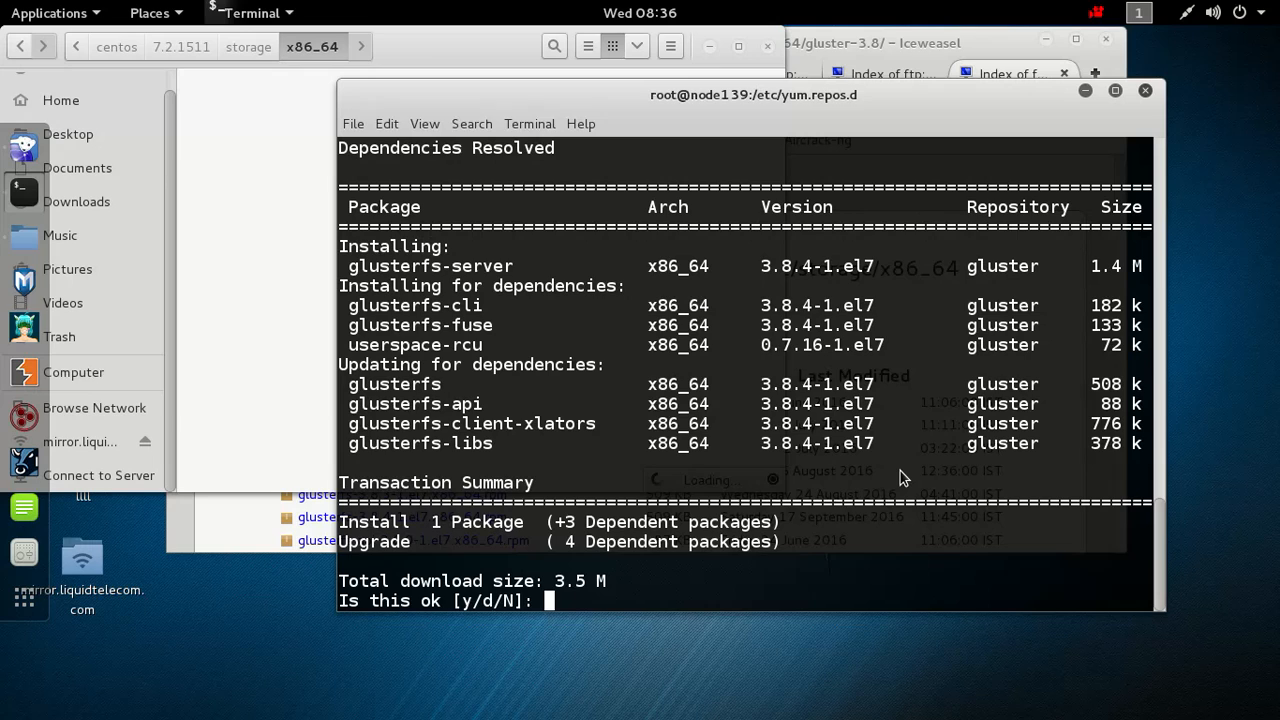
type("y")
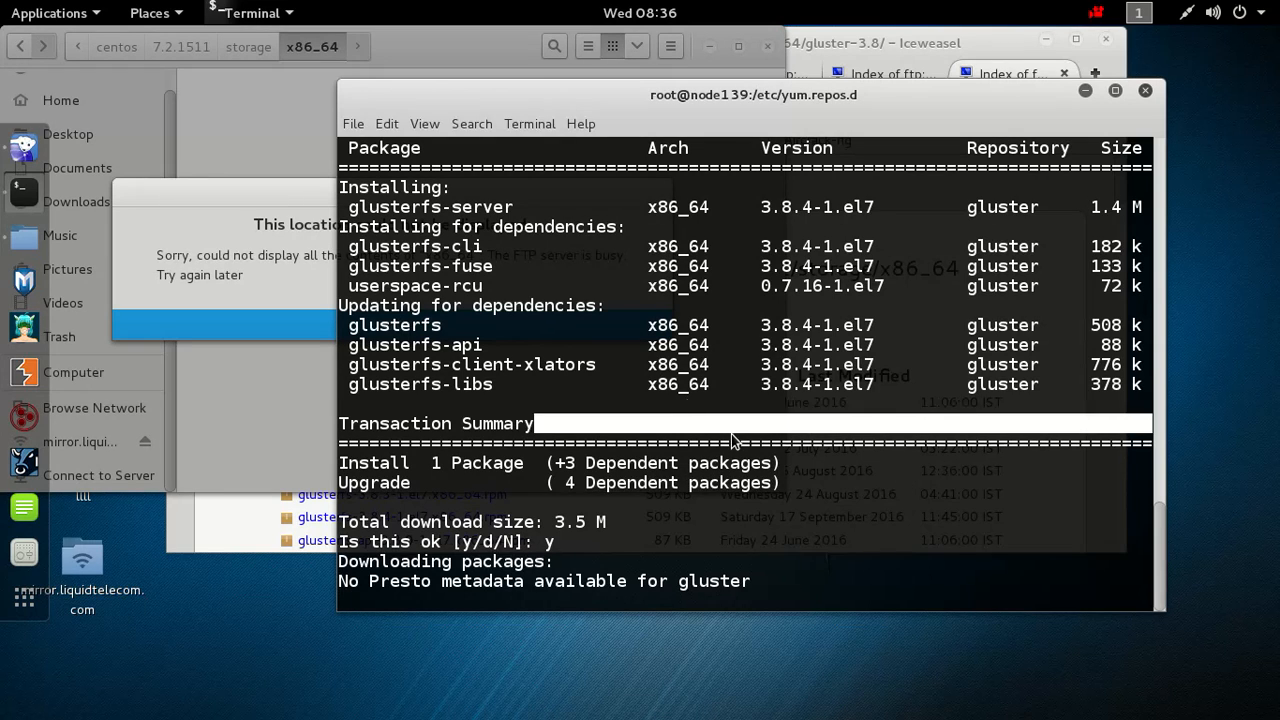
mouse_move(410, 412)
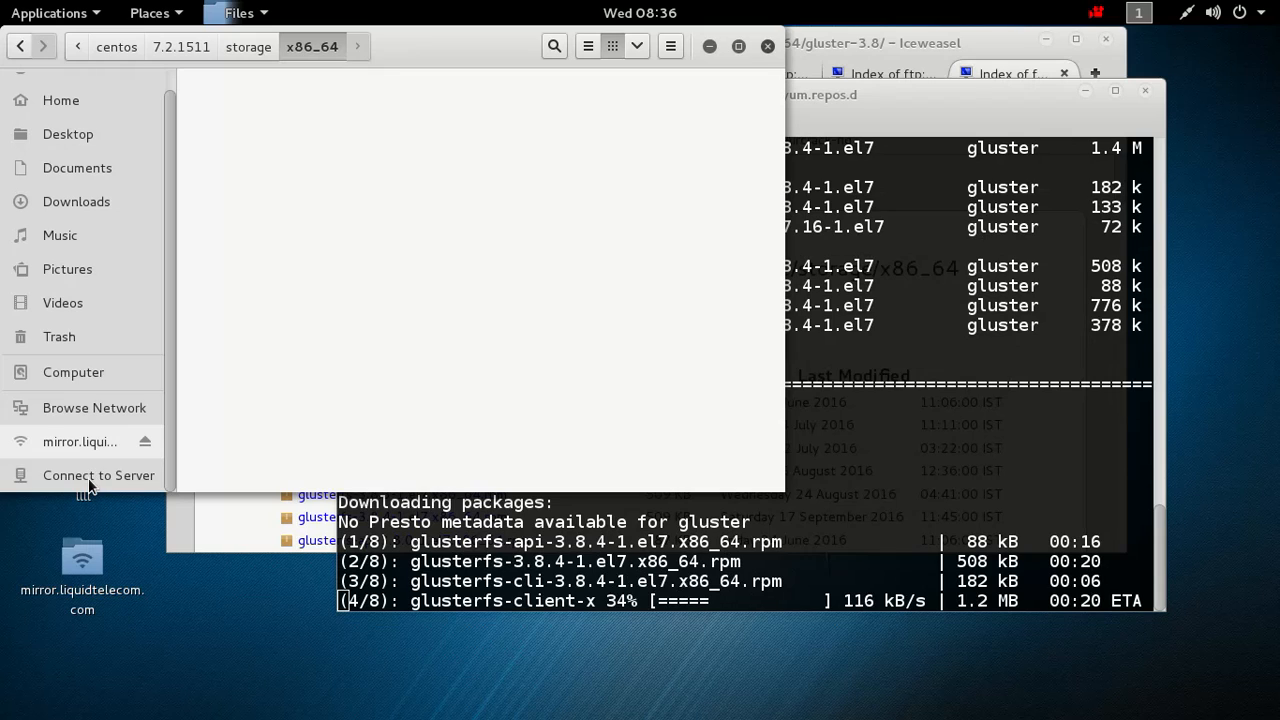
Browse the mounted CentOS mirror location in Files while yum downloads the glusterfs packages
left_click(80, 442)
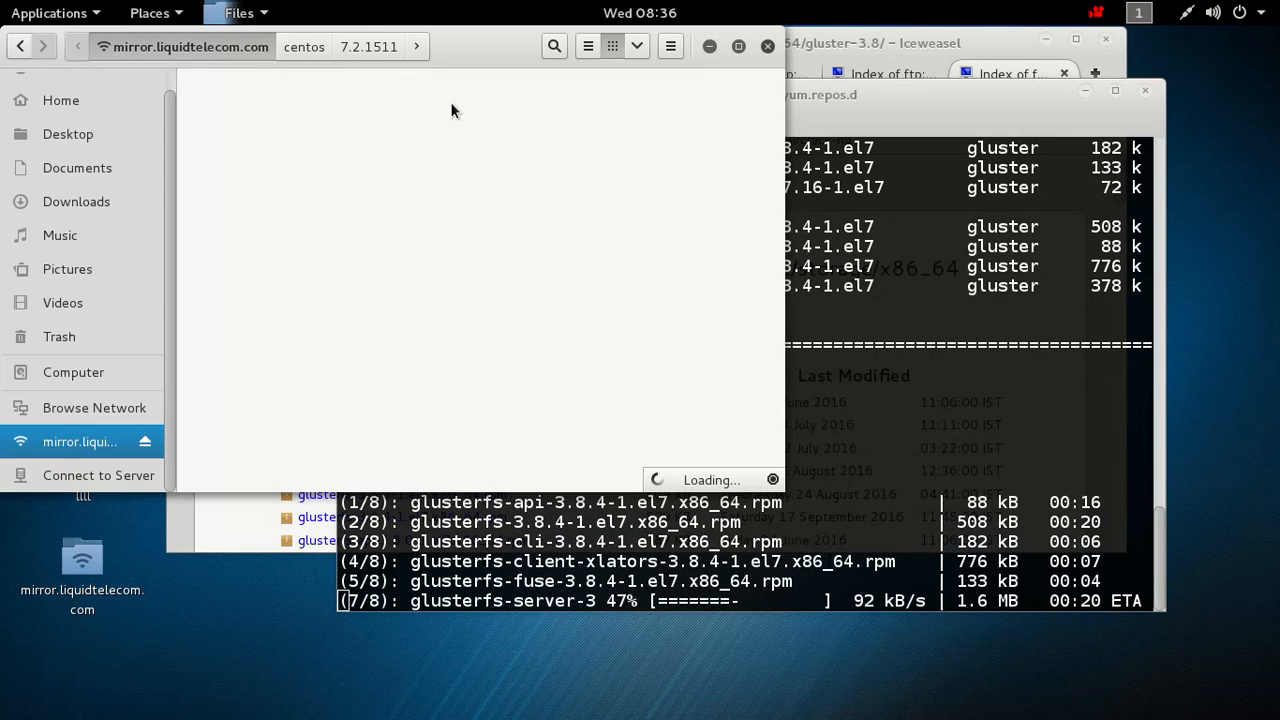
mouse_move(116, 476)
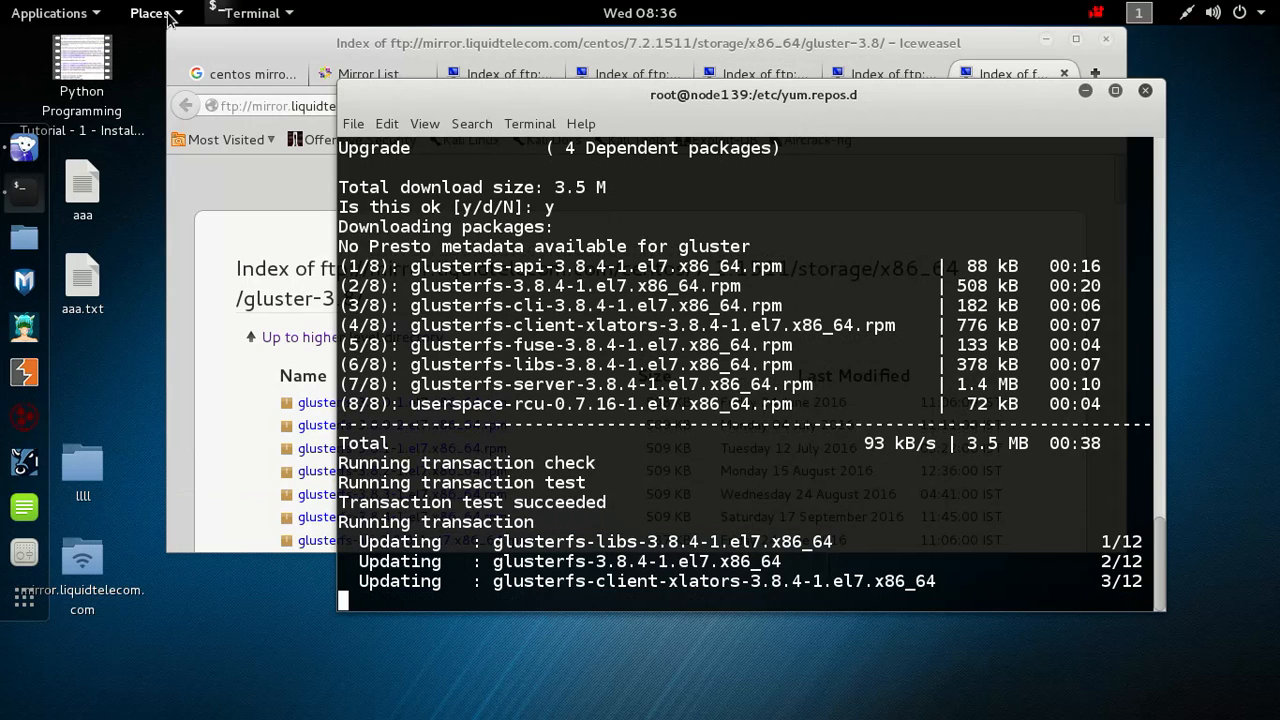
Connect anonymously to the FTP server at ftp://192.168.0.1/
left_click(148, 12)
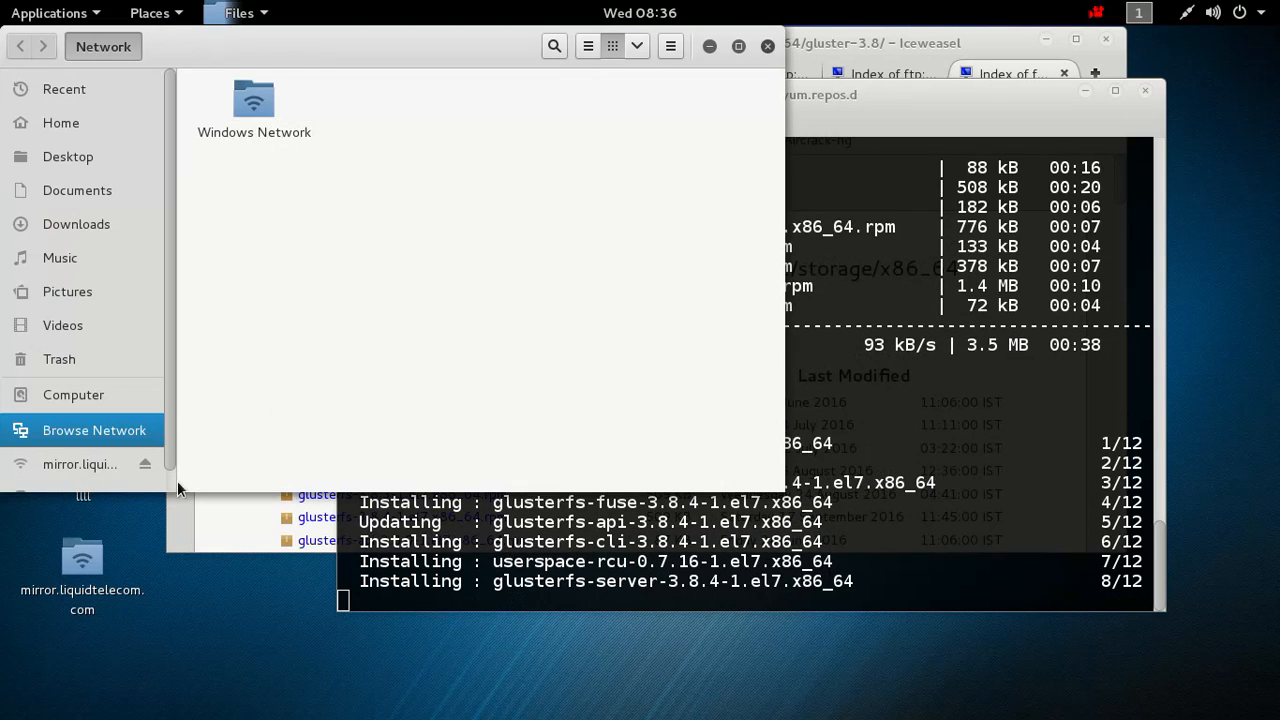
scroll("down", 3)
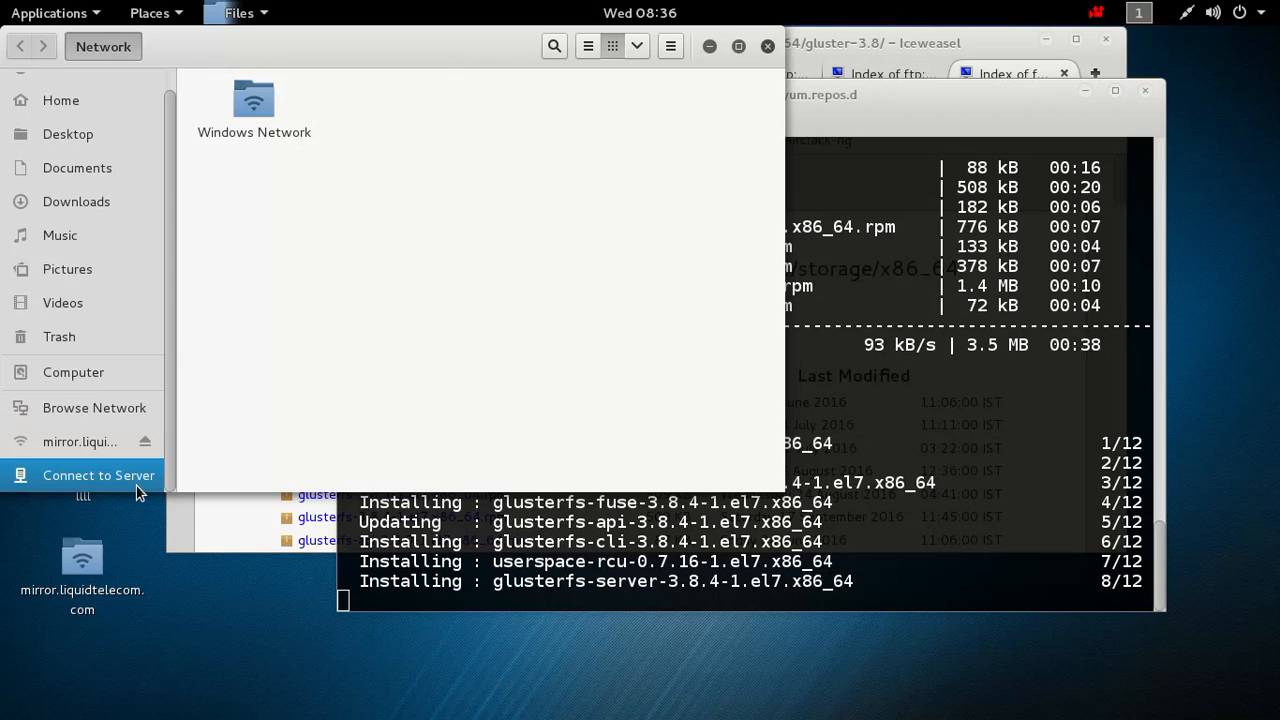
left_click(98, 476)
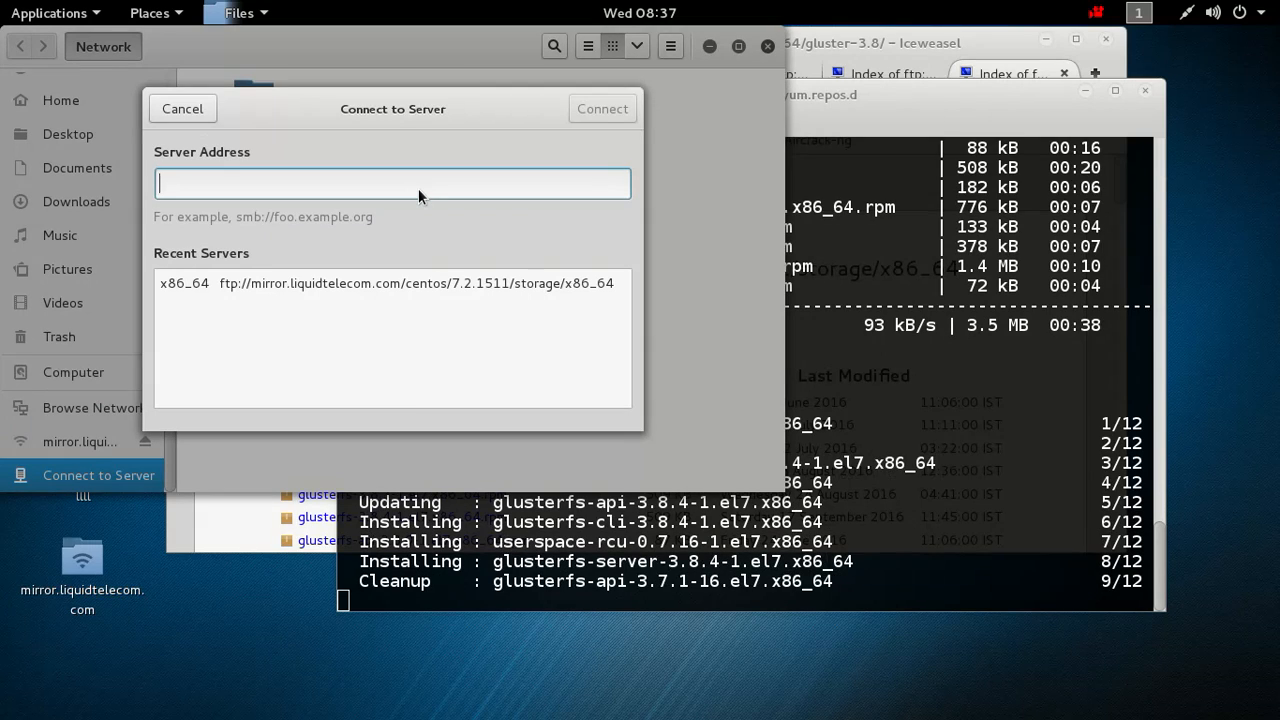
type("ftp://")
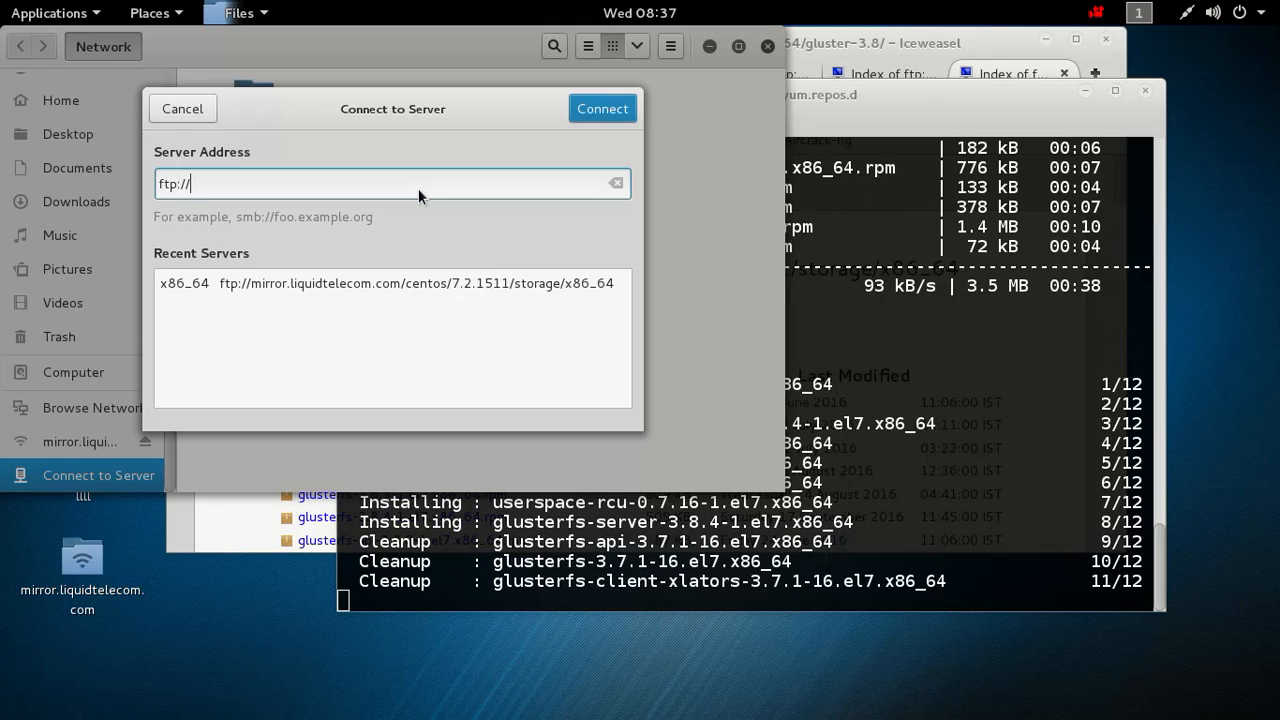
type("192.168.0.1")
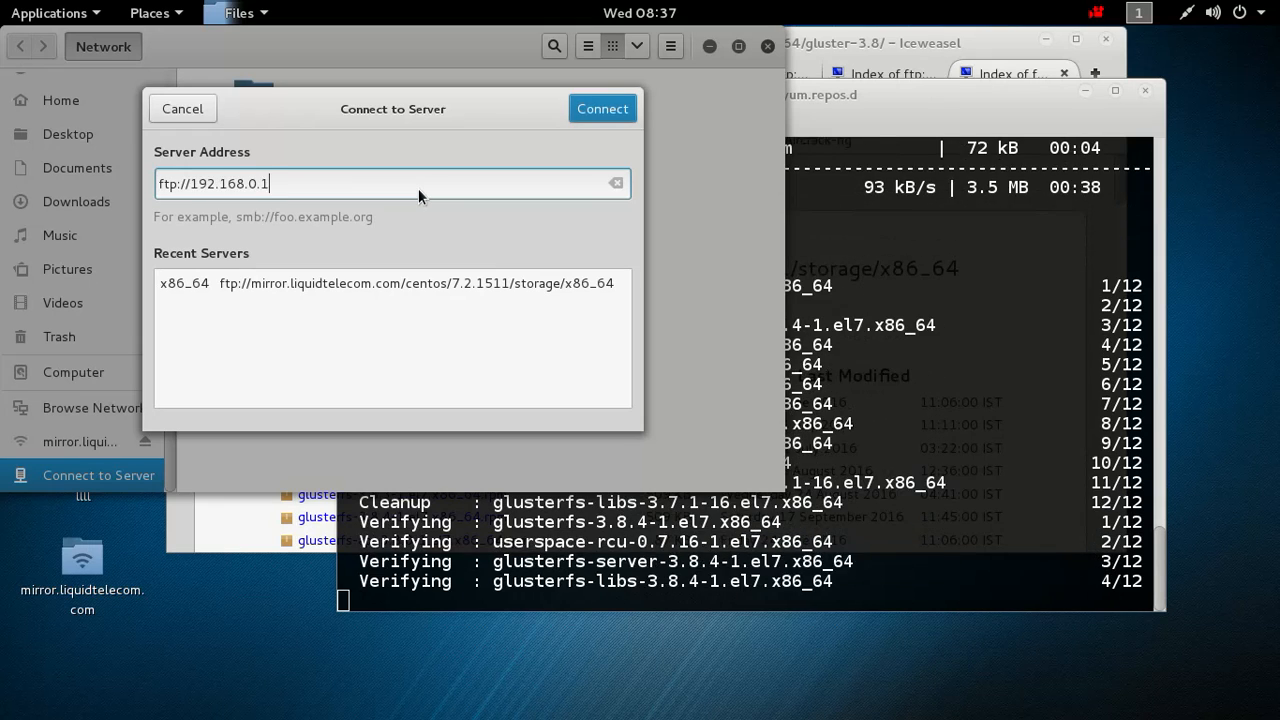
type("/")
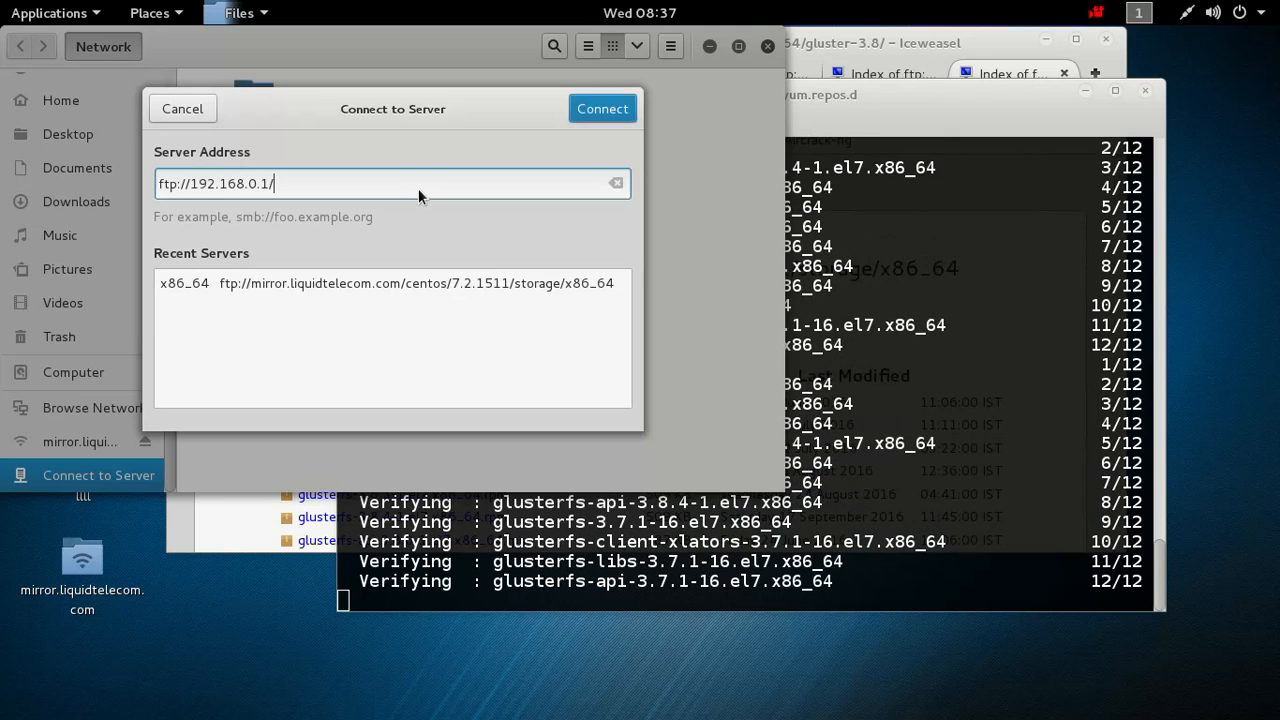
left_click(602, 108)
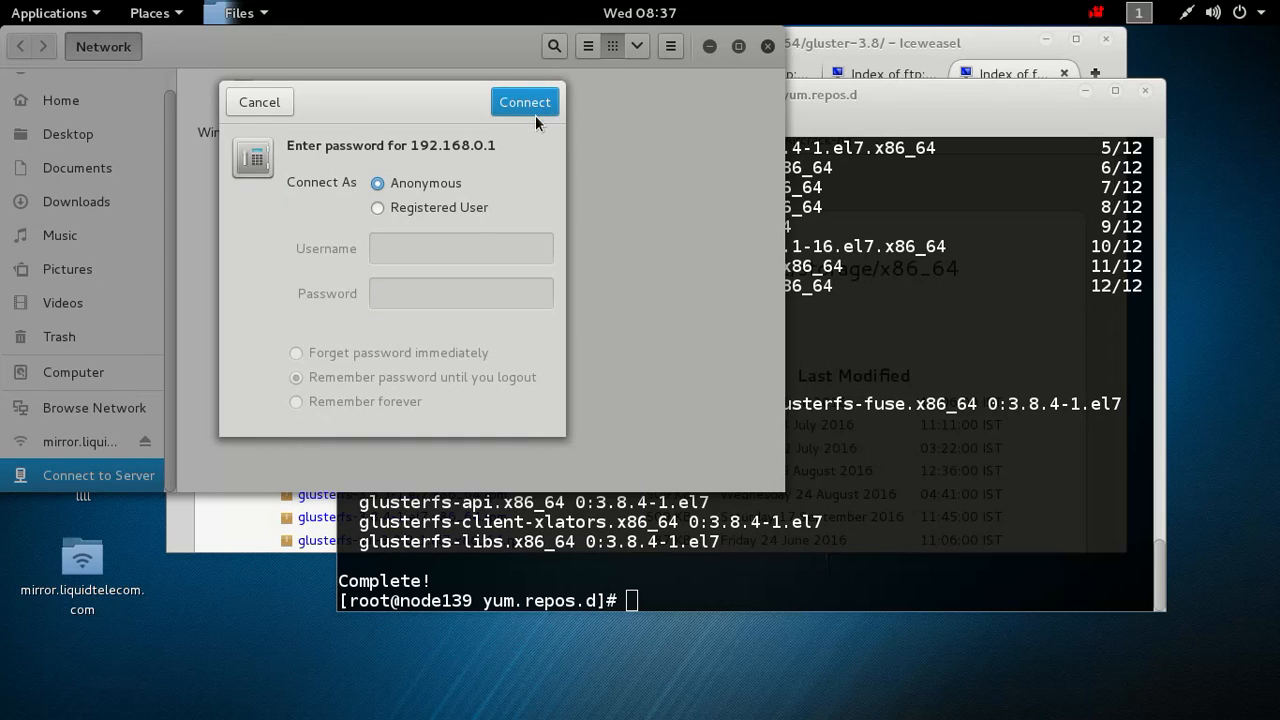
left_click(524, 100)
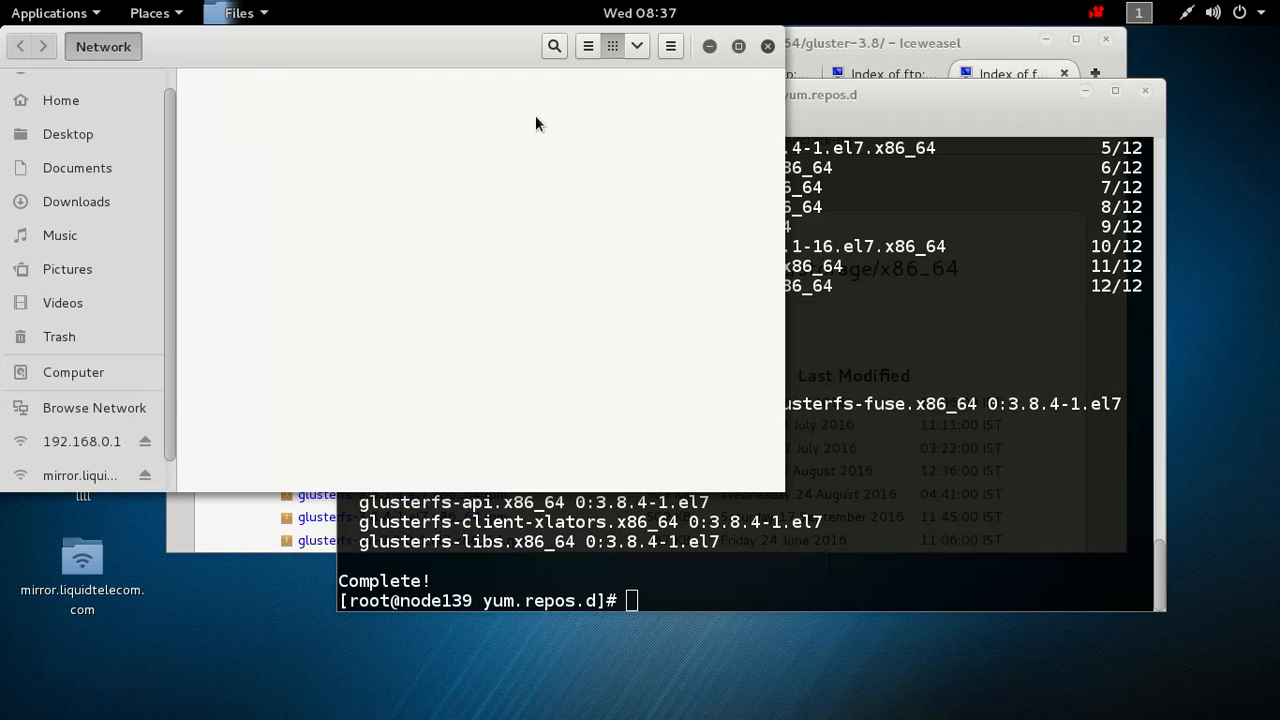
Browse into the server's pub folder and inspect the options for its contents and station.html
left_click(82, 442)
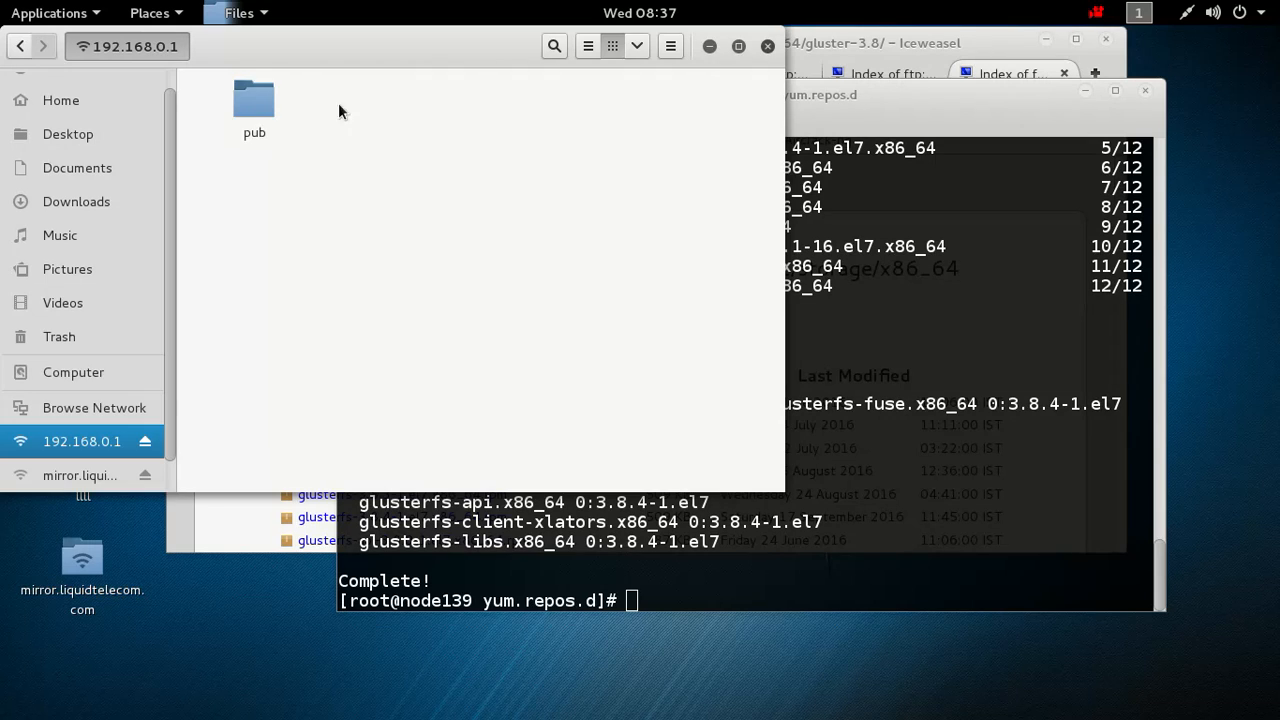
double_click(254, 100)
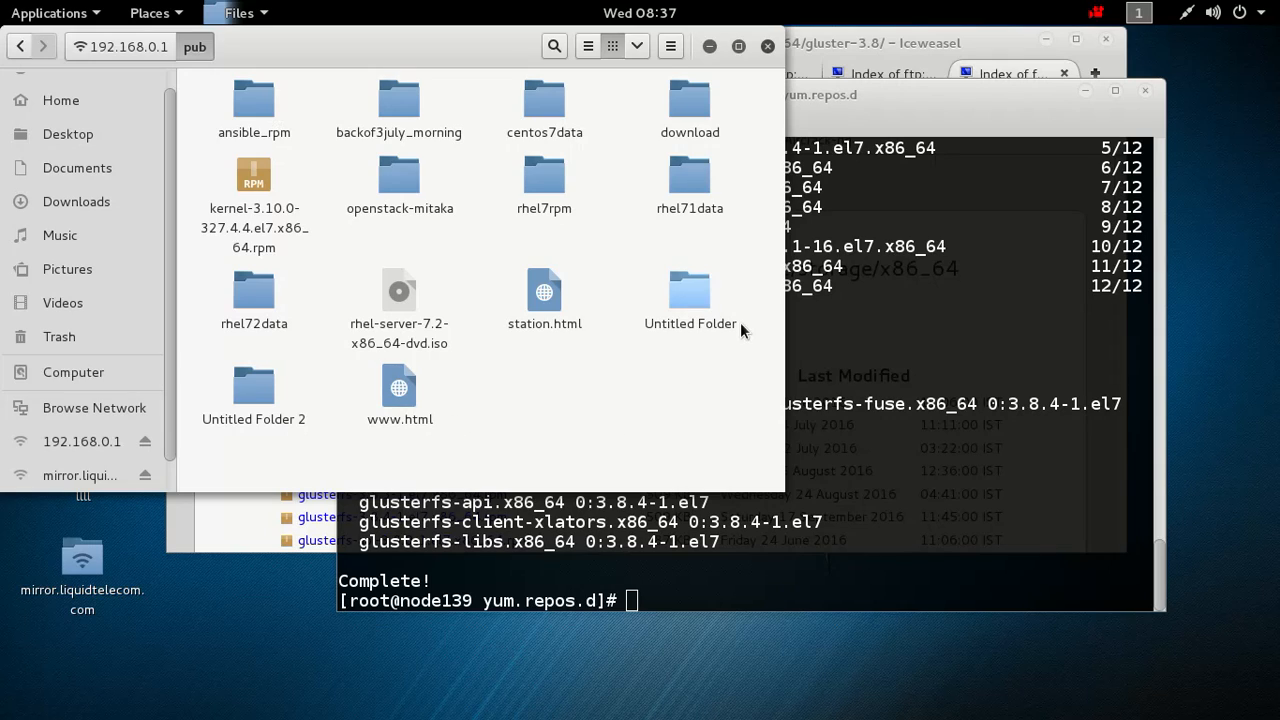
mouse_move(520, 228)
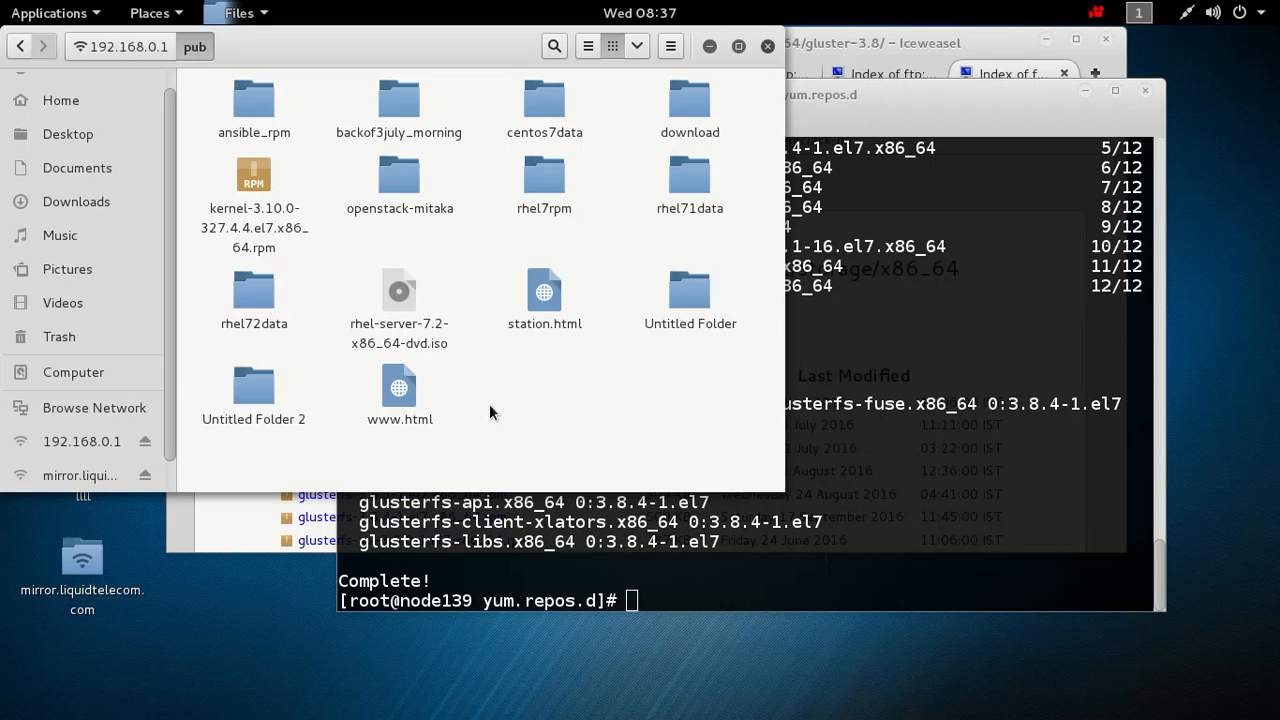
right_click(492, 412)
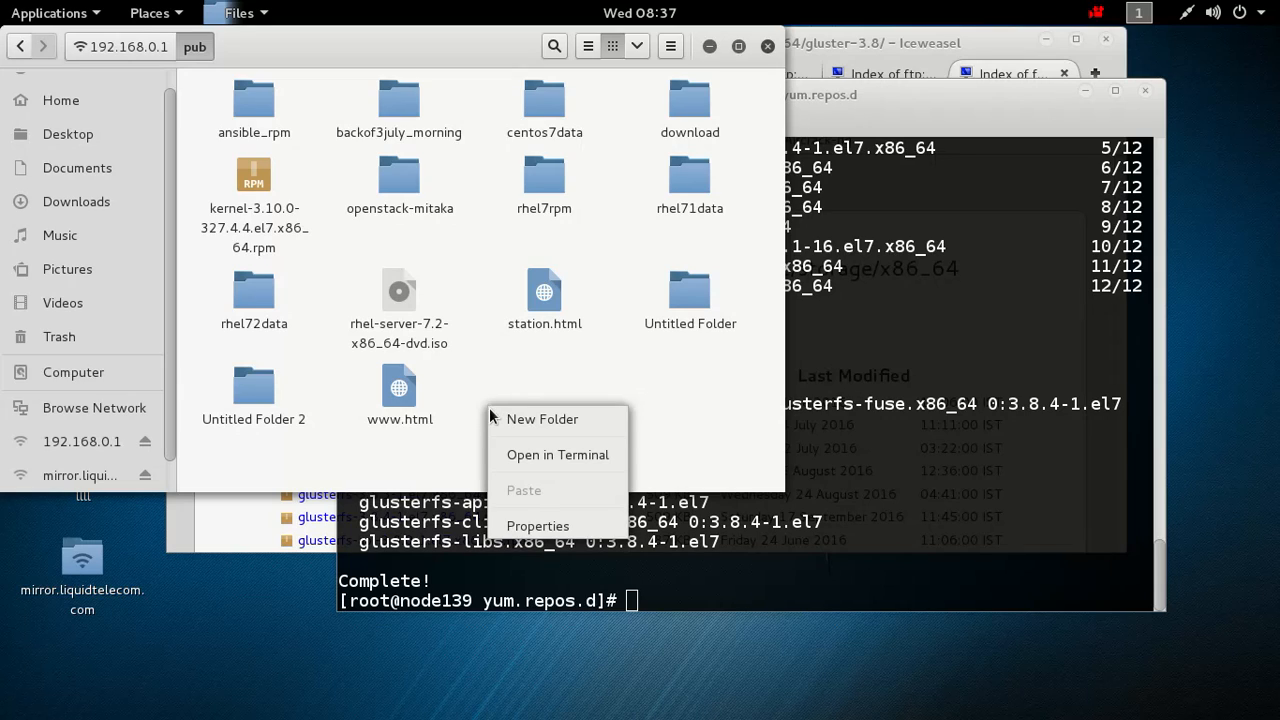
left_click(544, 300)
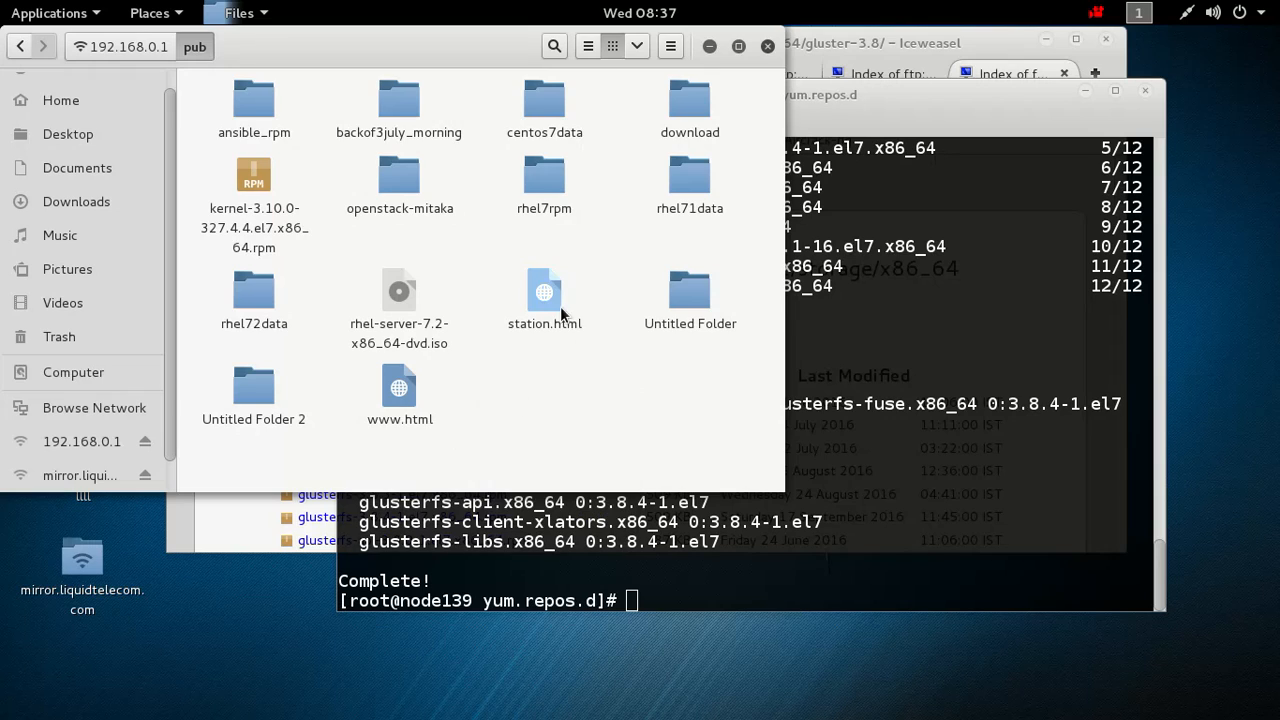
right_click(544, 292)
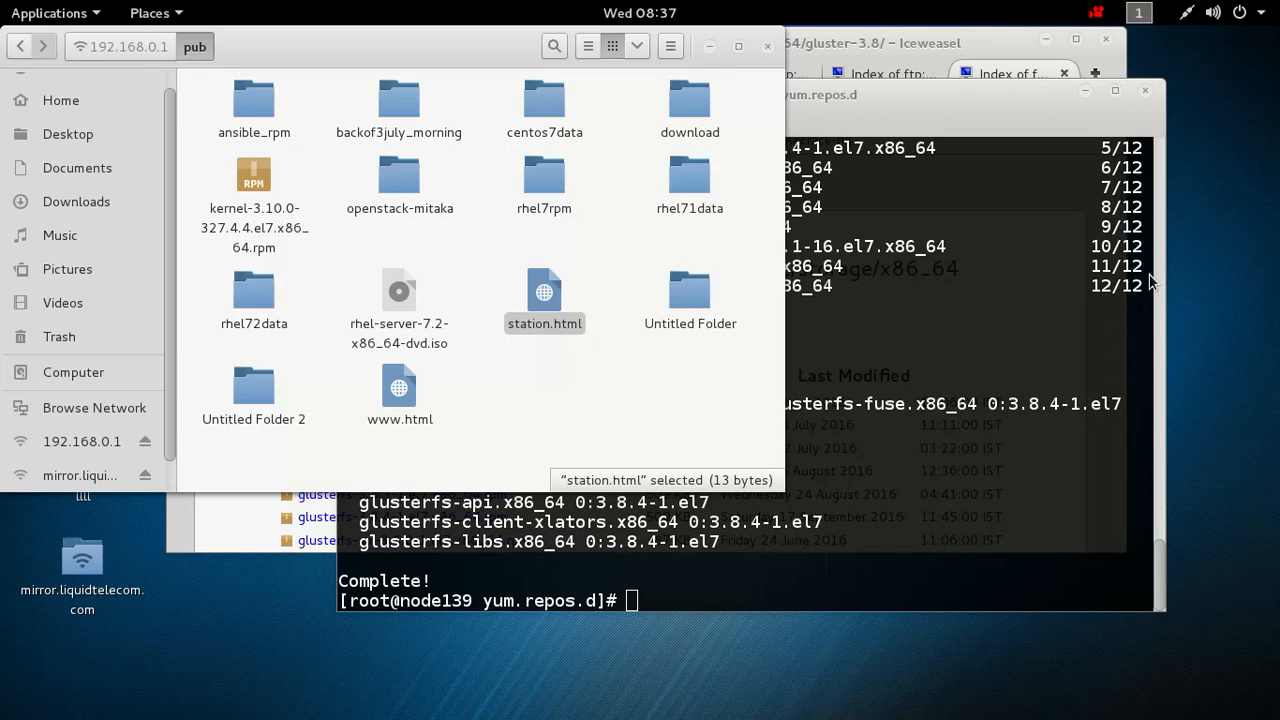
mouse_move(728, 368)
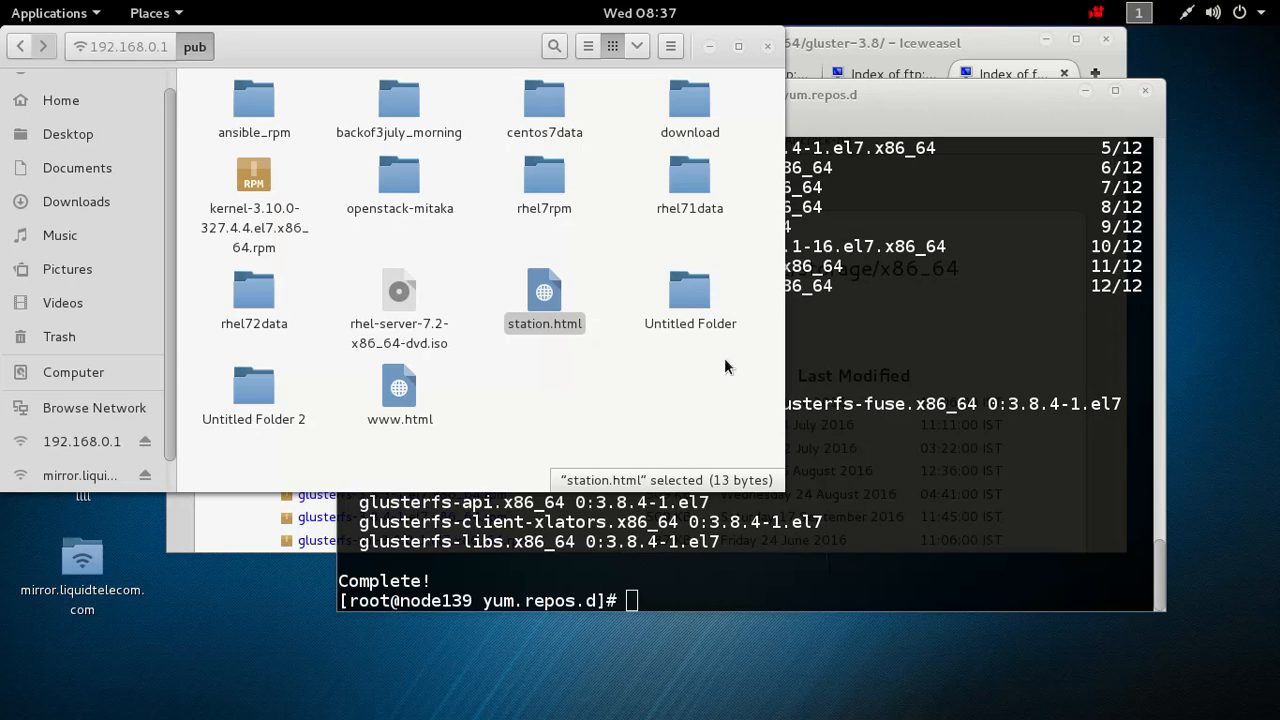
mouse_move(772, 62)
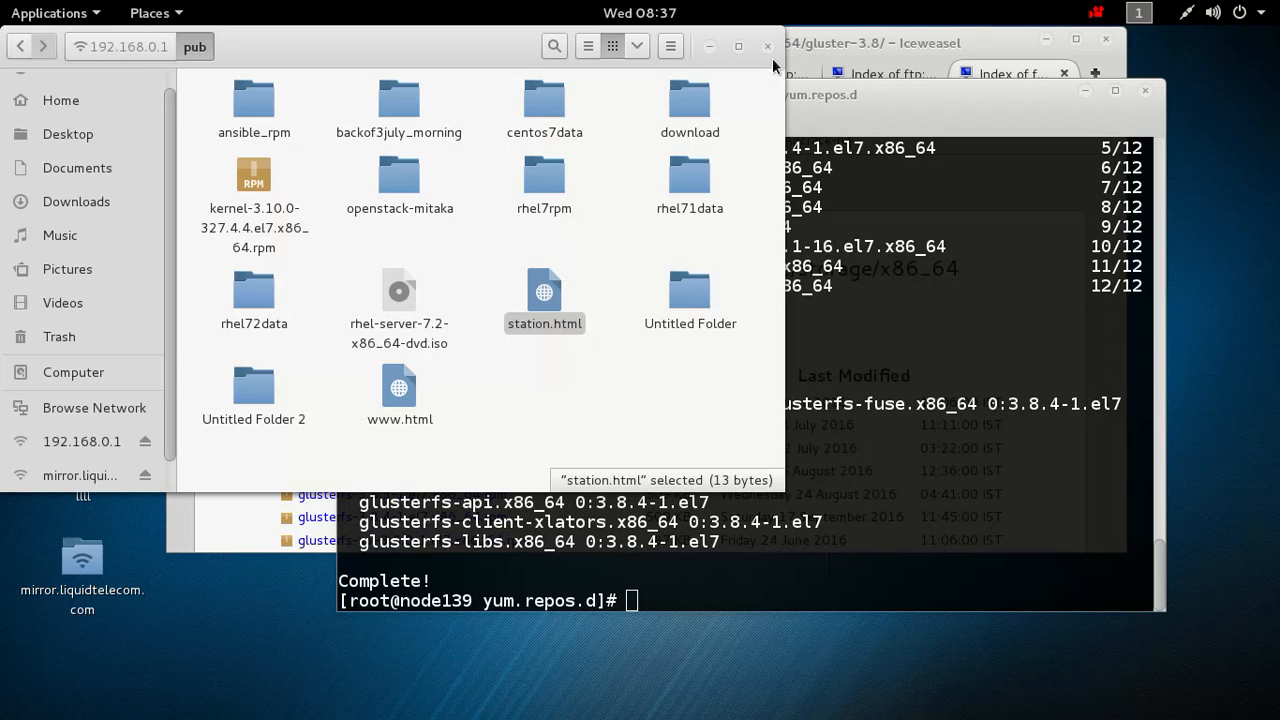
mouse_move(768, 46)
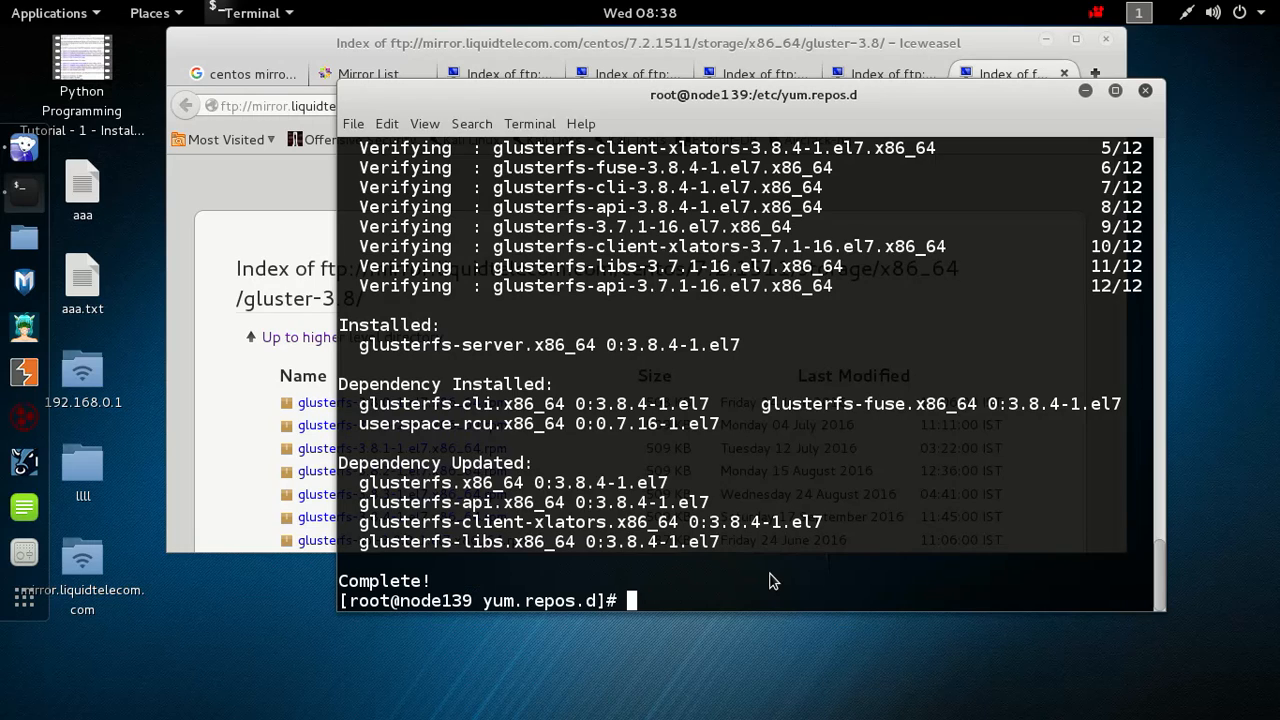
Run glusterfs to see its usage line, then run gluster to reach the gluster> prompt
type("gl")
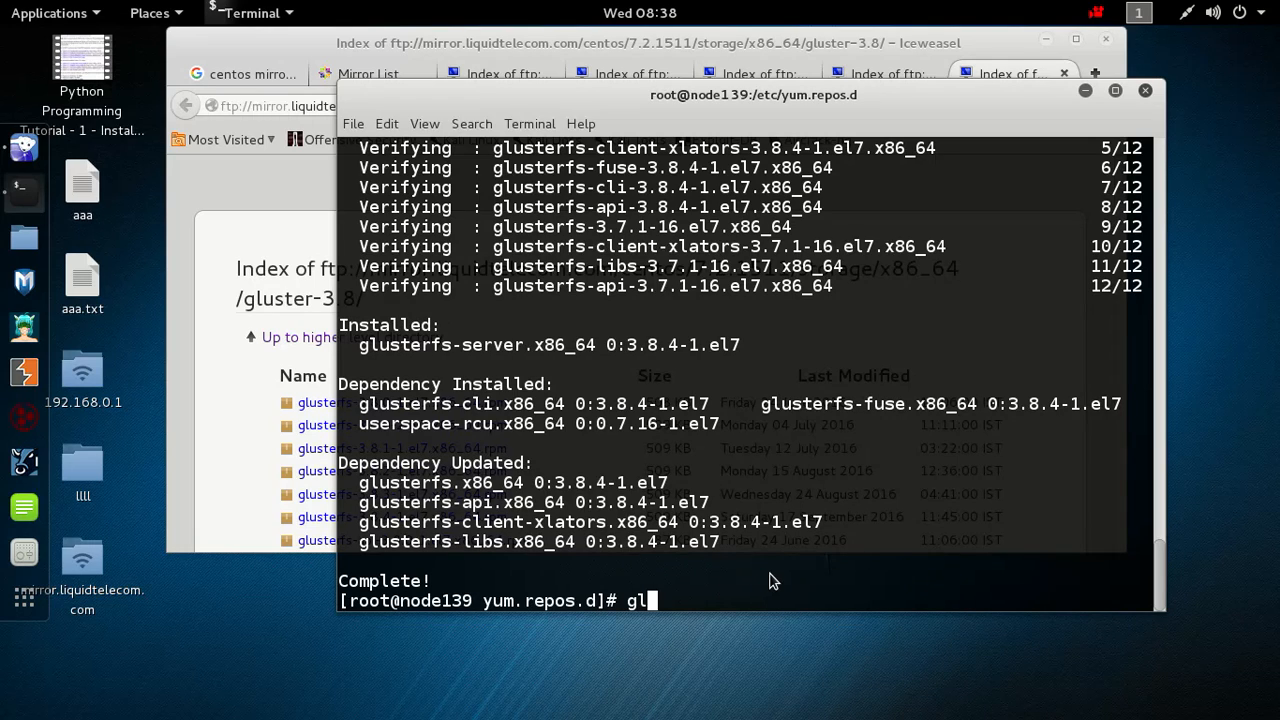
type("ust")
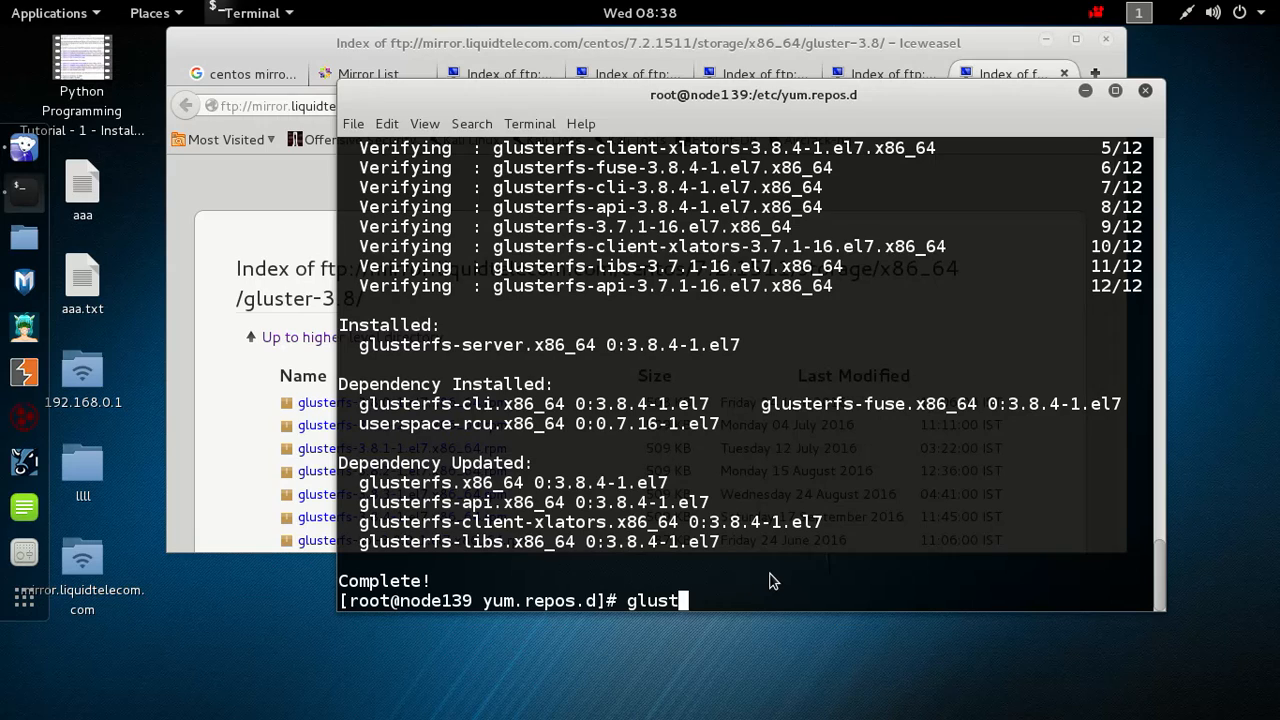
type("er")
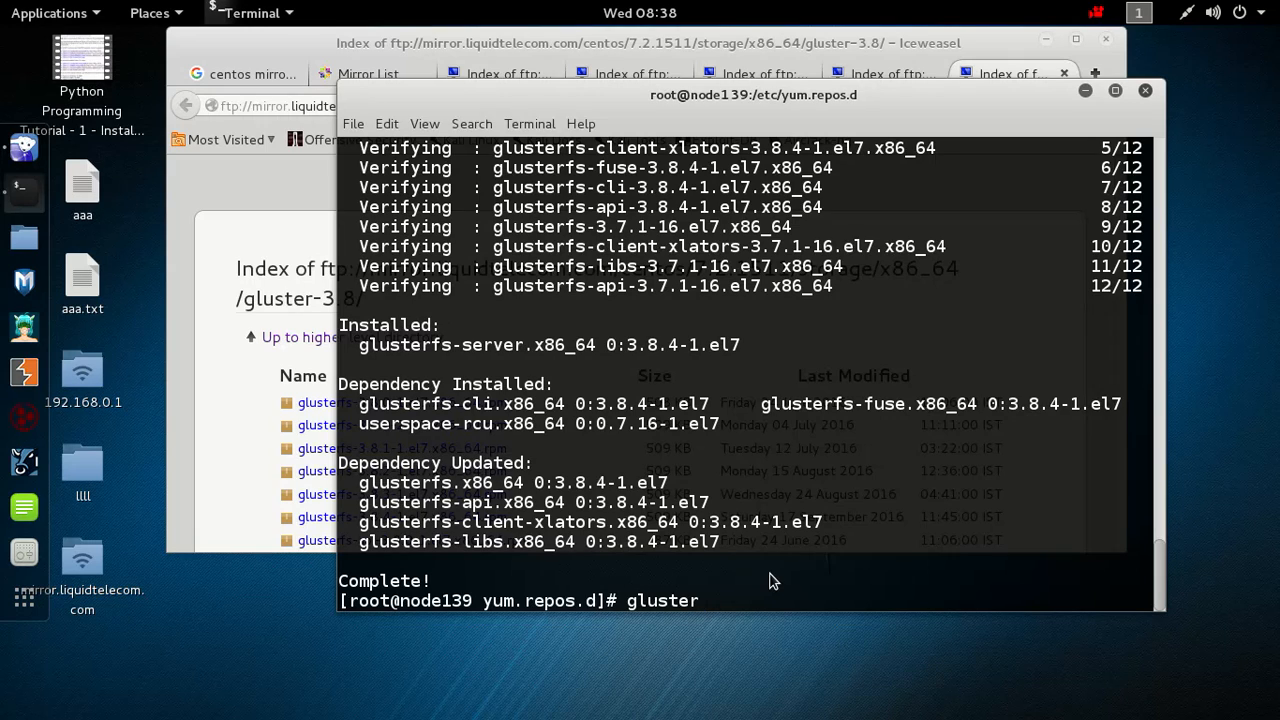
type("fs")
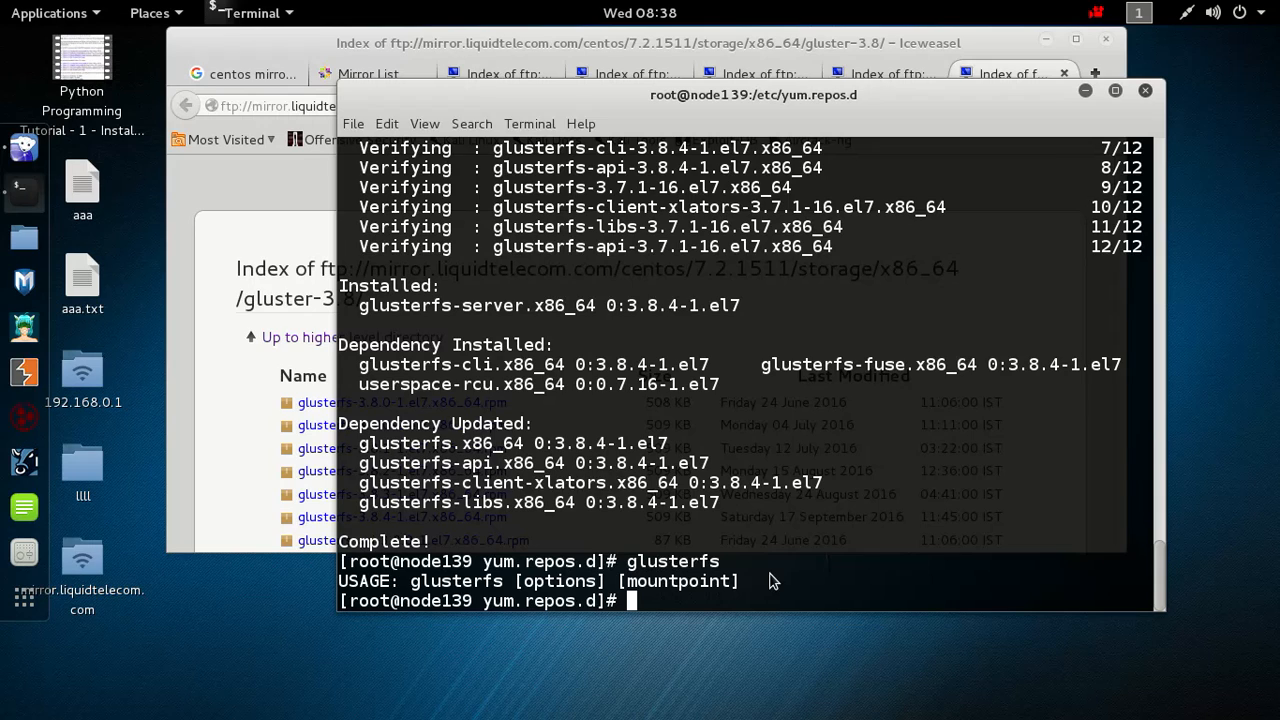
type("gluster")
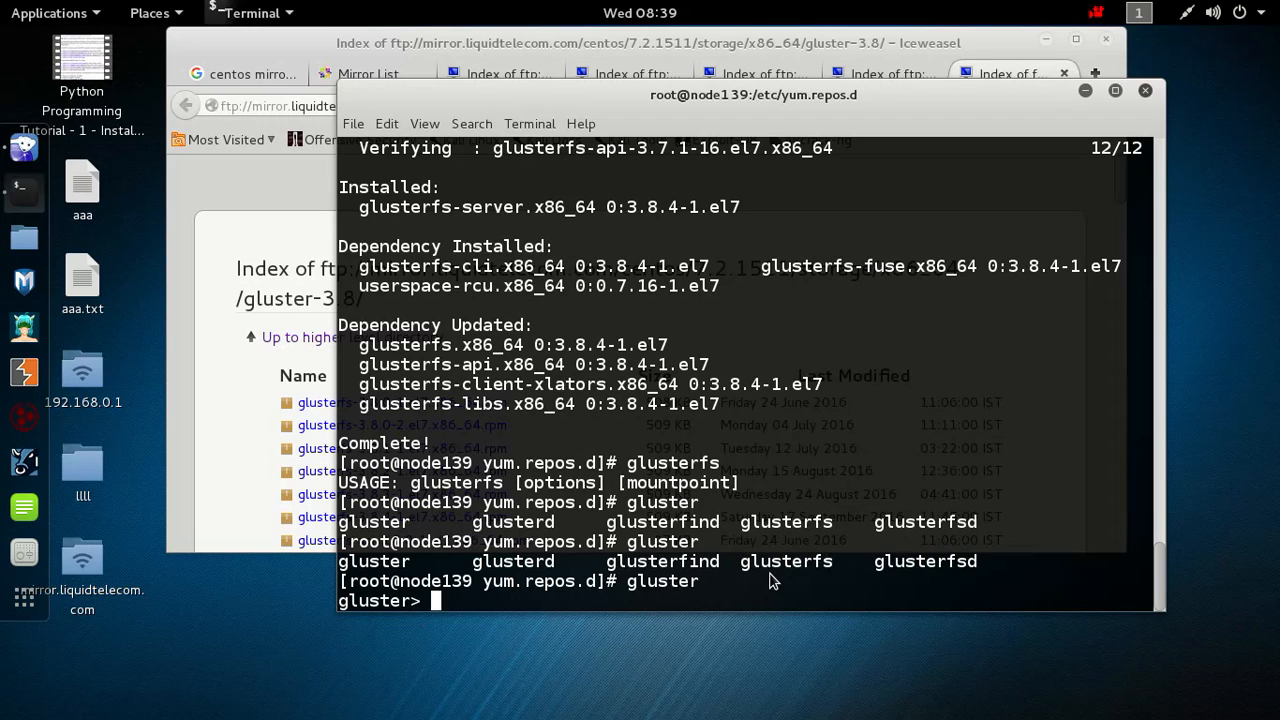
List the gluster> prompt's available commands (peer, pool, snapshot, volume) via Tab completion
key("Tab")
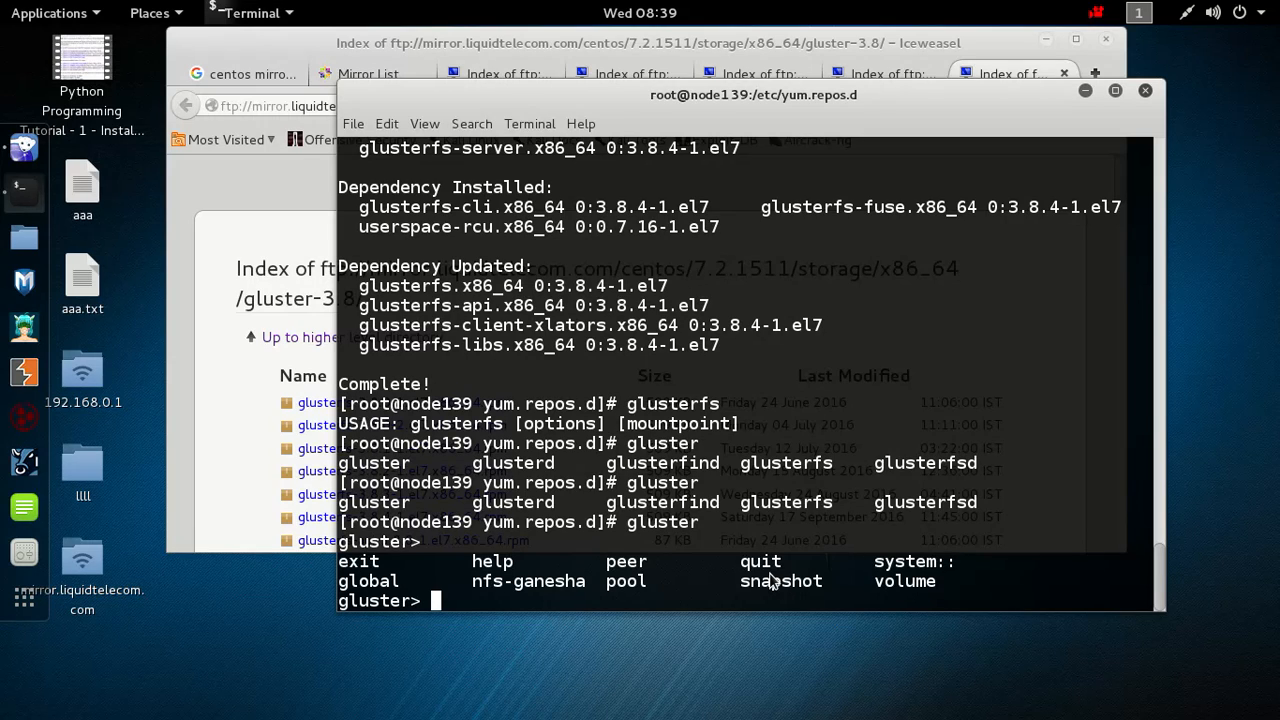
mouse_move(1258, 82)
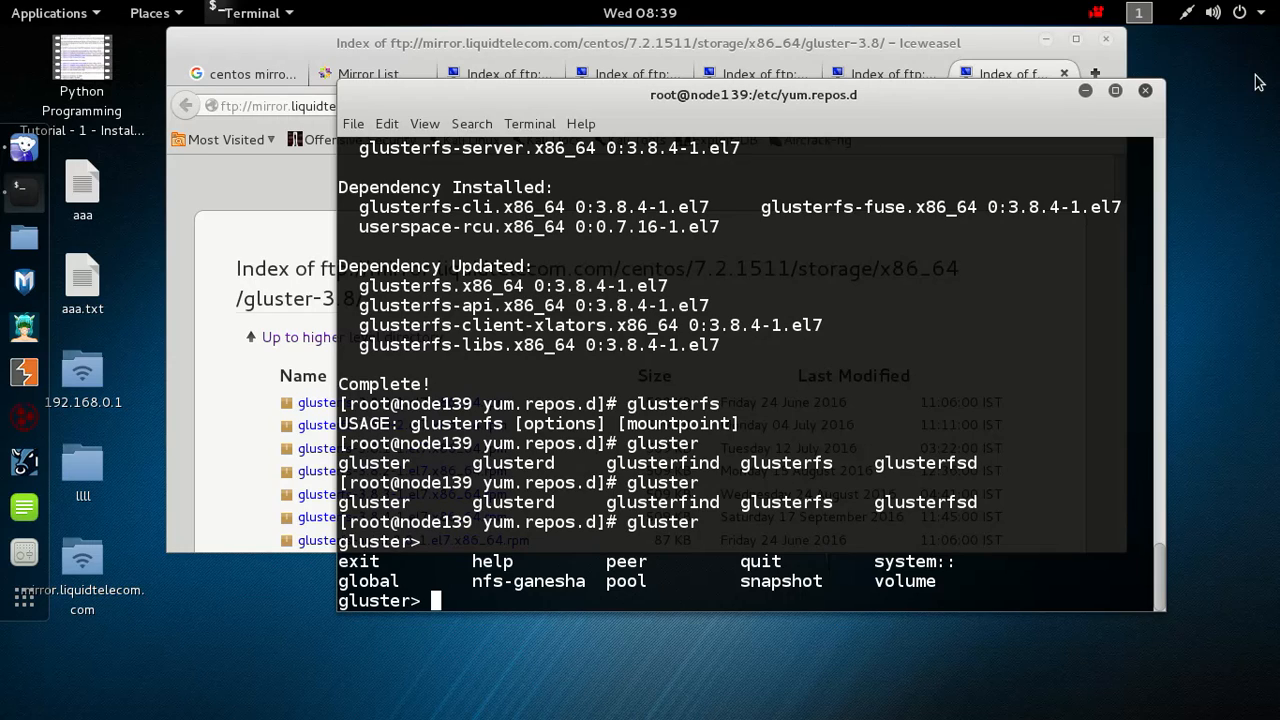